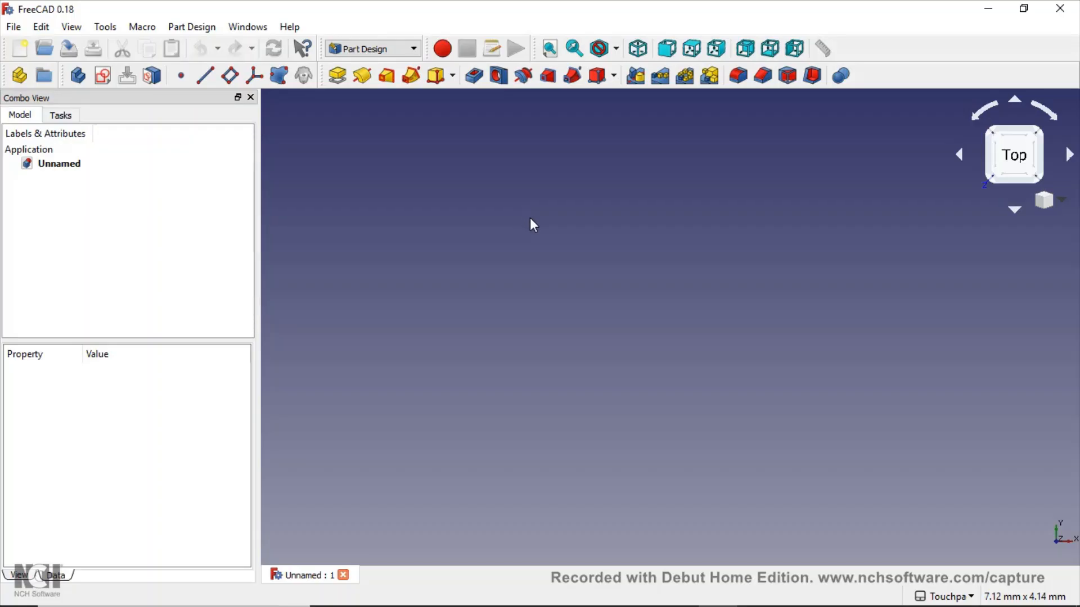
pyautogui.moveTo(545, 228)
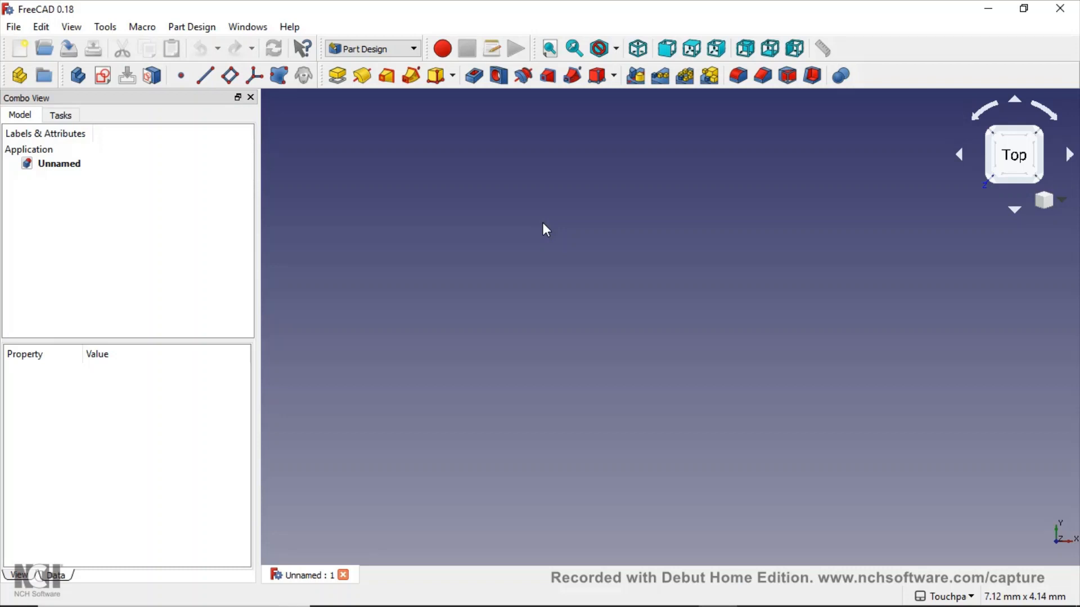
pyautogui.moveTo(590, 252)
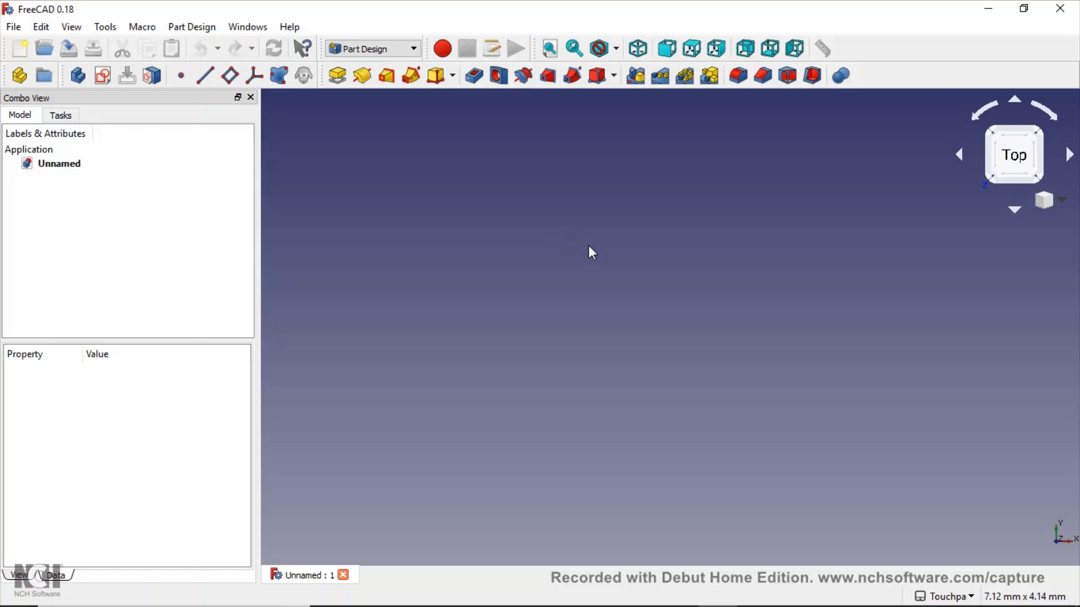
pyautogui.moveTo(405, 223)
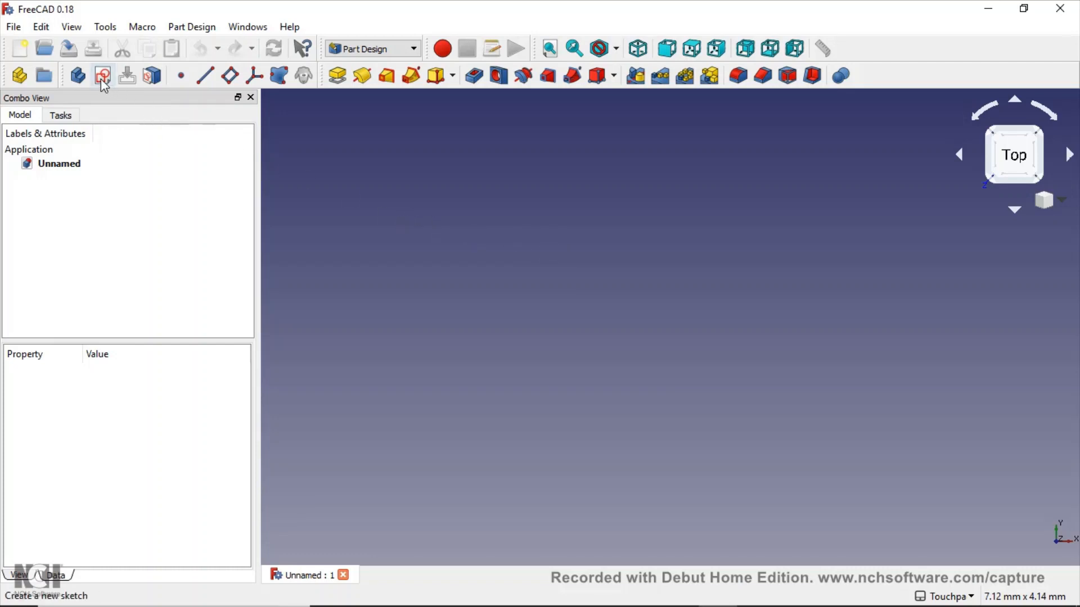
# Start a sketch on the XY plane and constrain the centred circle's radius to 50 mm.
pyautogui.click(102, 75)
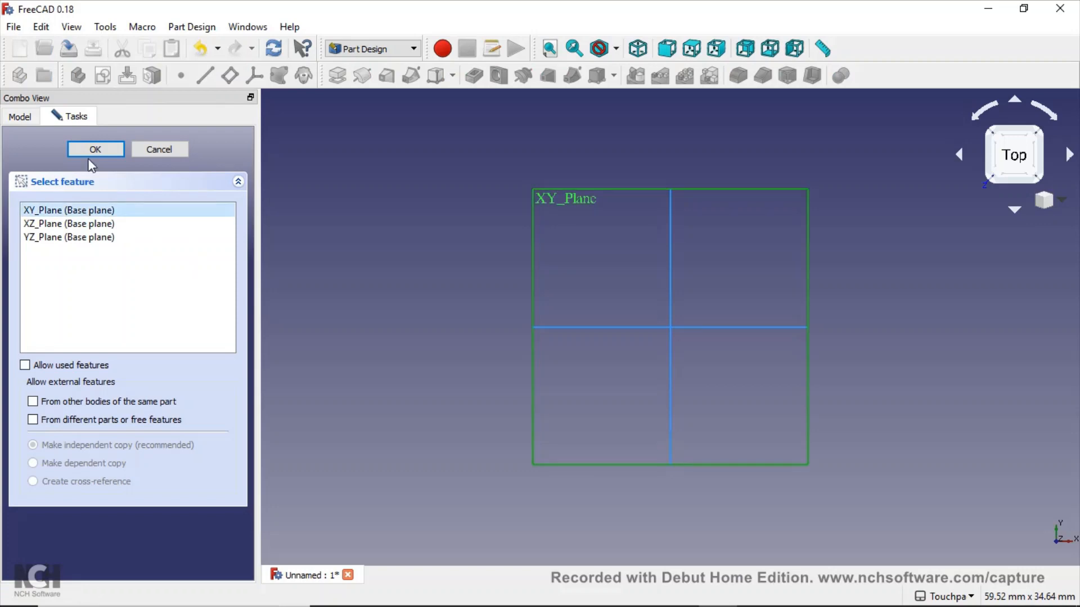
pyautogui.click(94, 150)
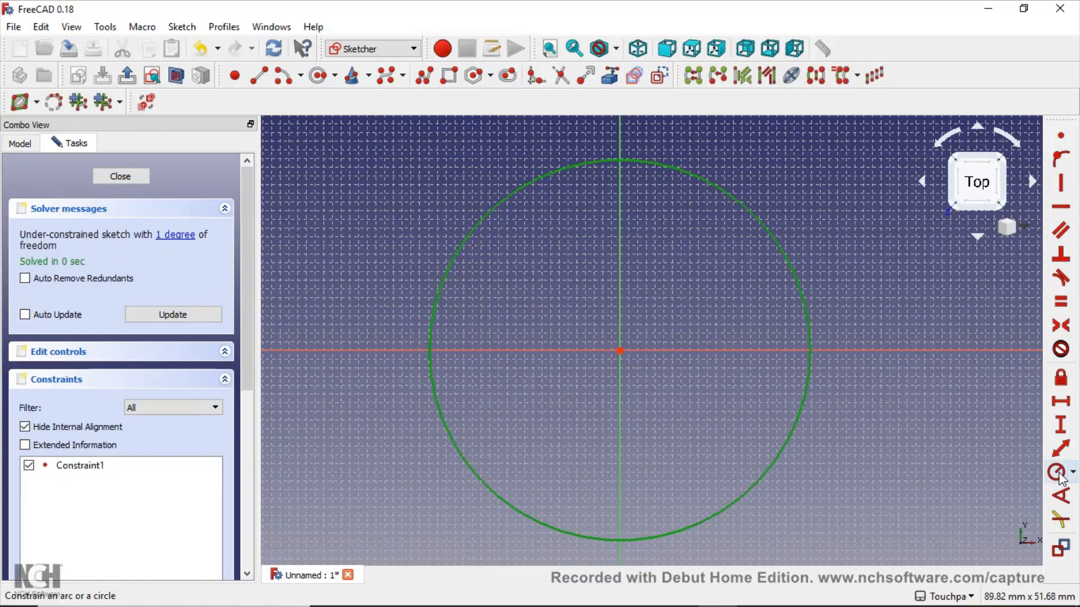
pyautogui.moveTo(1060, 471)
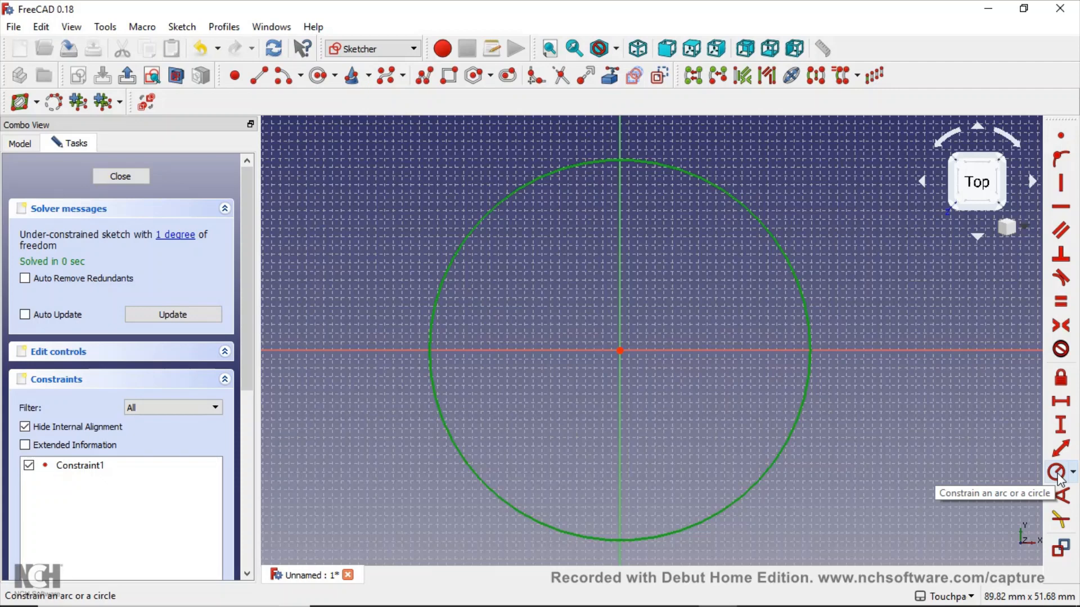
pyautogui.click(1060, 472)
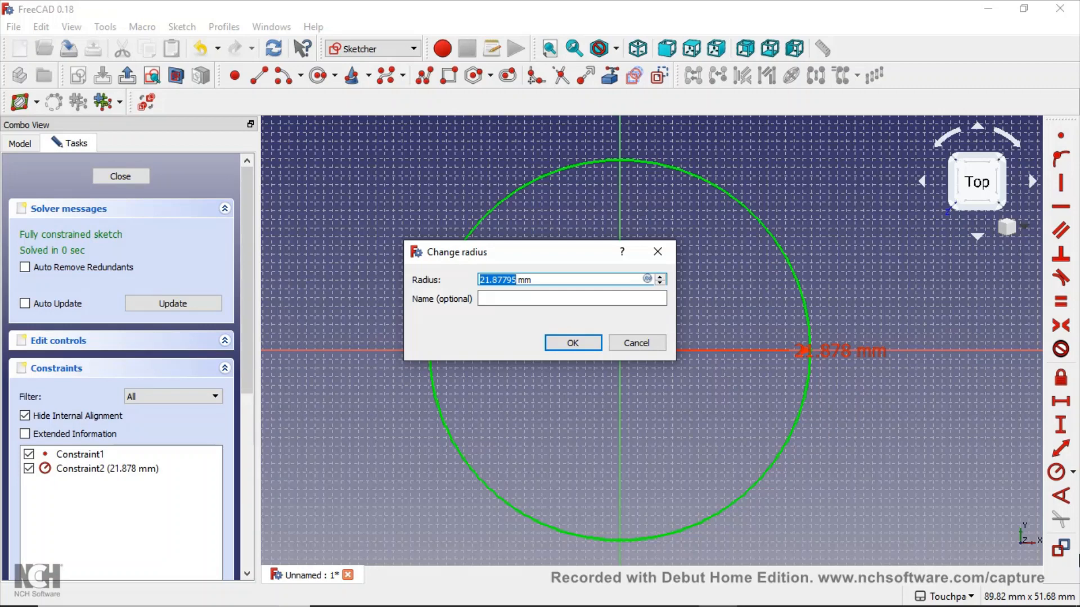
pyautogui.write('50 mm')
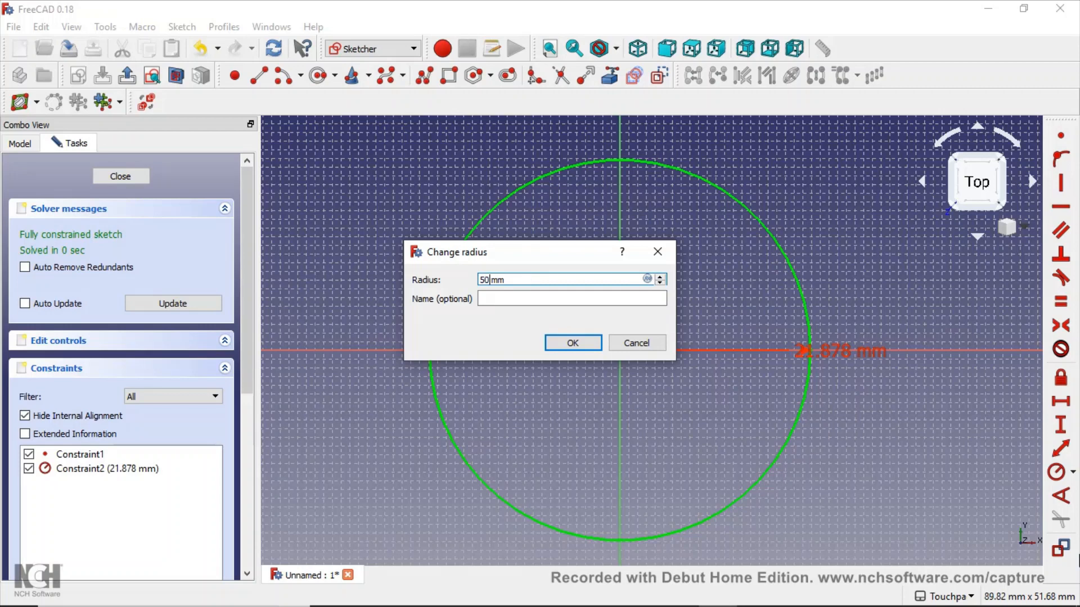
pyautogui.click(572, 343)
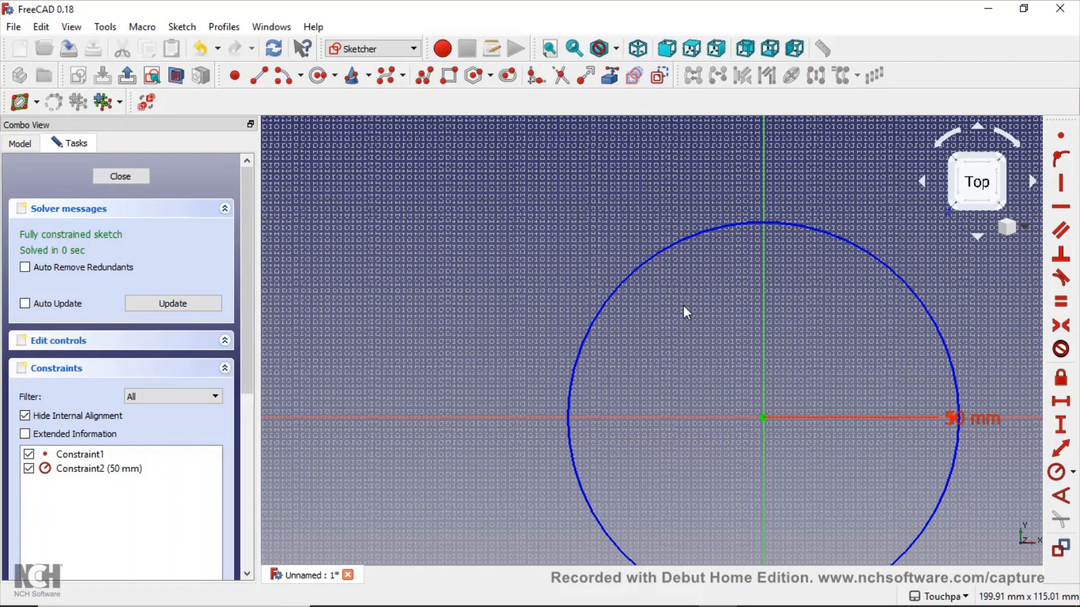
pyautogui.moveTo(971, 428)
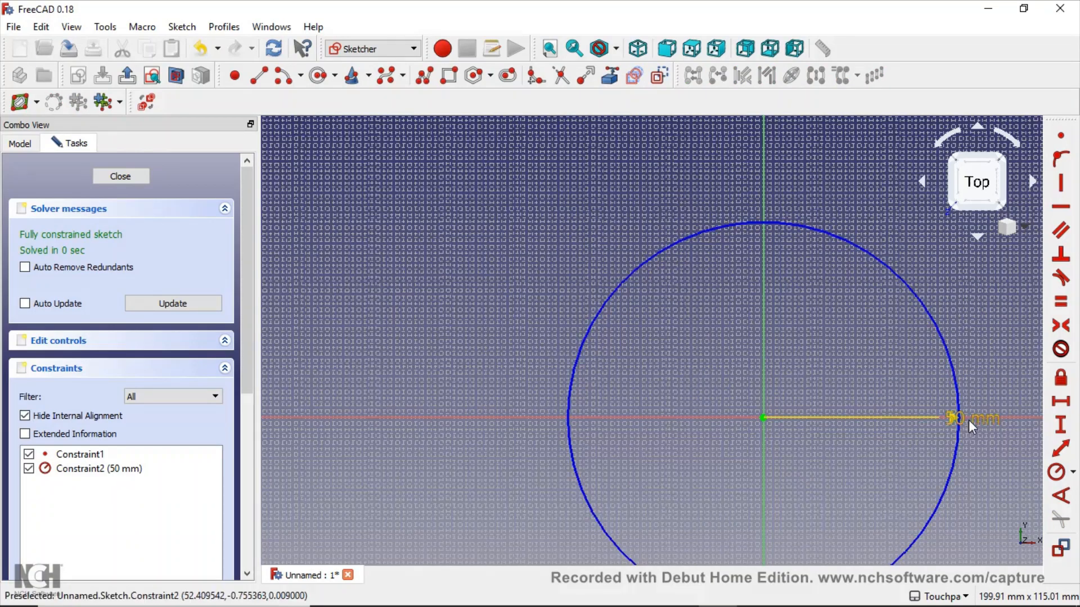
# Draw the heart's two straight lower sides and begin the rounded arcs for its top lobes.
pyautogui.scroll(-3)
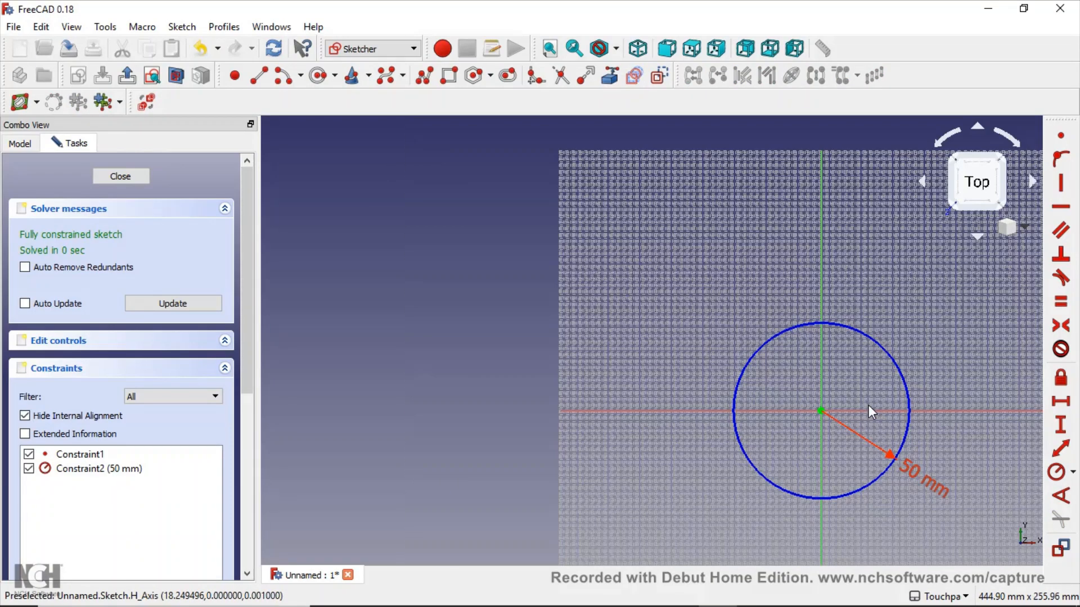
pyautogui.scroll(3)
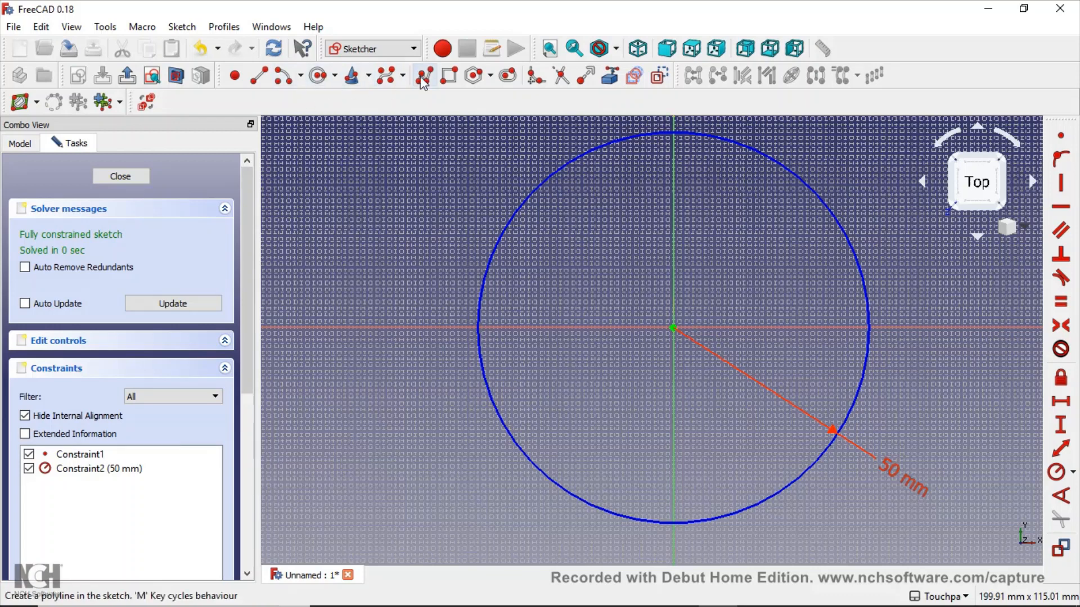
pyautogui.moveTo(496, 286)
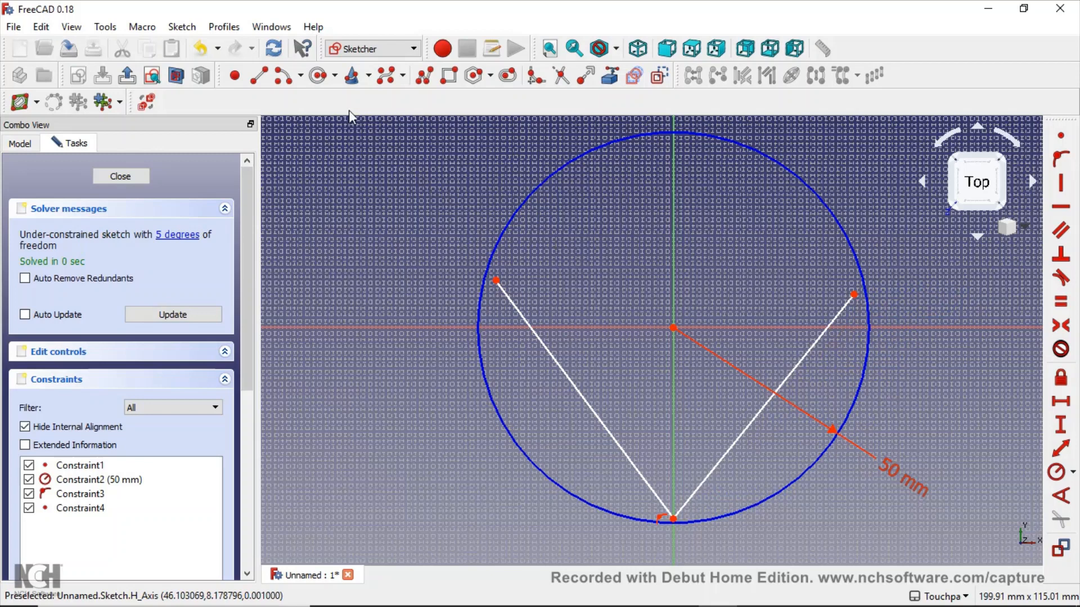
pyautogui.click(299, 74)
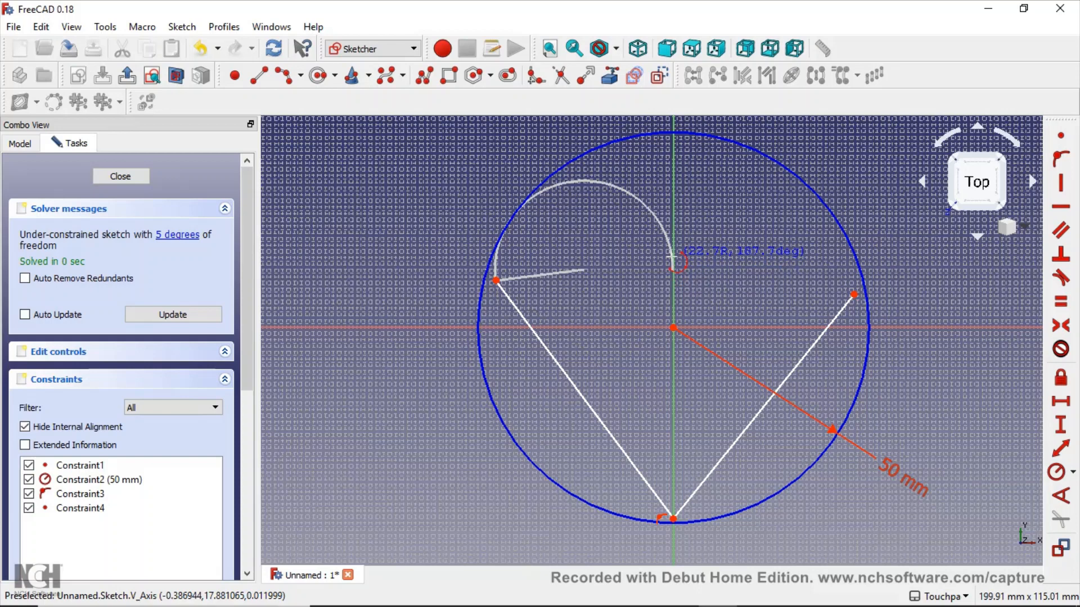
pyautogui.moveTo(672, 263)
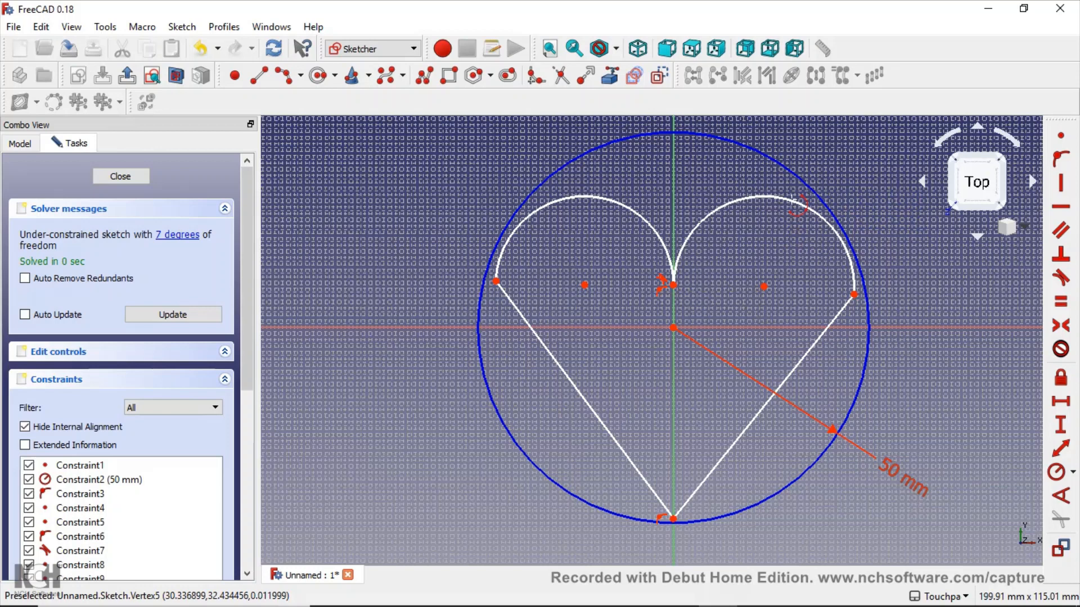
pyautogui.moveTo(799, 213)
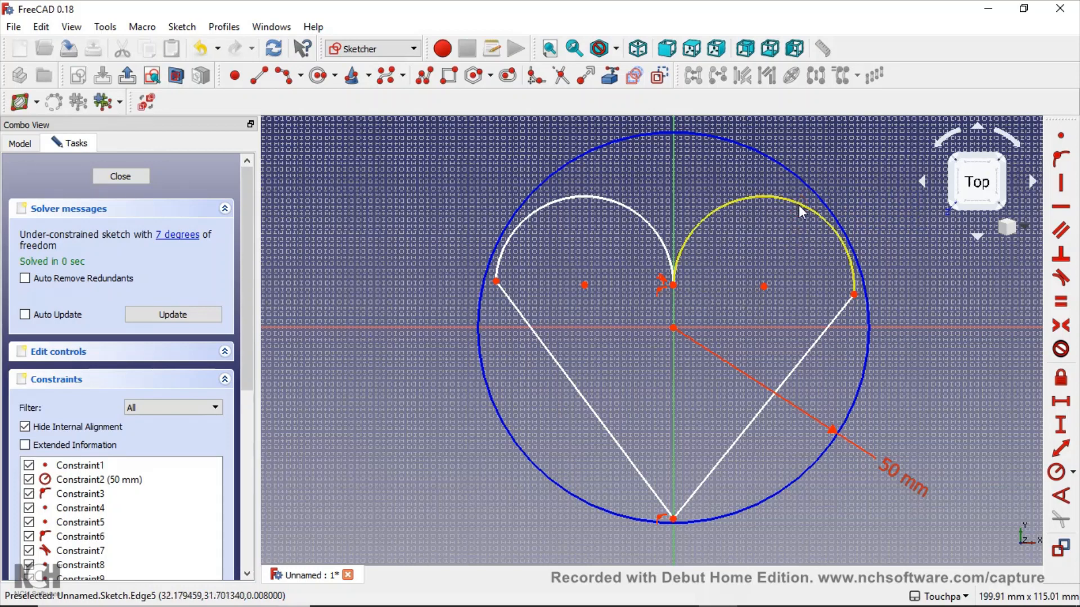
pyautogui.moveTo(434, 224)
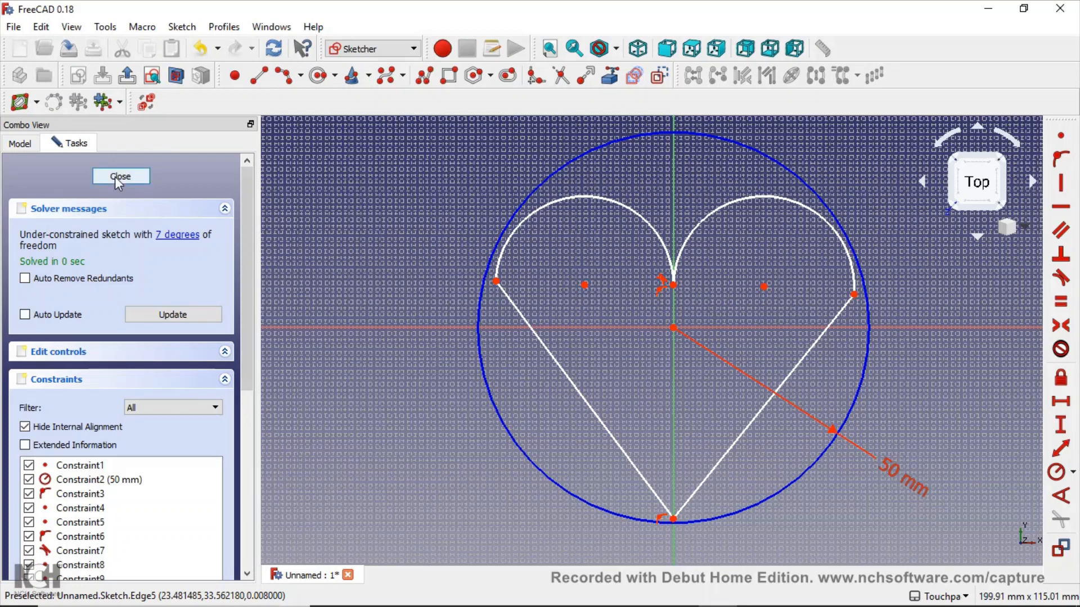
# Close the finished heart sketch and select it in the tree for copying into Sketch001–Sketch003.
pyautogui.click(120, 177)
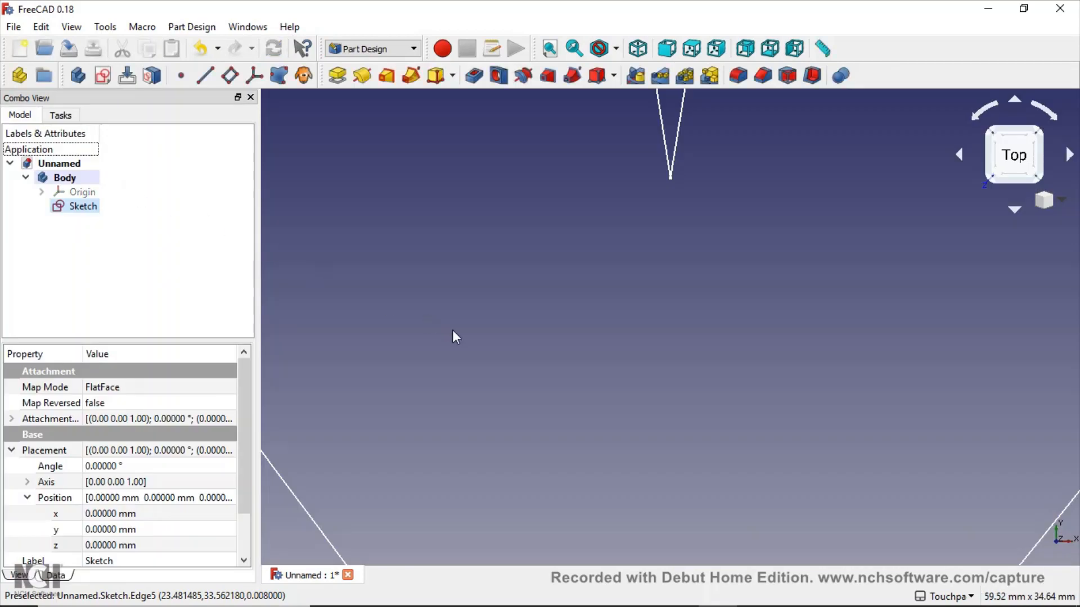
pyautogui.click(597, 48)
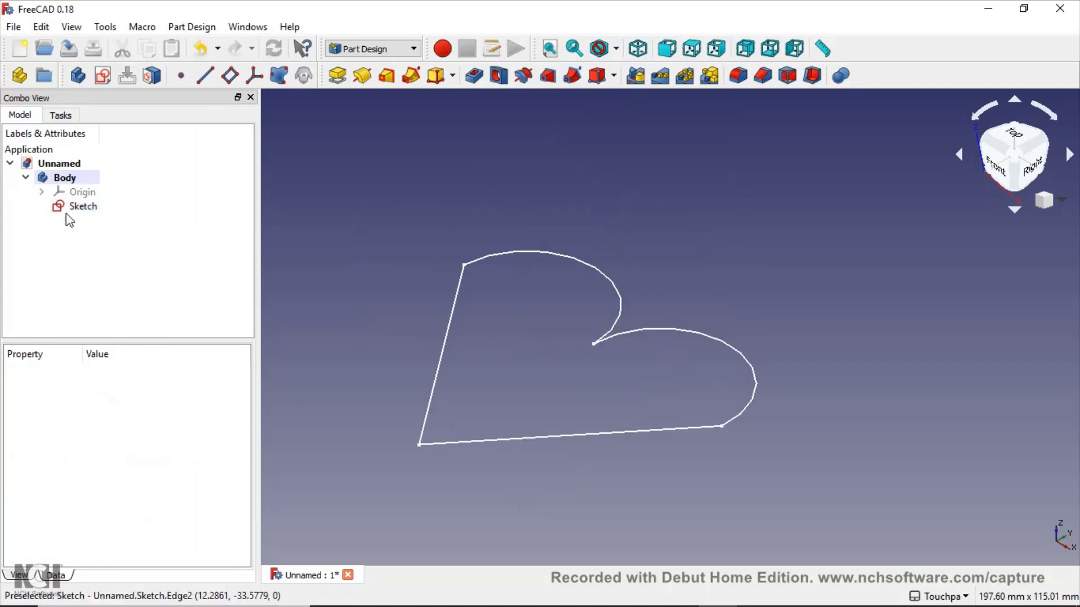
pyautogui.click(82, 206)
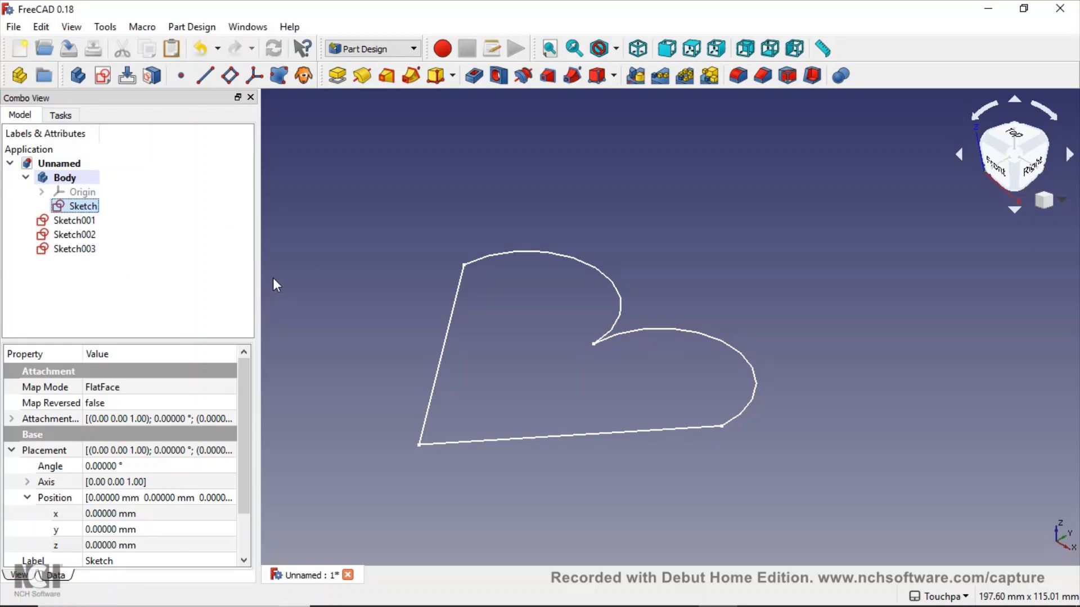
# Reorient Sketch001, detaching it from its support with a 50 mm offset above the original heart.
pyautogui.click(74, 221)
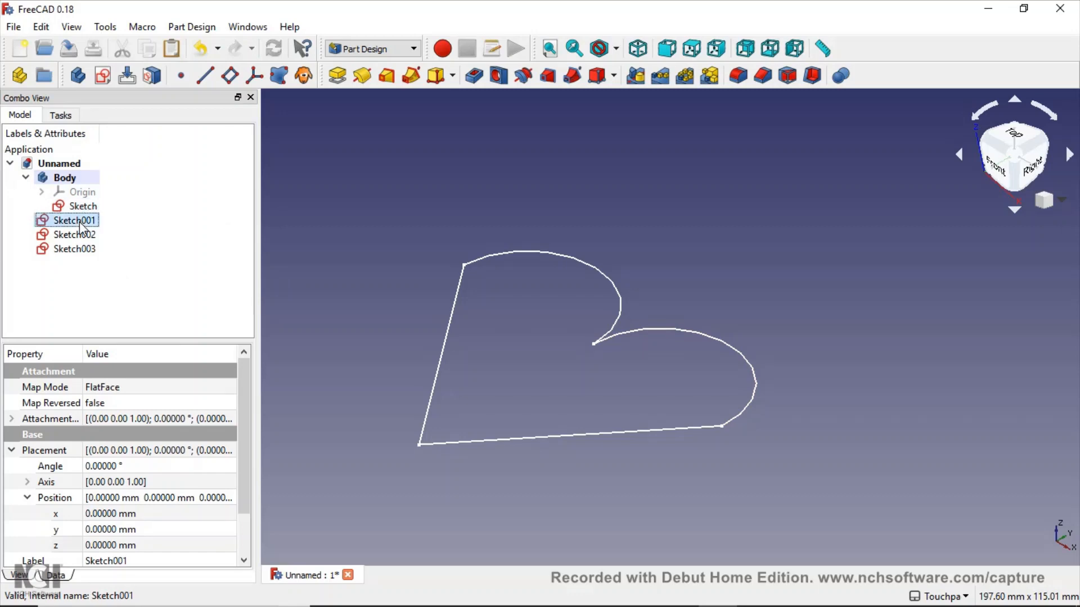
pyautogui.click(191, 27)
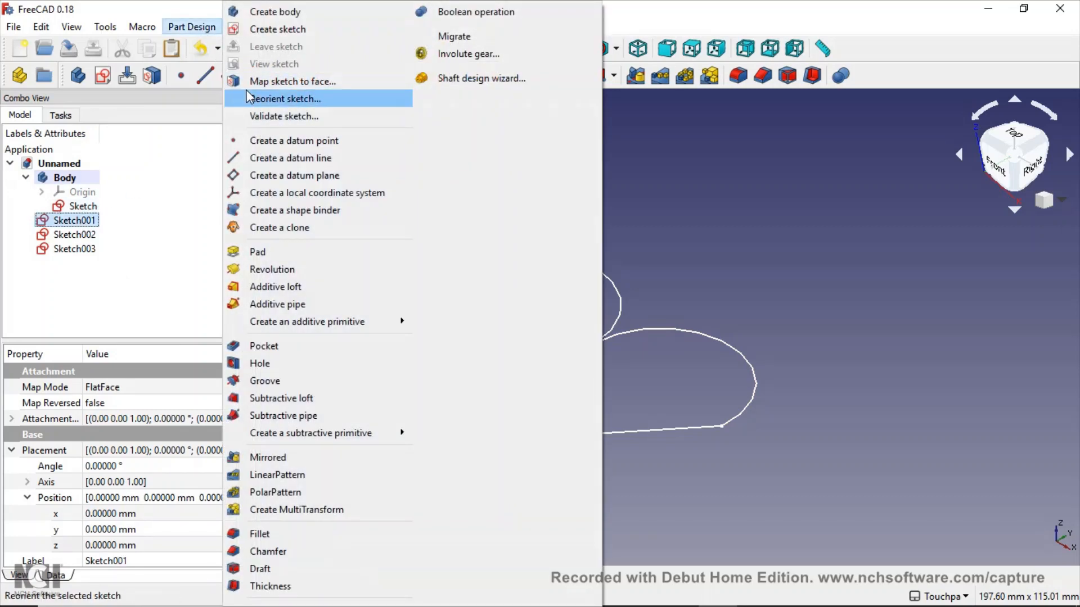
pyautogui.click(284, 99)
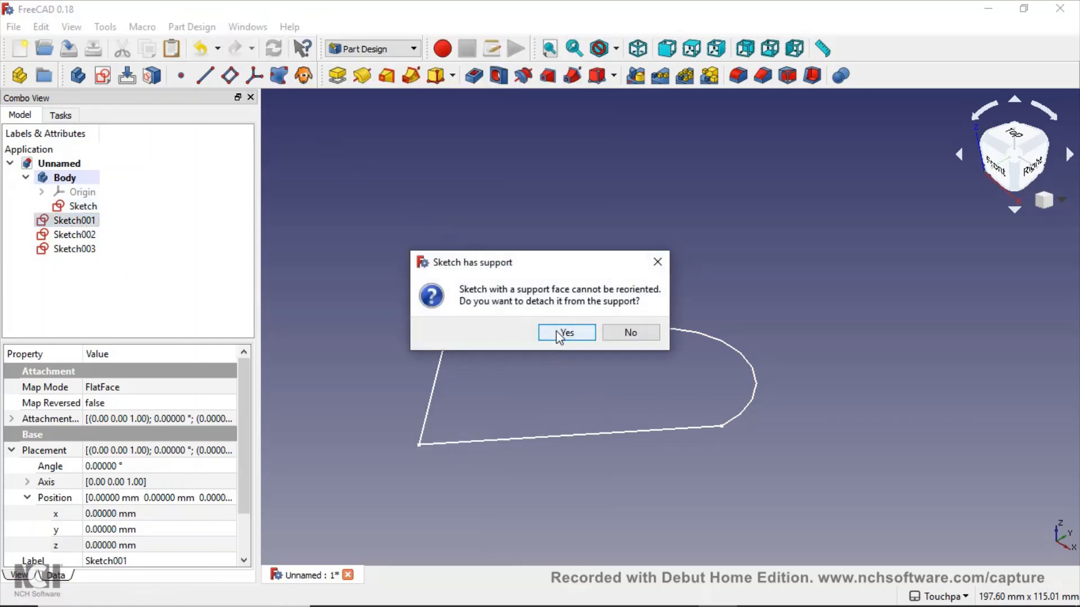
pyautogui.click(566, 333)
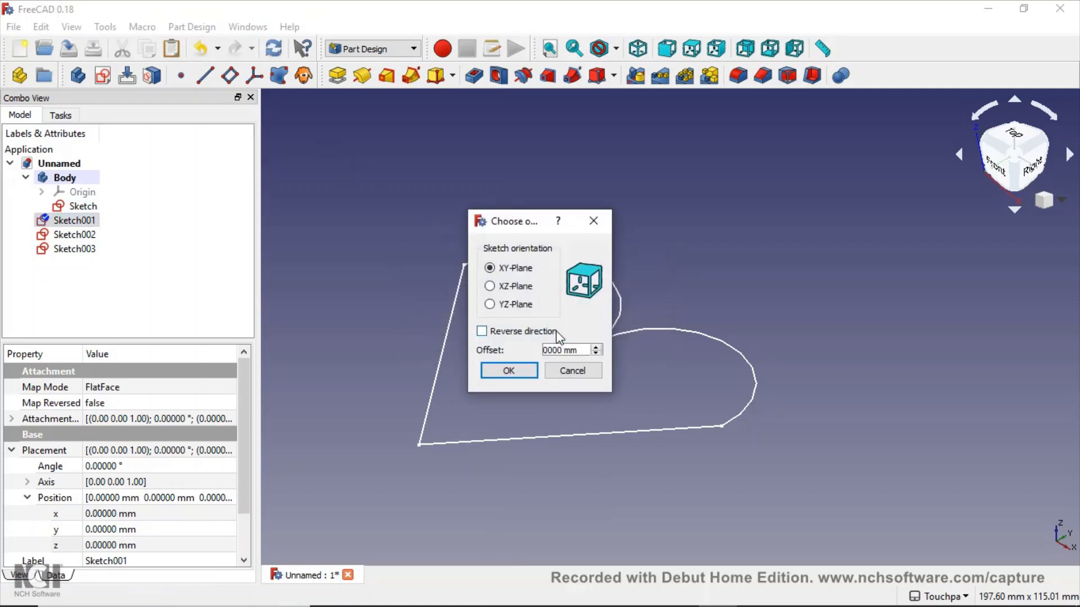
pyautogui.tripleClick(563, 350)
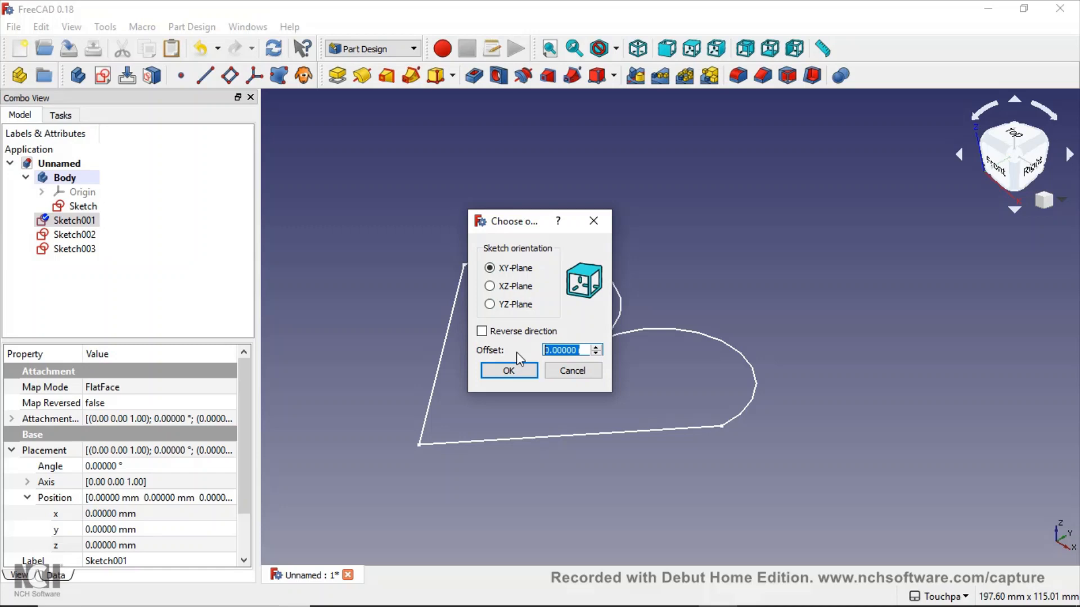
pyautogui.write('50 mm')
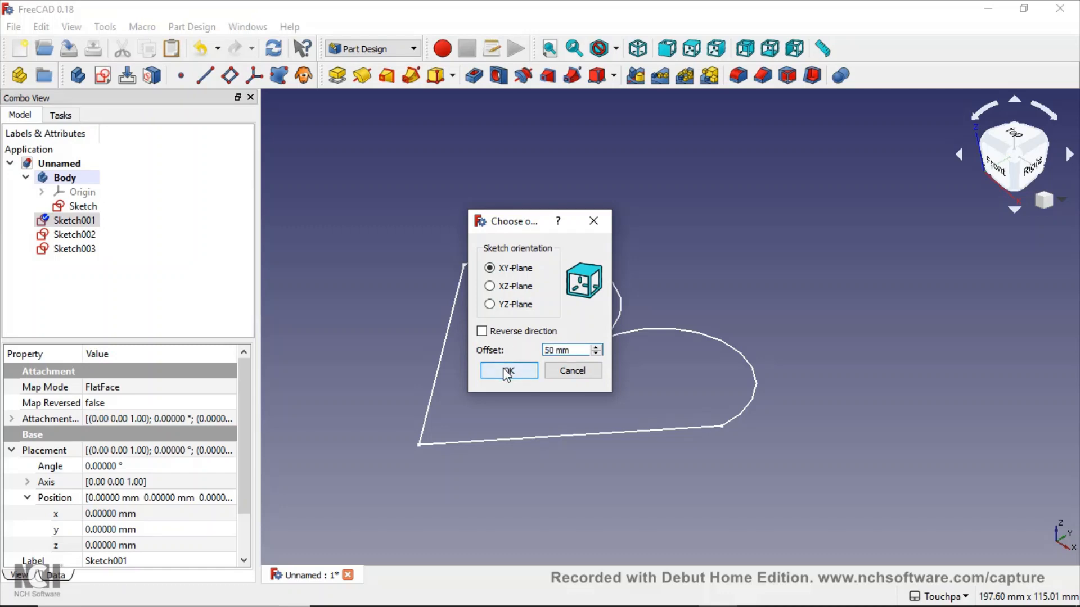
pyautogui.click(509, 370)
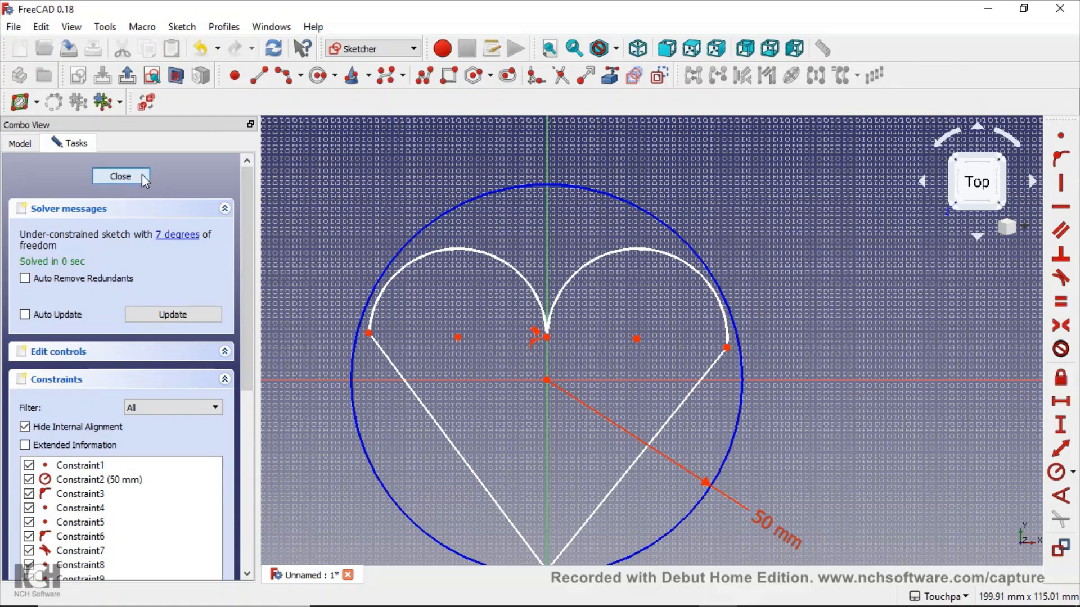
pyautogui.click(120, 176)
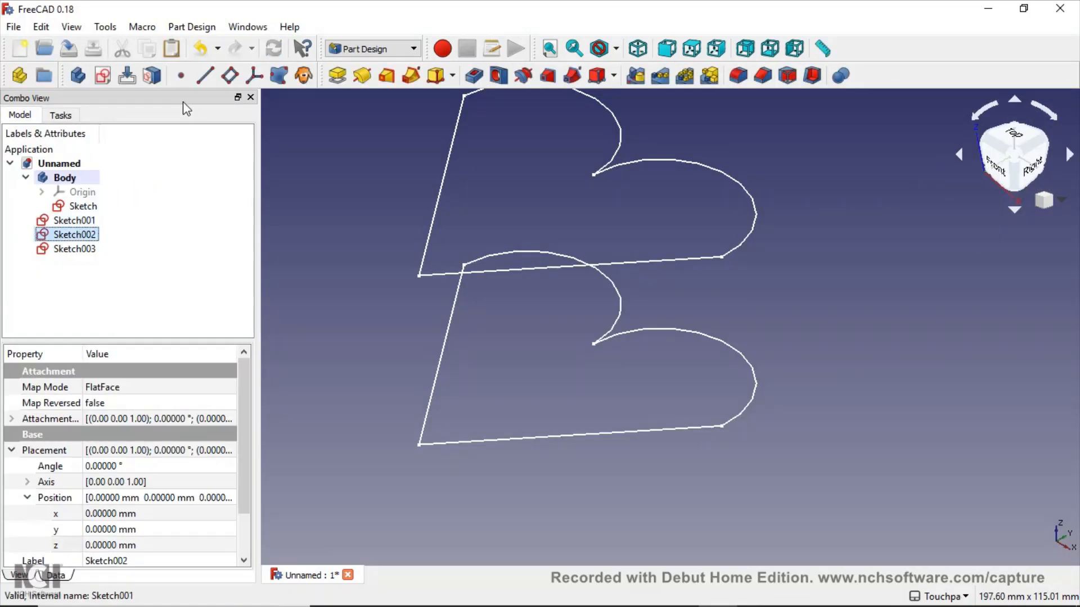
# Map Sketch002 detached from its support at a 75 mm XY-plane offset.
pyautogui.click(191, 26)
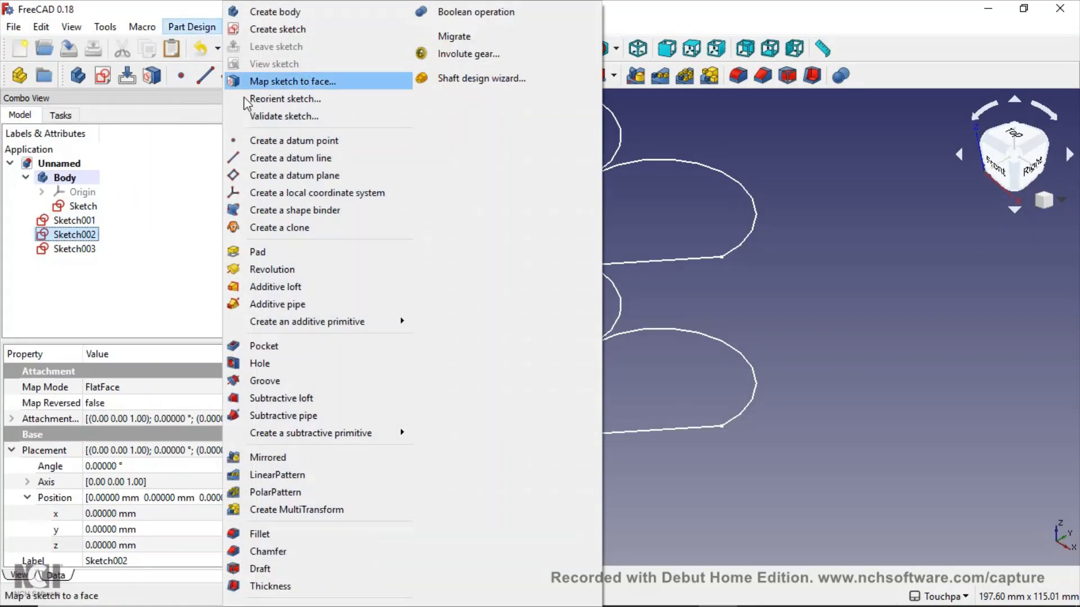
pyautogui.click(284, 99)
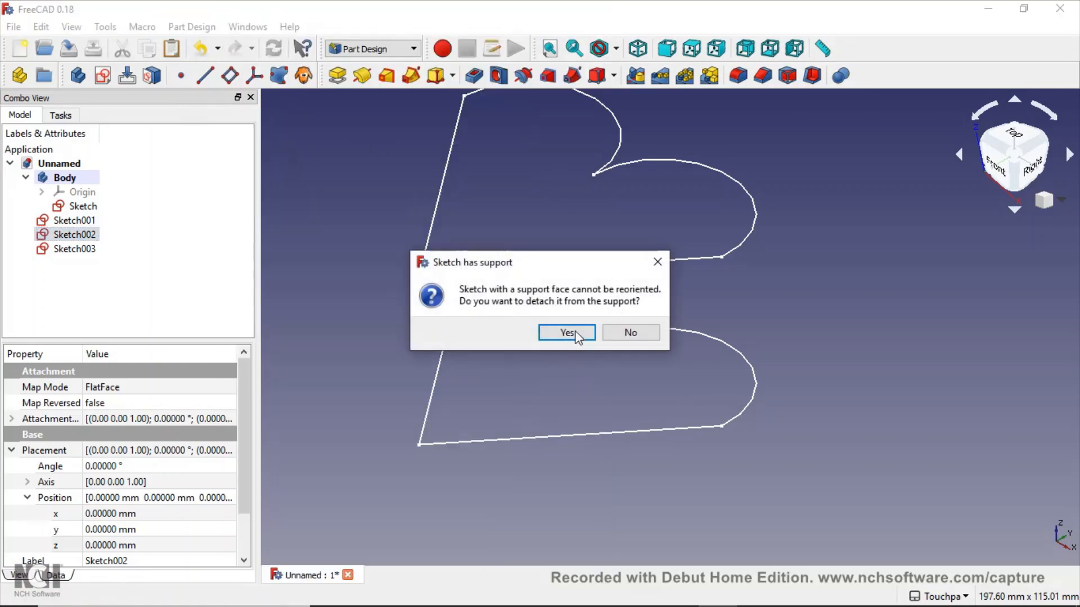
pyautogui.click(565, 333)
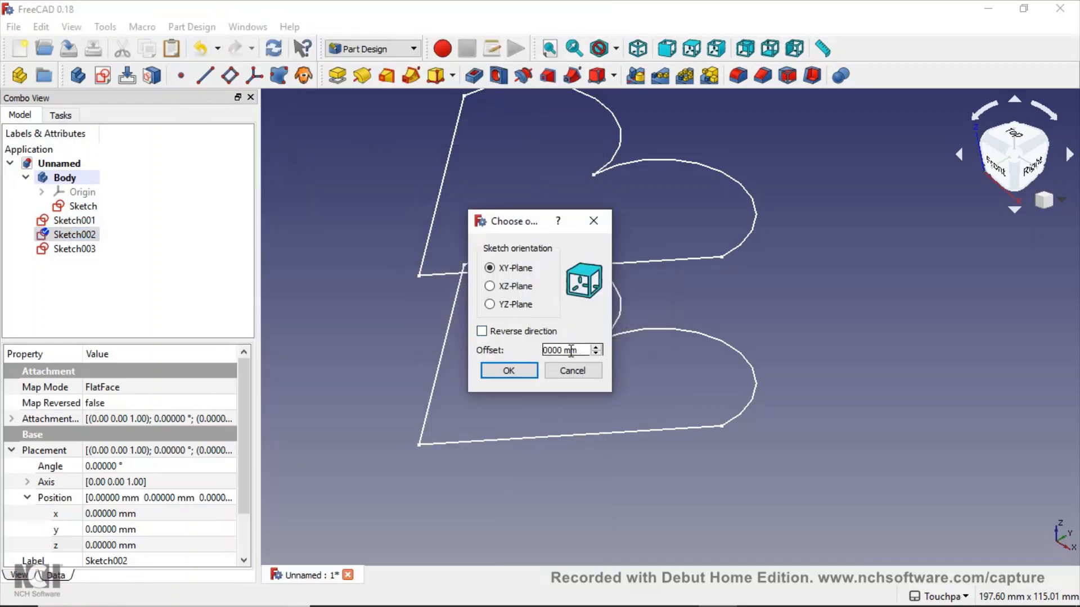
pyautogui.tripleClick(564, 350)
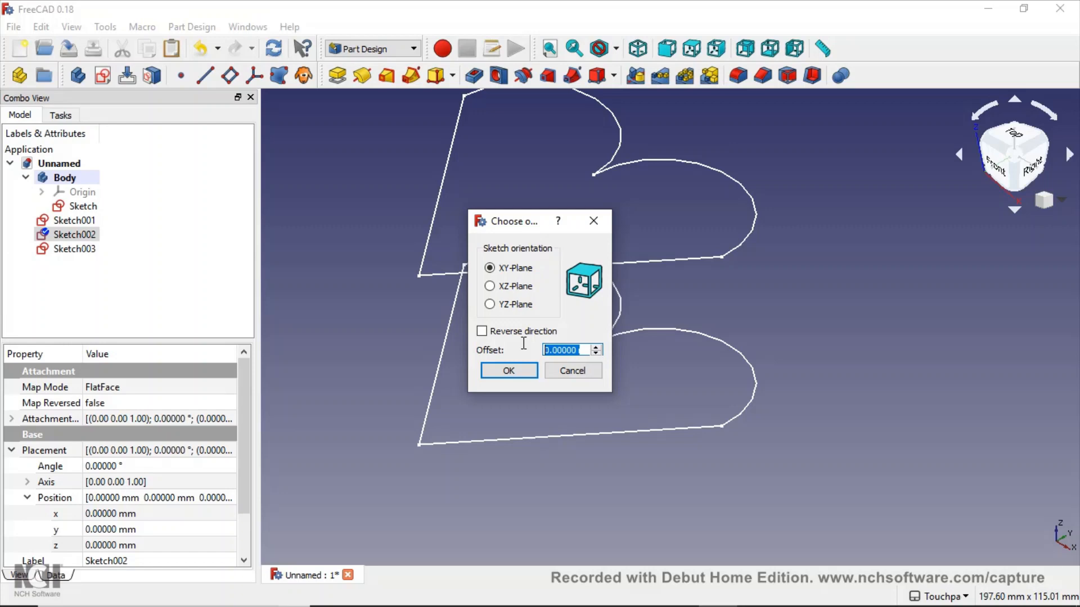
pyautogui.write('75')
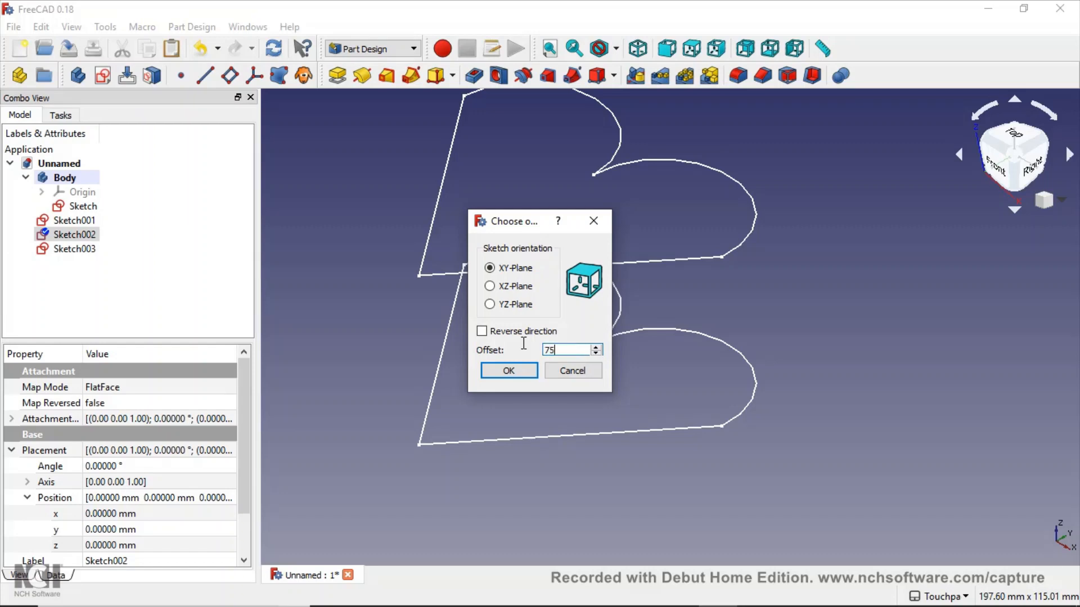
pyautogui.click(507, 370)
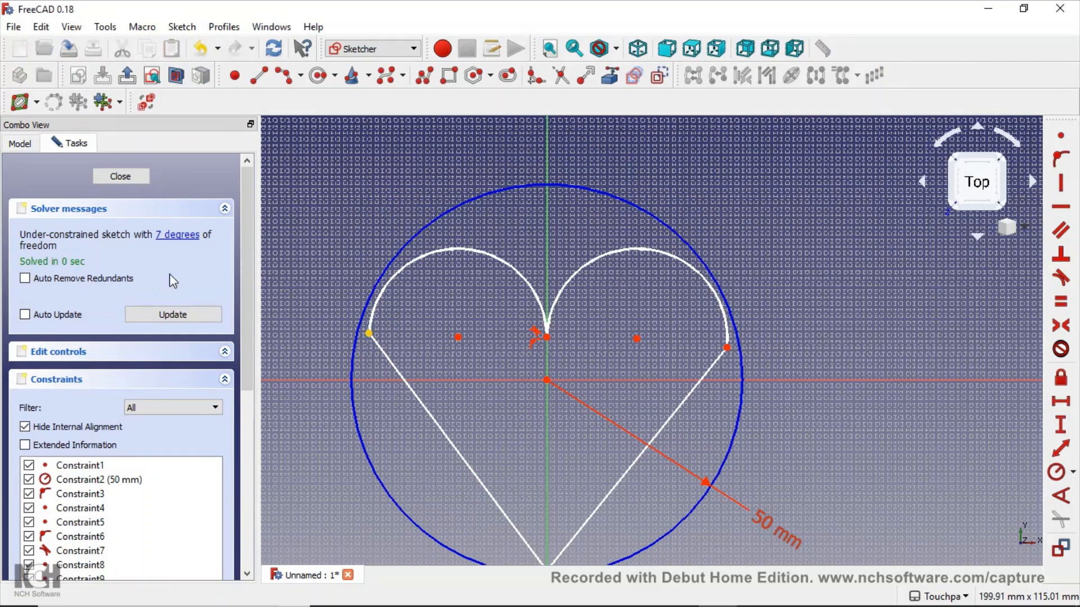
pyautogui.click(121, 177)
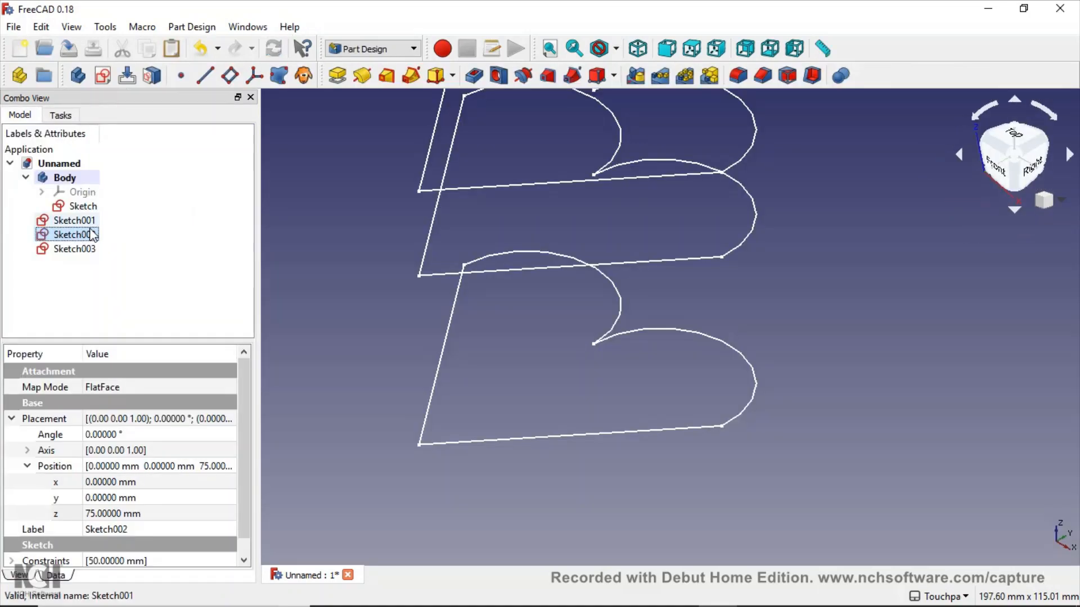
# Map Sketch003 detached from its support at a 100 mm offset, completing the stack.
pyautogui.click(75, 249)
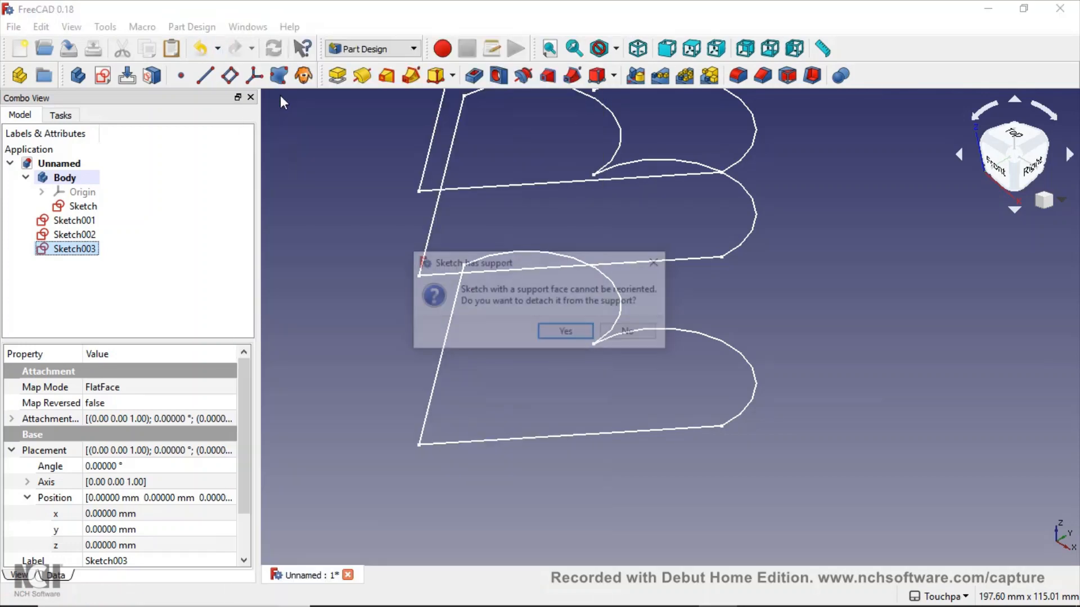
pyautogui.click(564, 331)
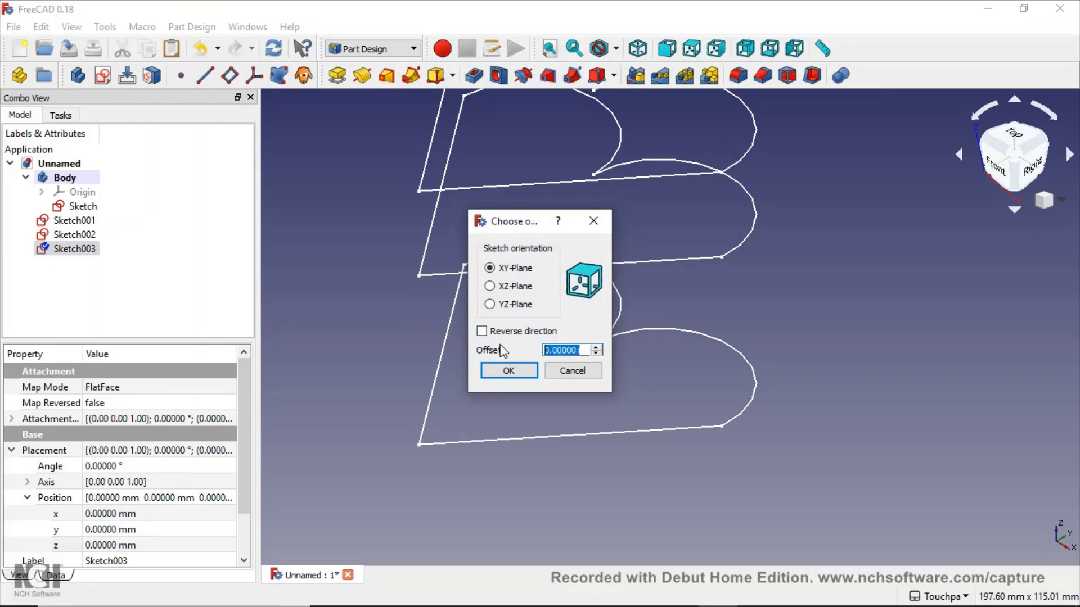
pyautogui.write('100')
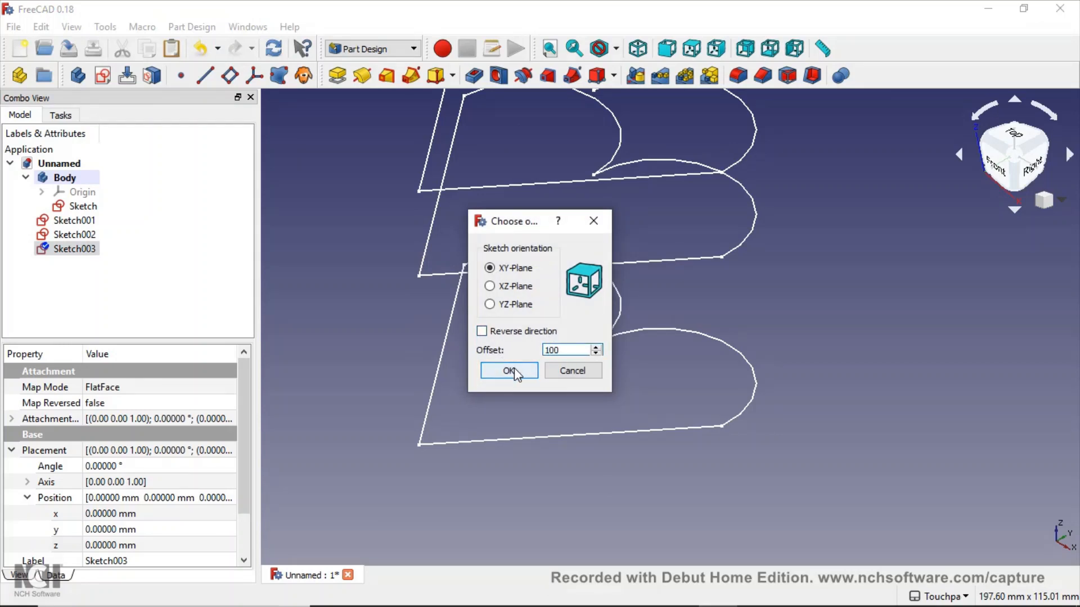
pyautogui.click(508, 370)
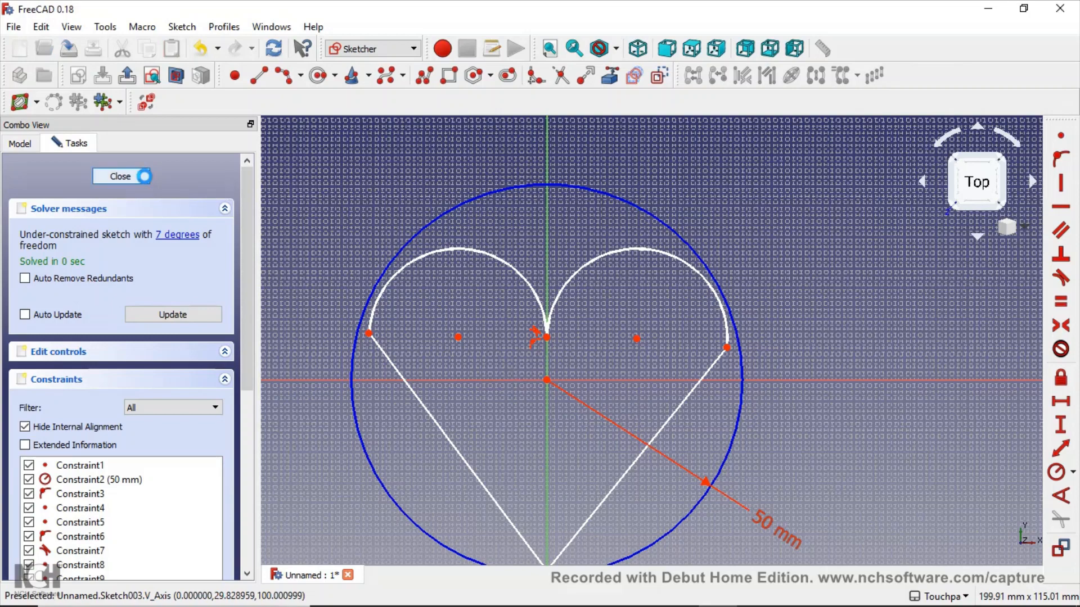
pyautogui.click(122, 177)
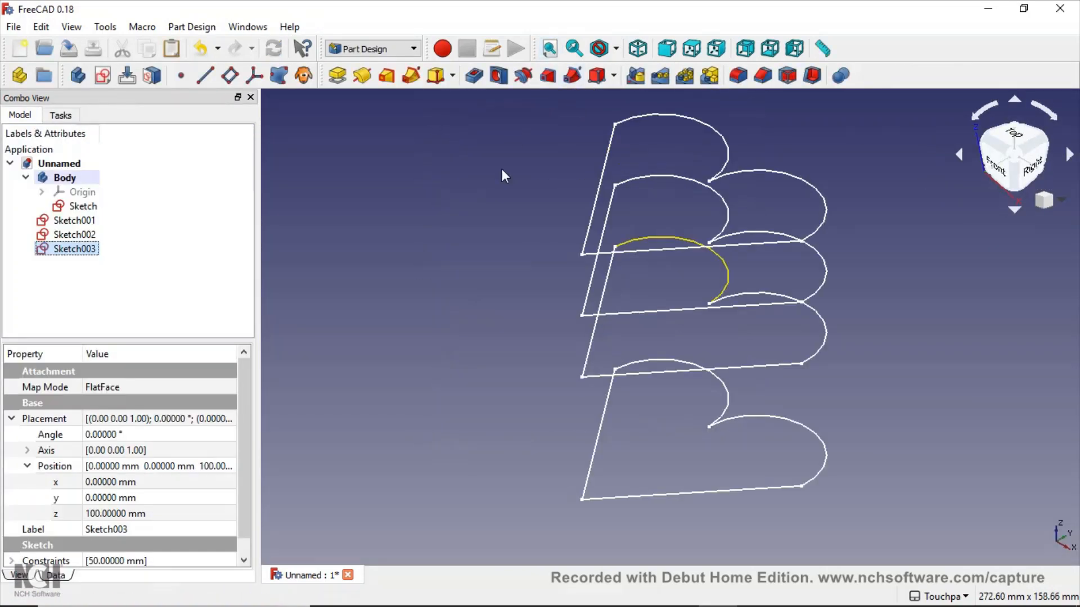
pyautogui.click(159, 276)
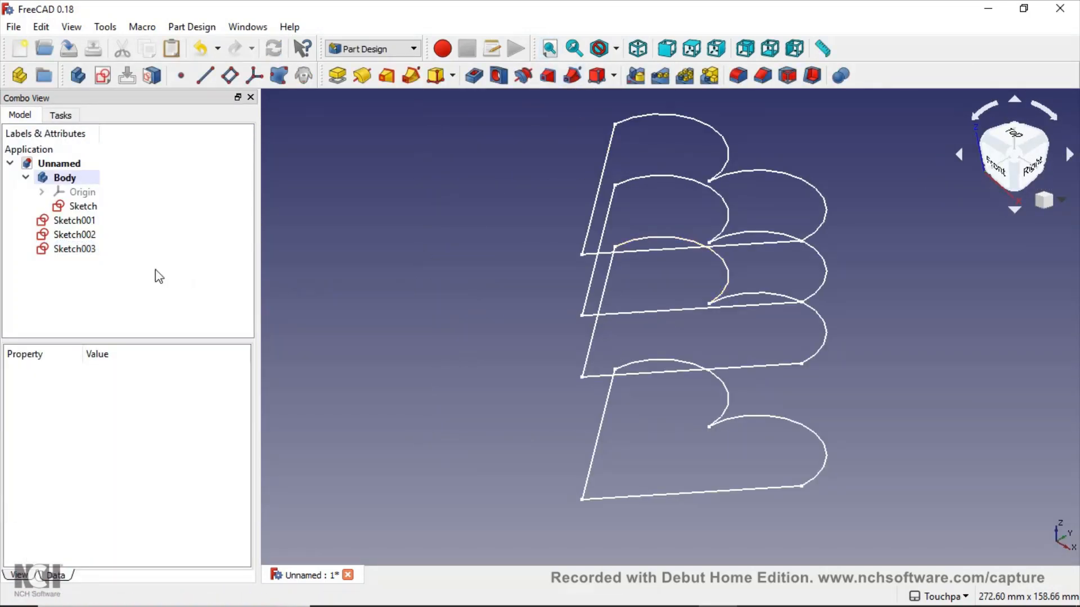
# Set the placement angles of Sketch001, Sketch002 (60°) and Sketch003 (90°) to twist the stack.
pyautogui.click(74, 220)
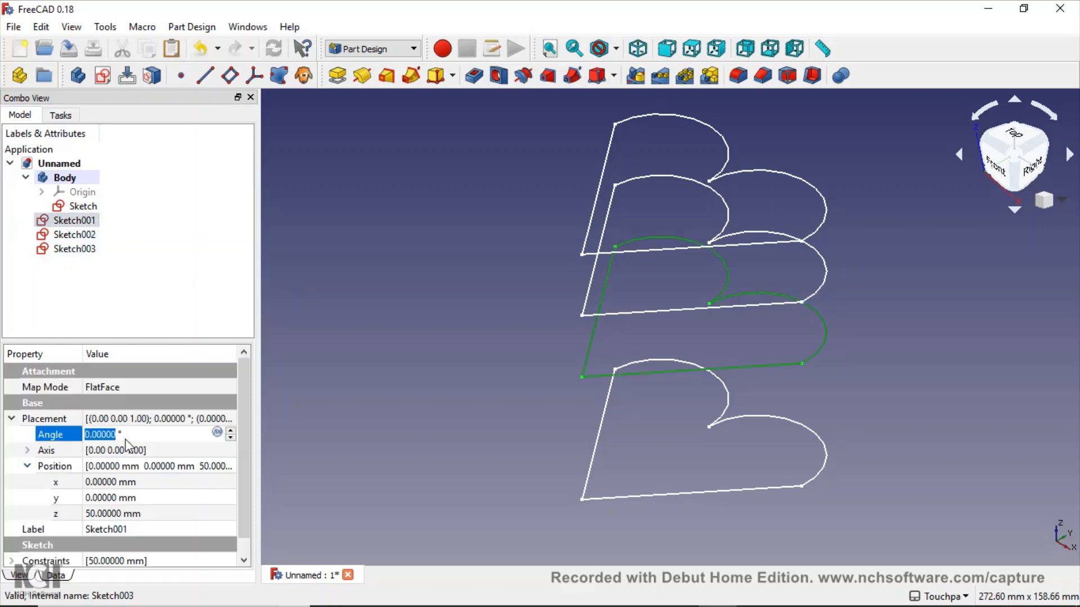
pyautogui.write('3 °')
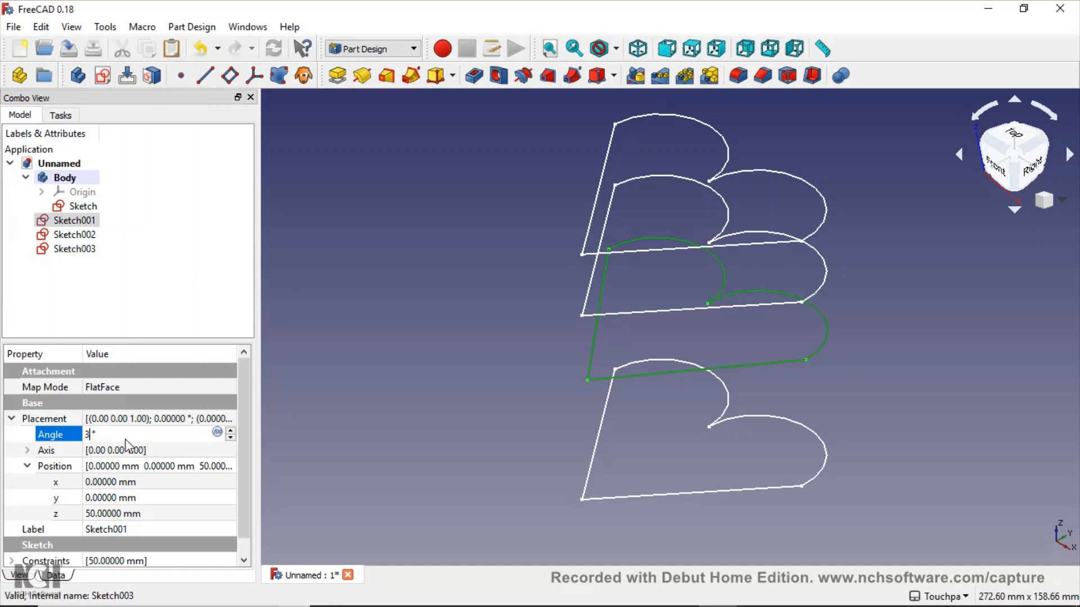
pyautogui.click(74, 234)
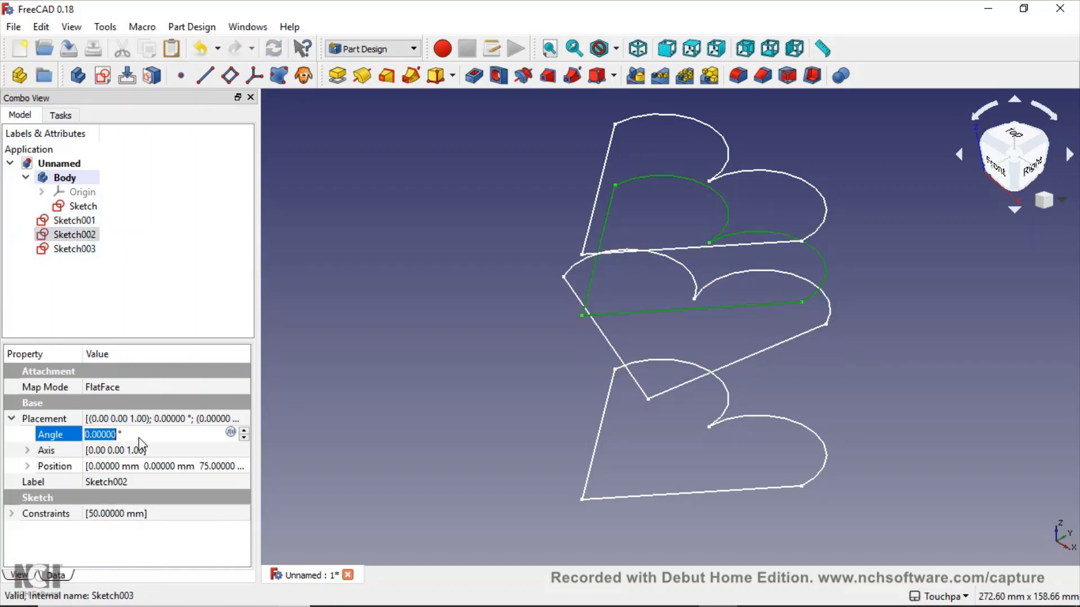
pyautogui.write('60 °')
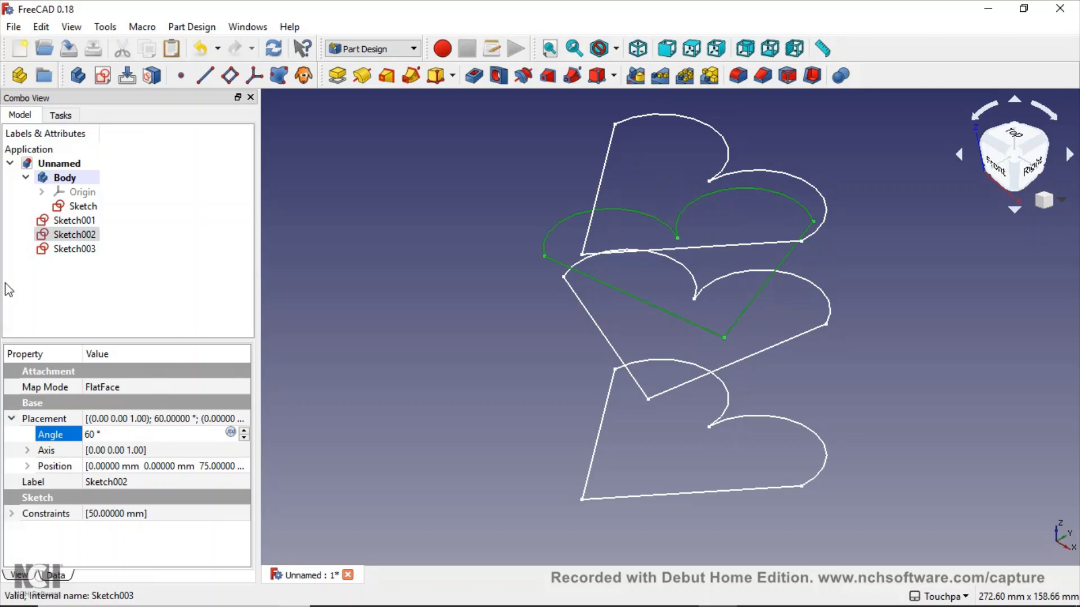
pyautogui.click(74, 249)
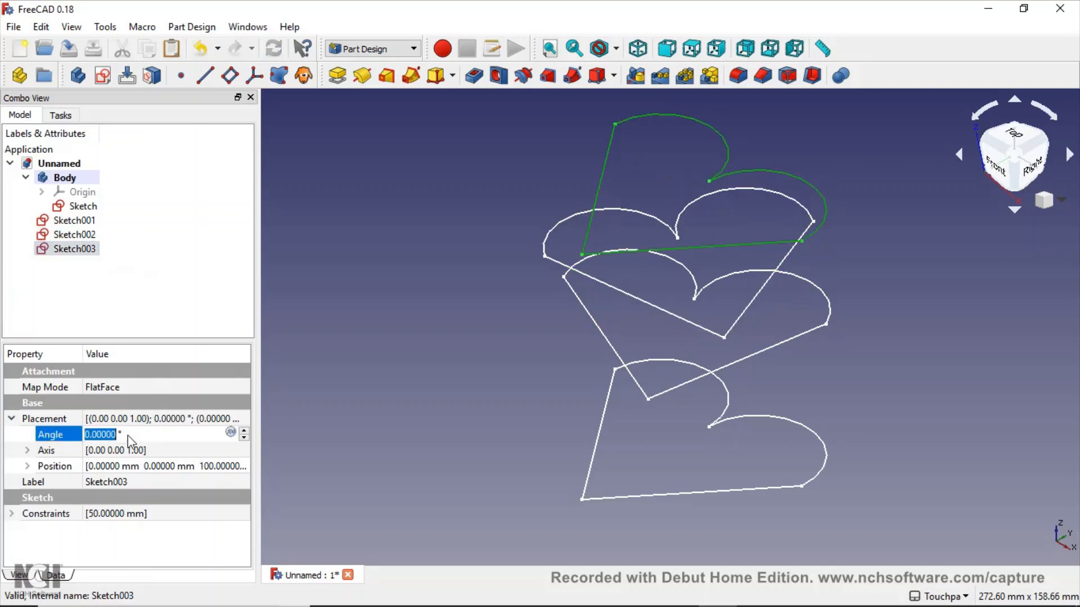
pyautogui.write('90 °')
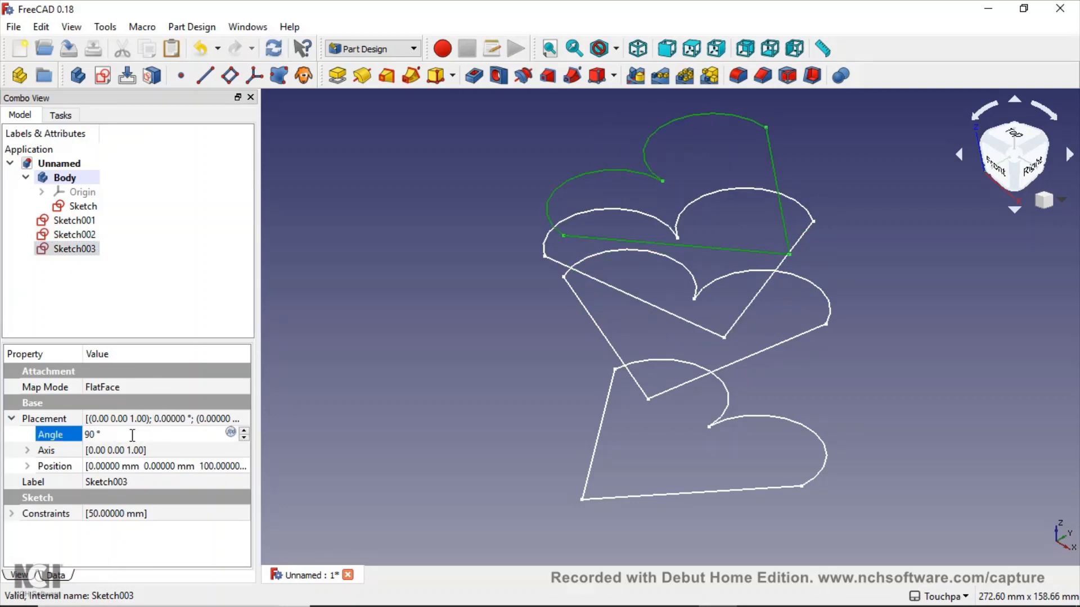
pyautogui.click(311, 288)
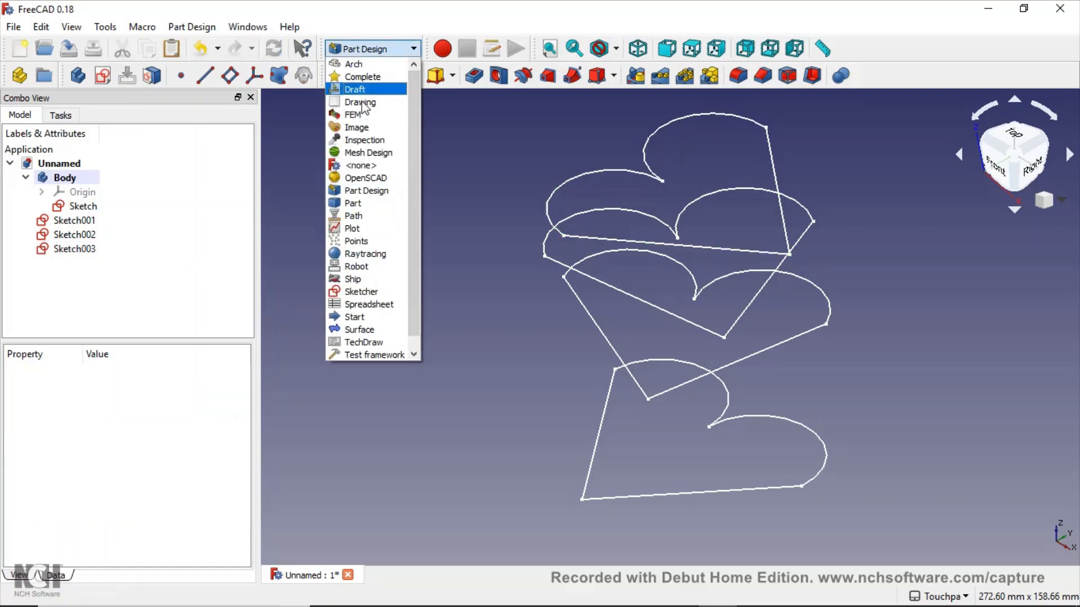
# In the Part workbench, loft Sketch through Sketch003 in order as a solid twisted heart.
pyautogui.click(352, 202)
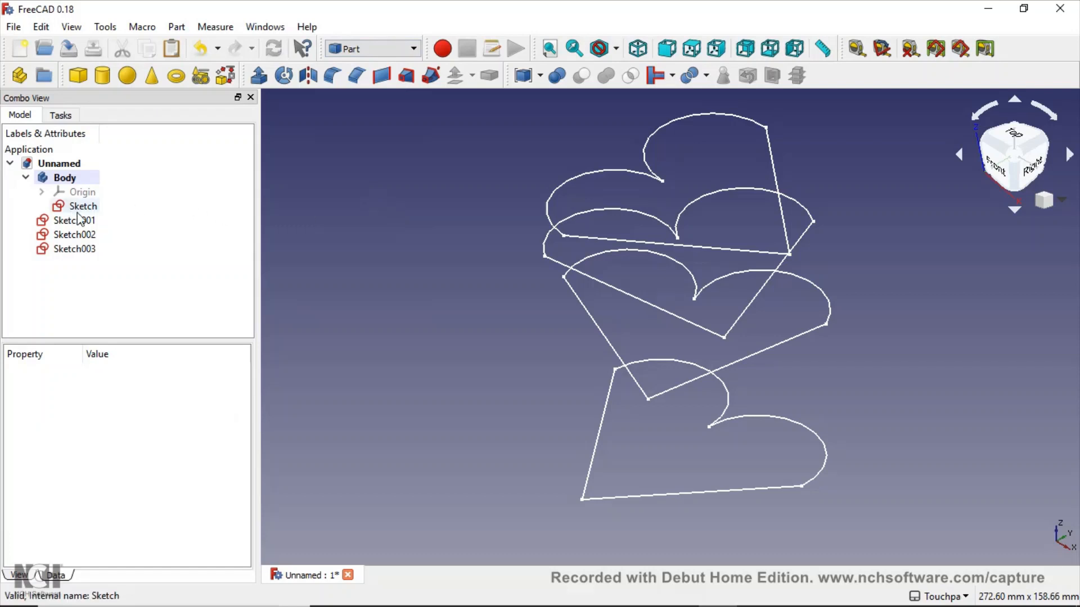
pyautogui.moveTo(259, 75)
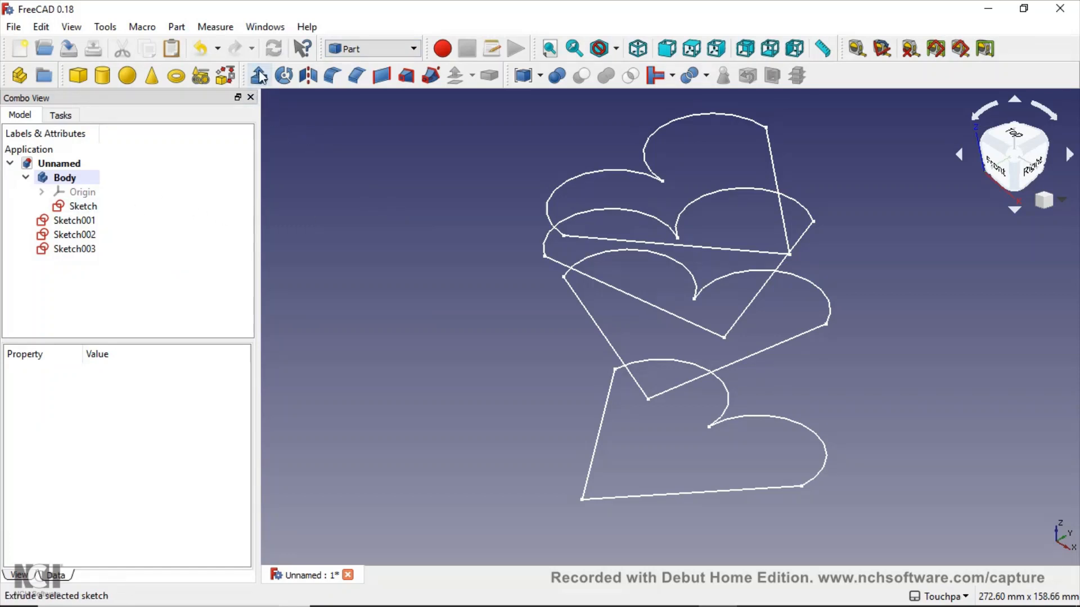
pyautogui.moveTo(406, 75)
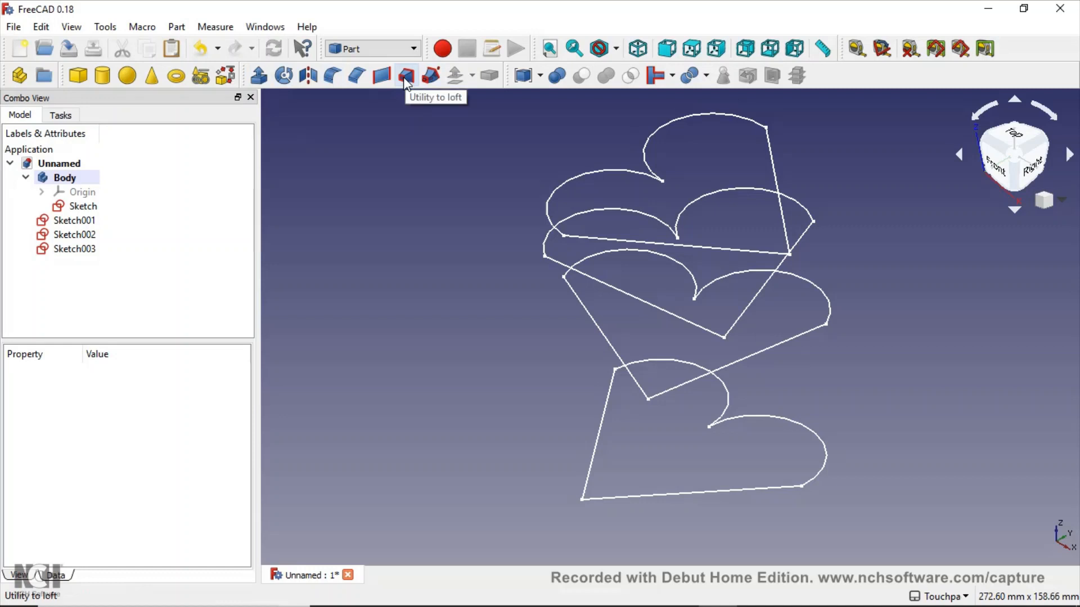
pyautogui.click(406, 75)
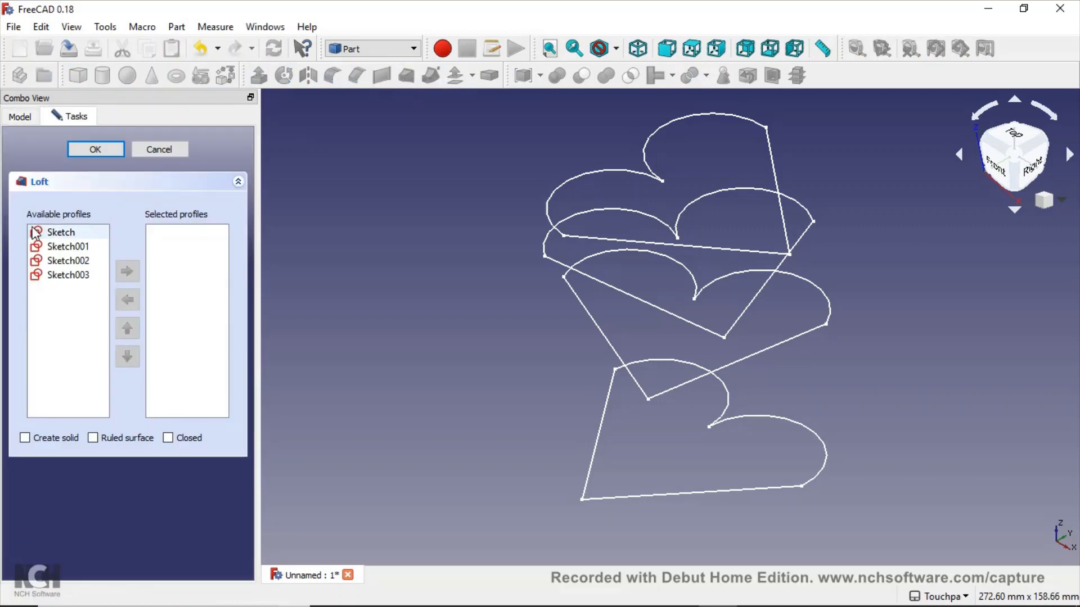
pyautogui.click(127, 271)
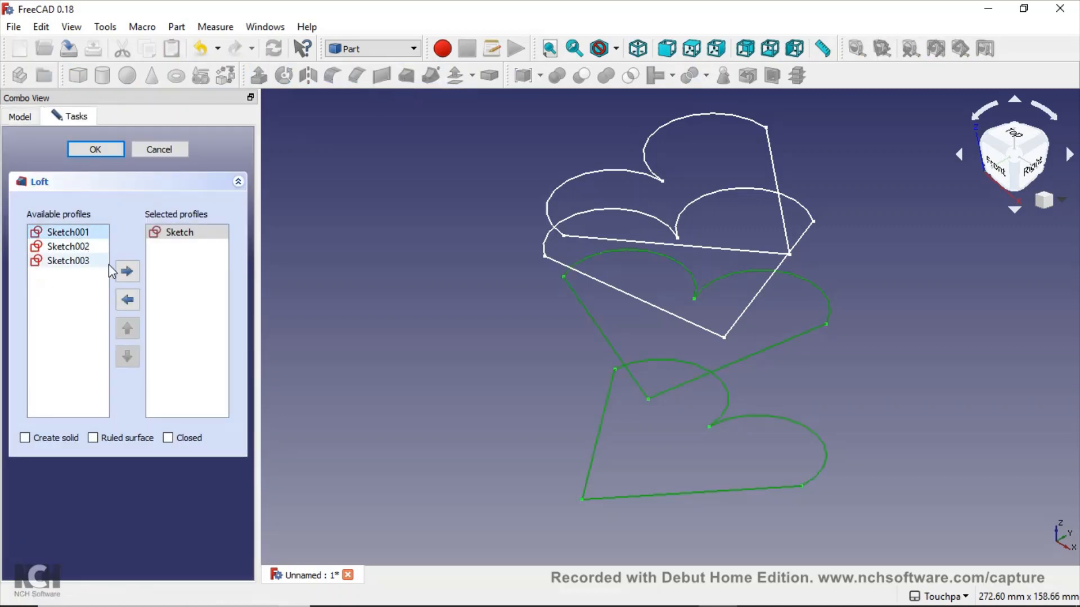
pyautogui.click(127, 271)
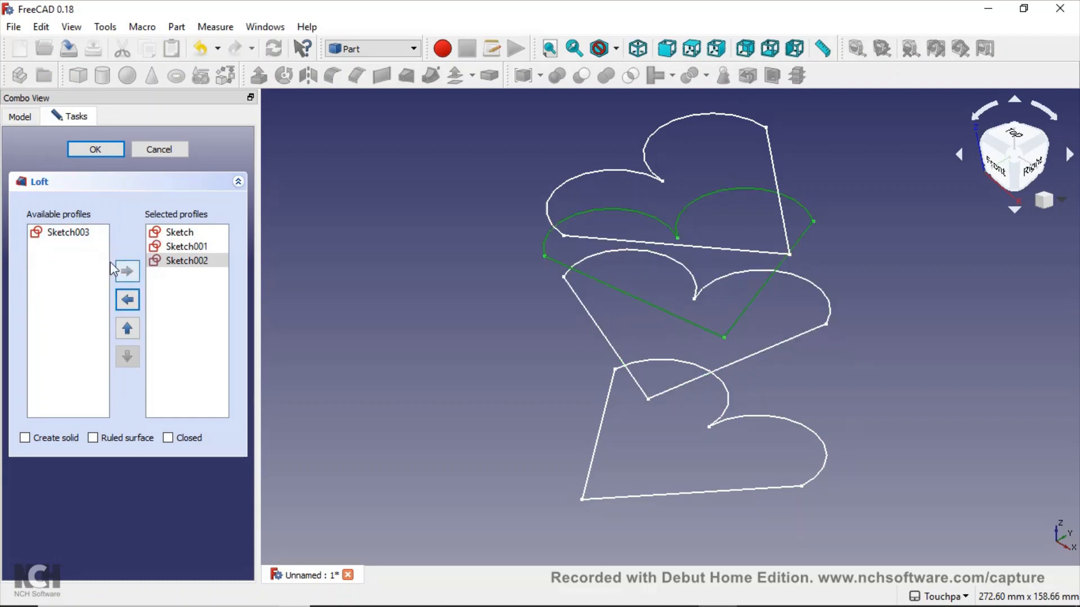
pyautogui.click(127, 270)
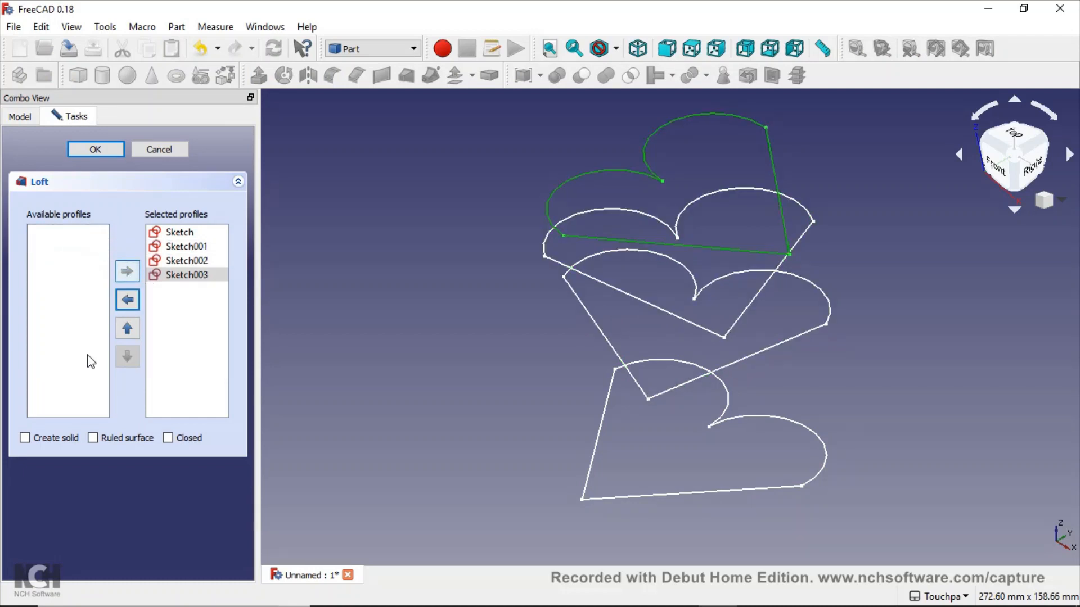
pyautogui.click(26, 437)
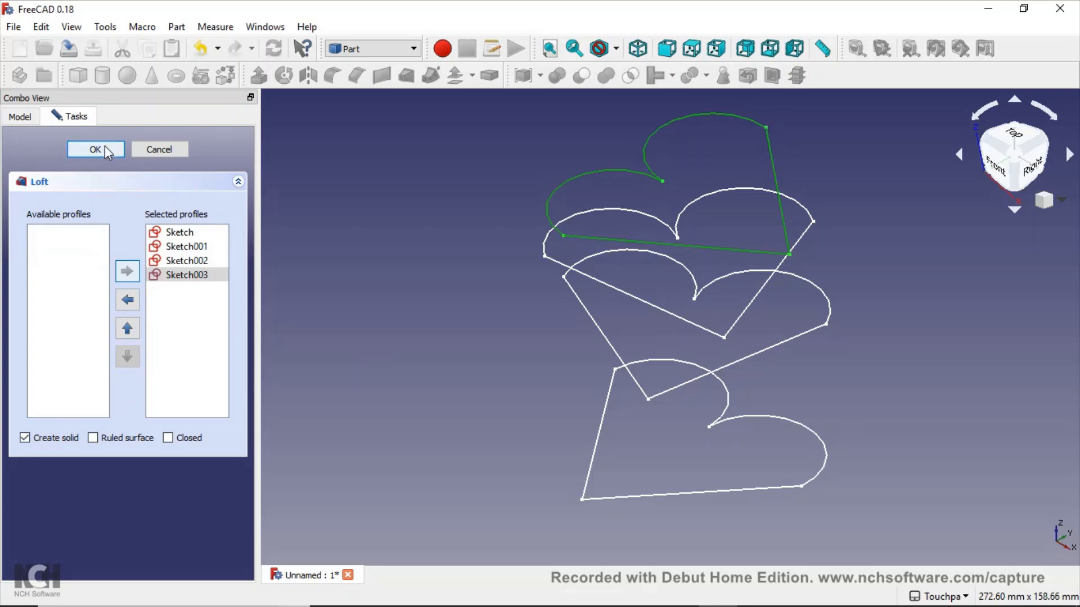
pyautogui.click(94, 149)
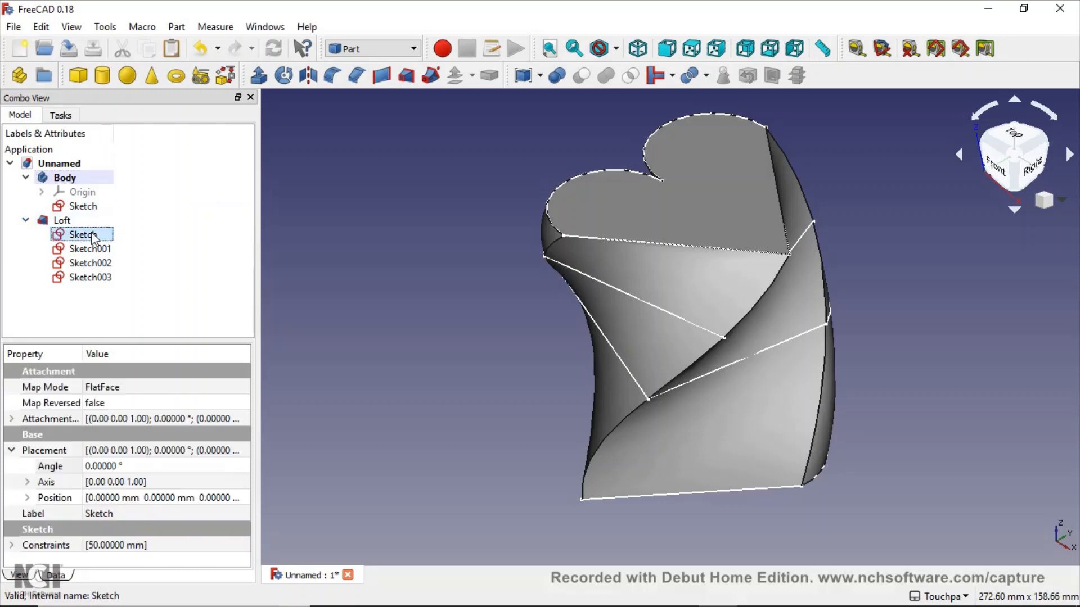
pyautogui.click(90, 276)
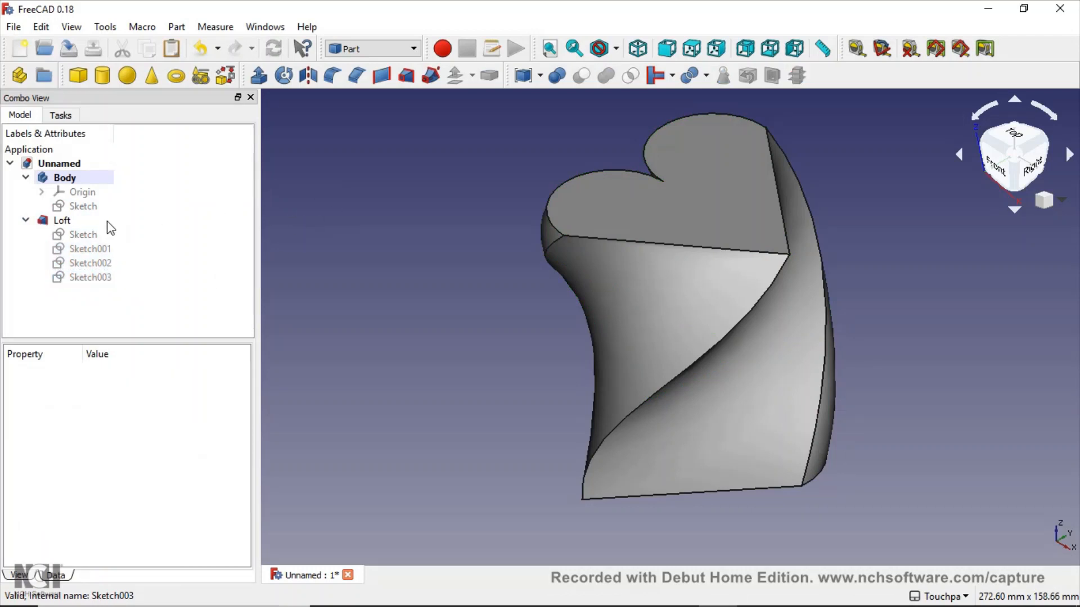
pyautogui.click(61, 221)
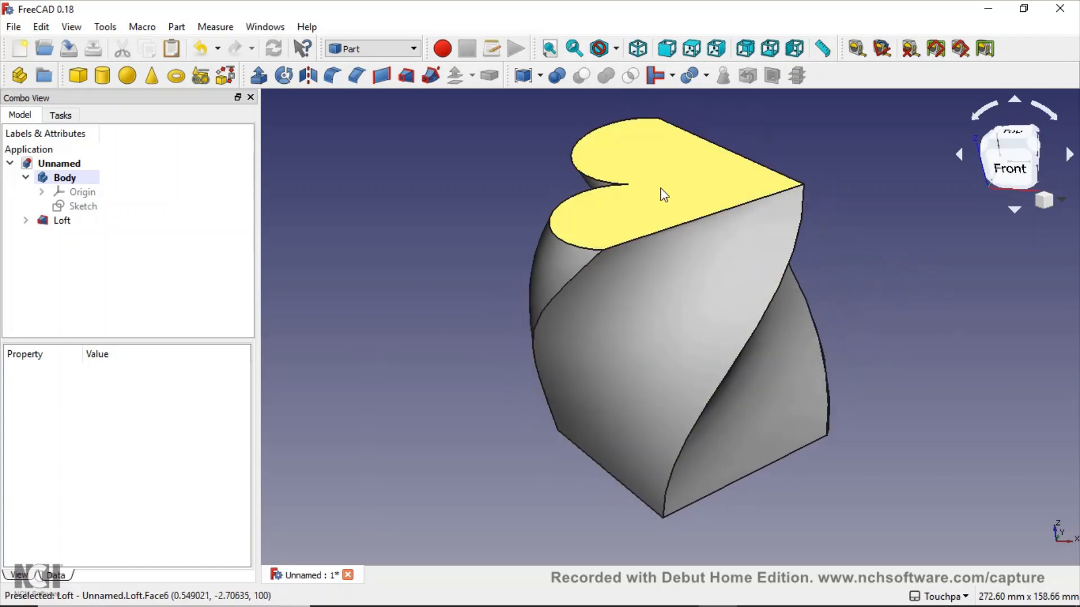
pyautogui.moveTo(599, 235)
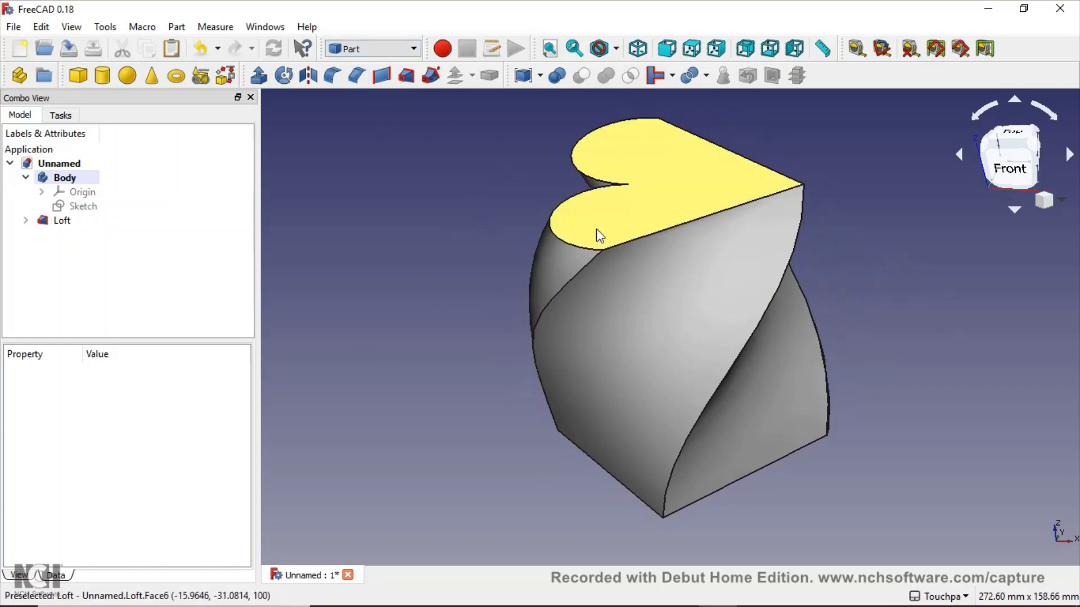
pyautogui.moveTo(651, 156)
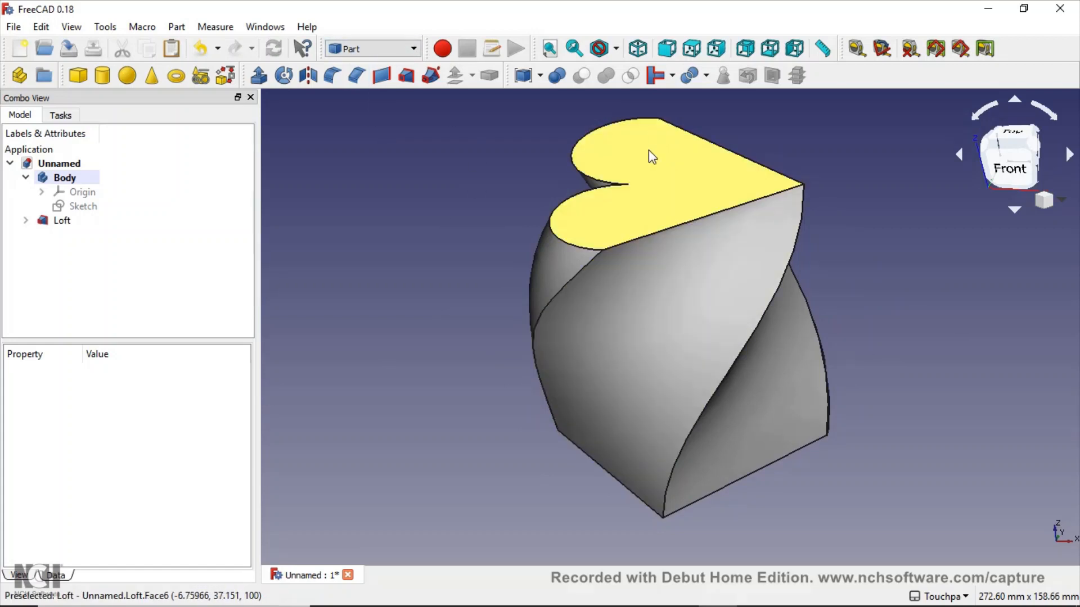
pyautogui.moveTo(651, 229)
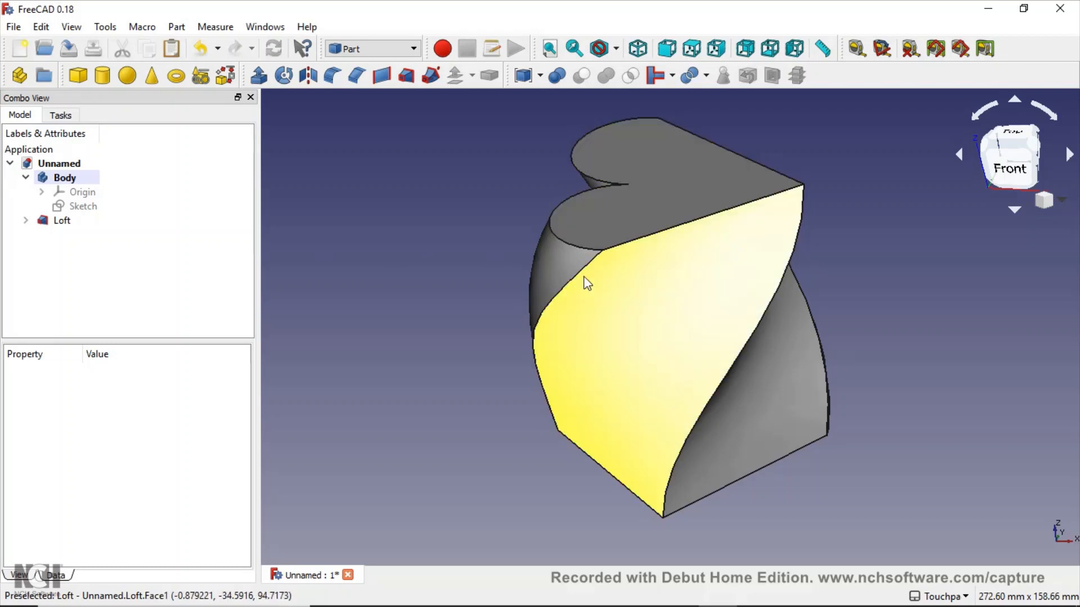
pyautogui.moveTo(395, 474)
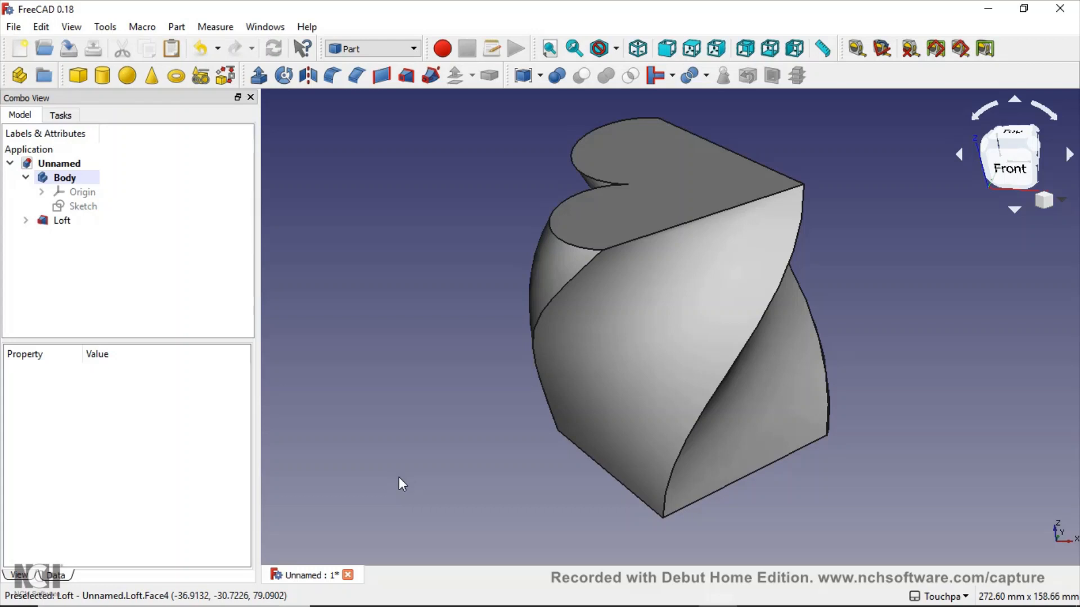
pyautogui.moveTo(583, 227)
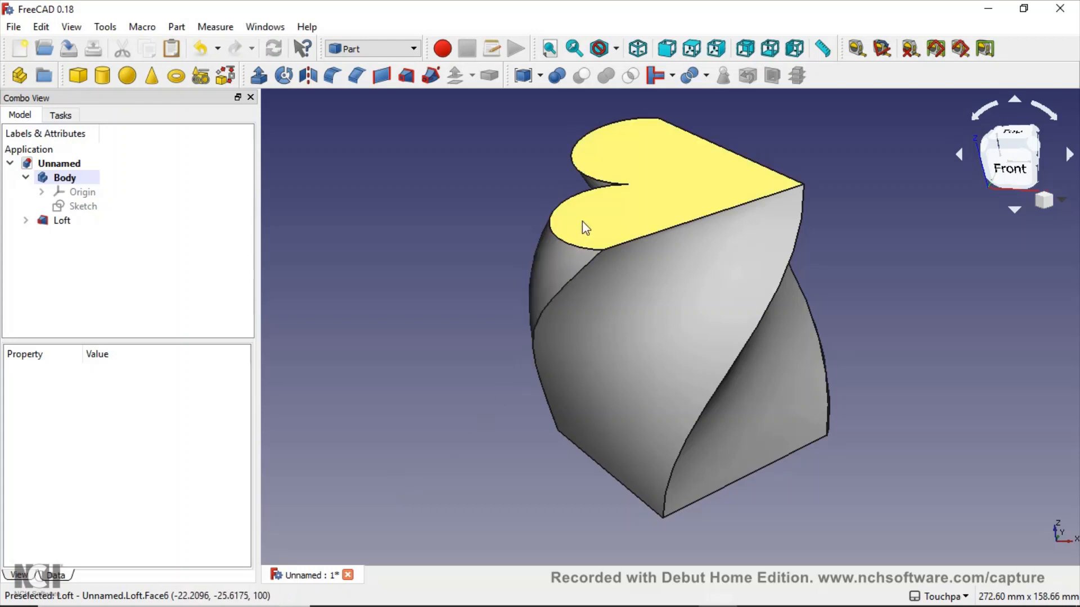
pyautogui.moveTo(575, 238)
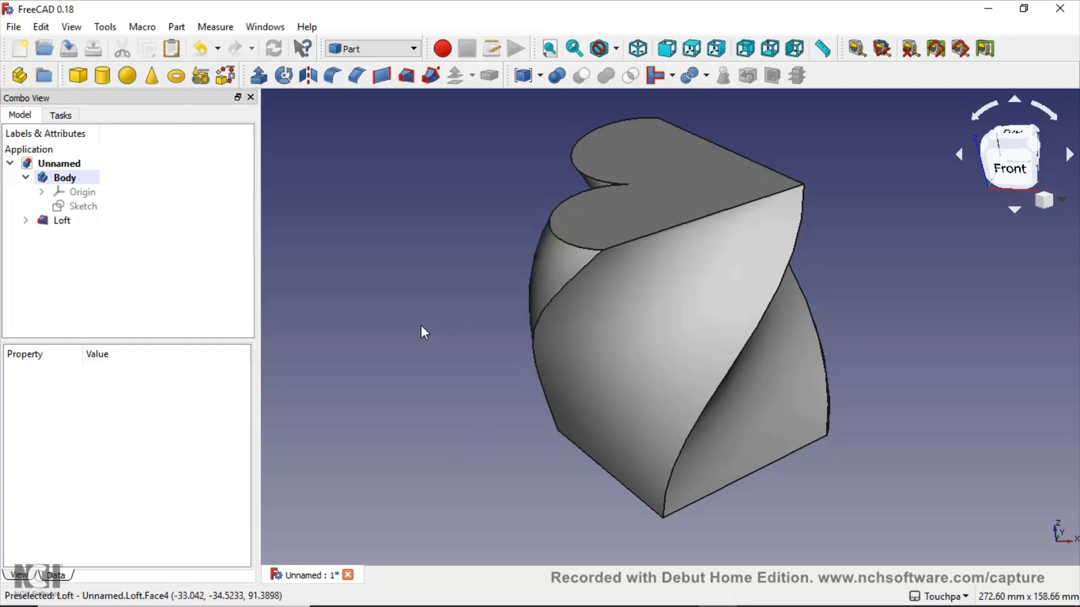
pyautogui.moveTo(427, 335)
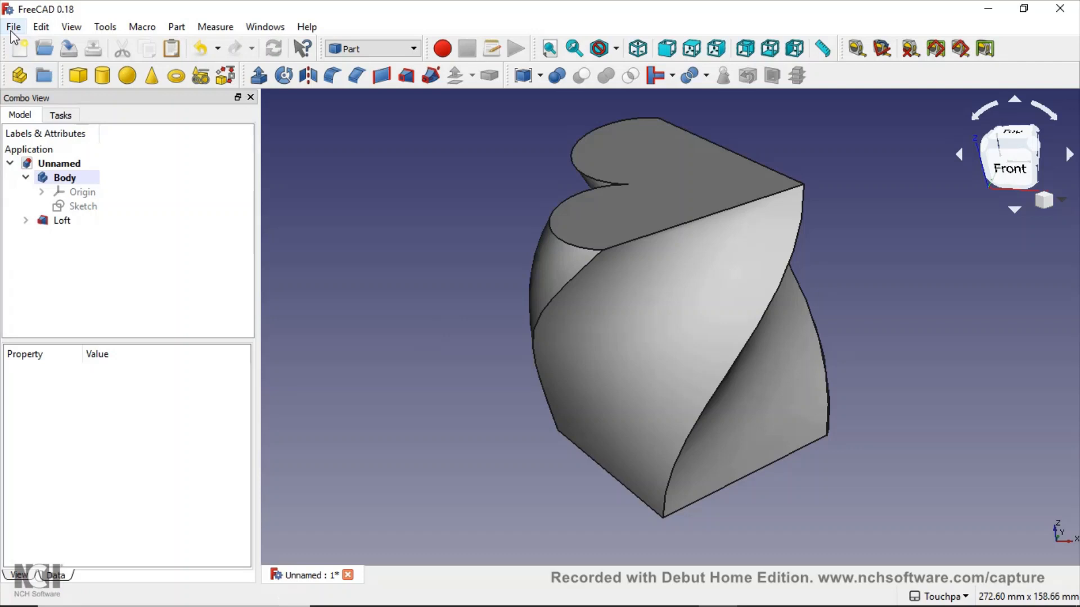
pyautogui.click(12, 26)
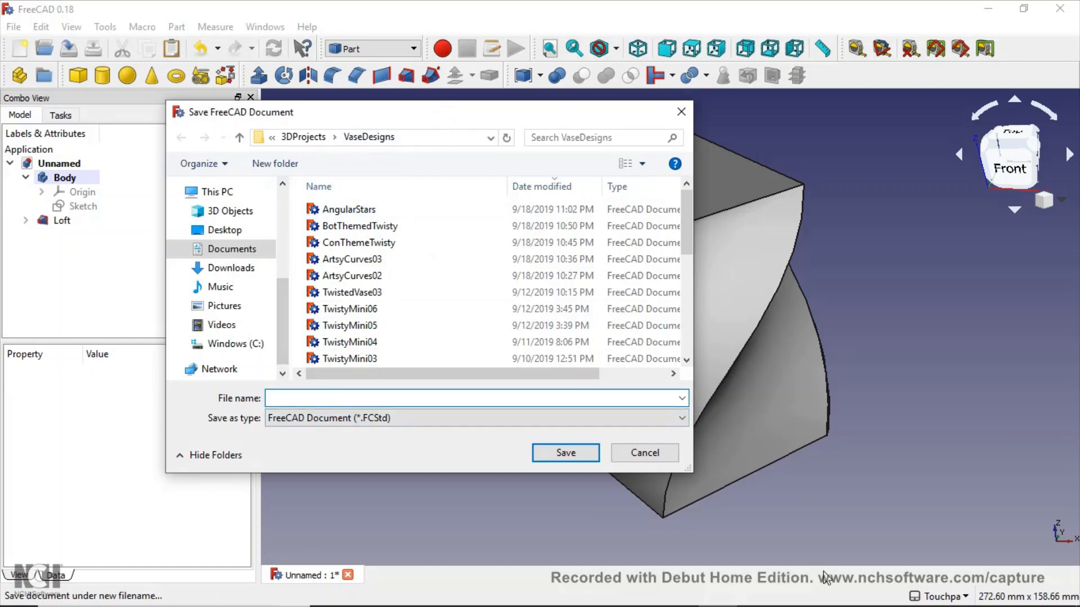
# Save the document as HeartTwisty and select the Loft feature.
pyautogui.write('Heart')
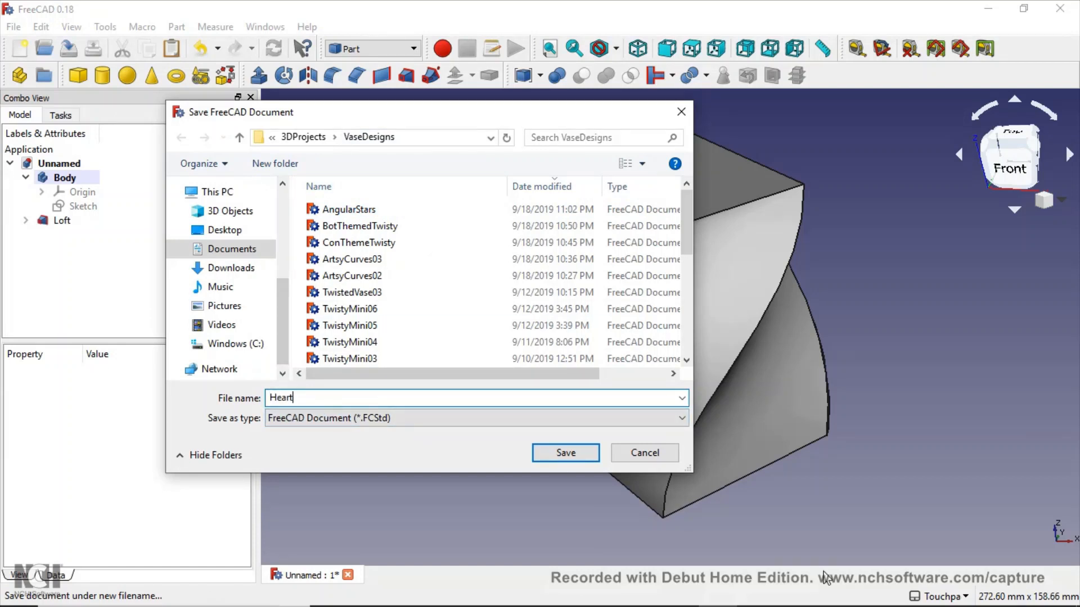
pyautogui.write('Twisty')
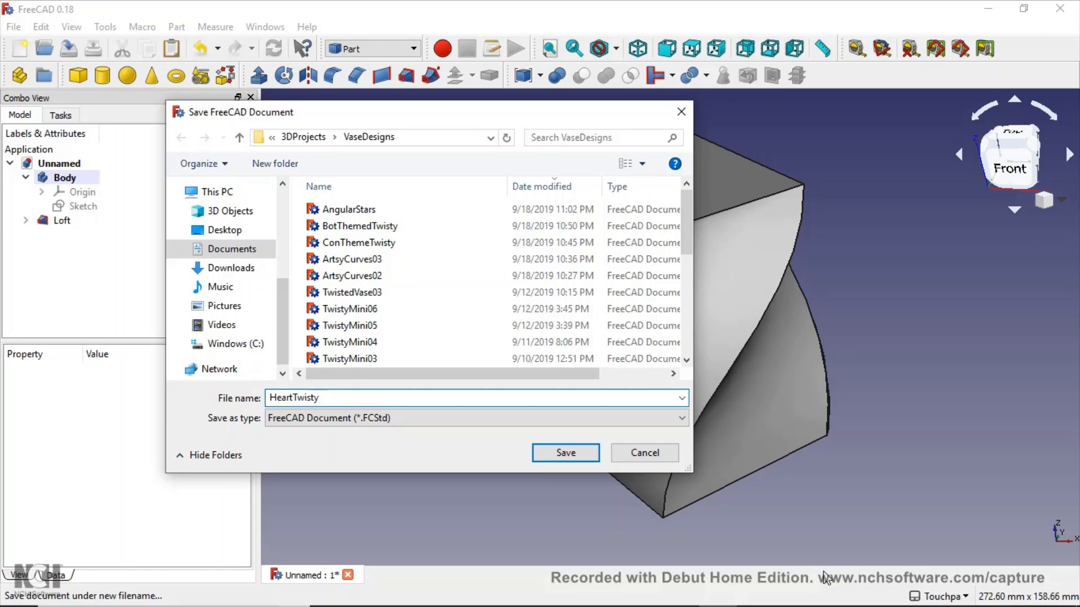
pyautogui.click(565, 453)
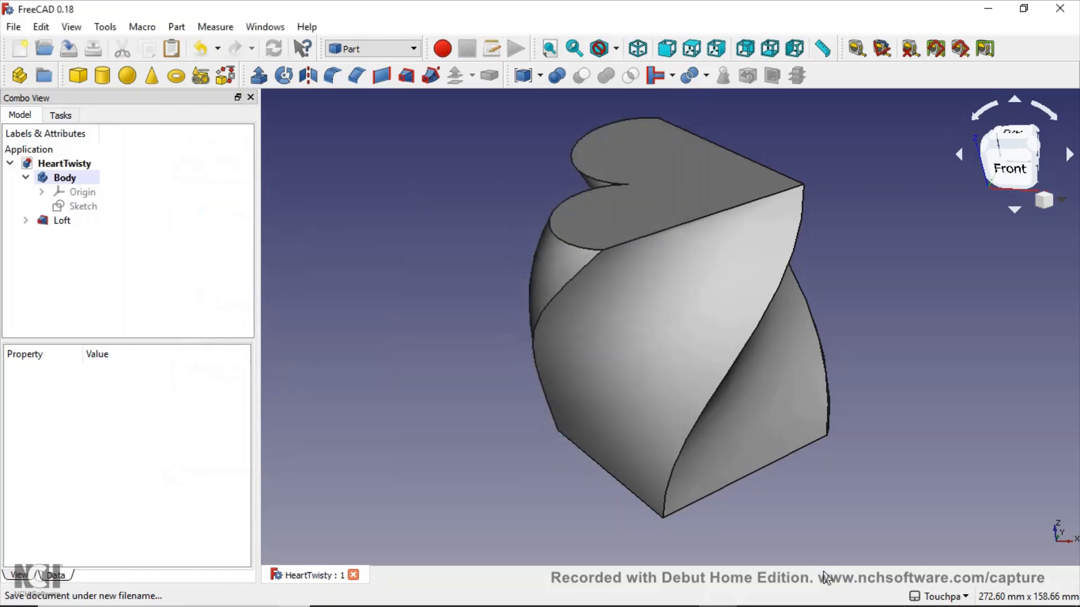
pyautogui.click(61, 221)
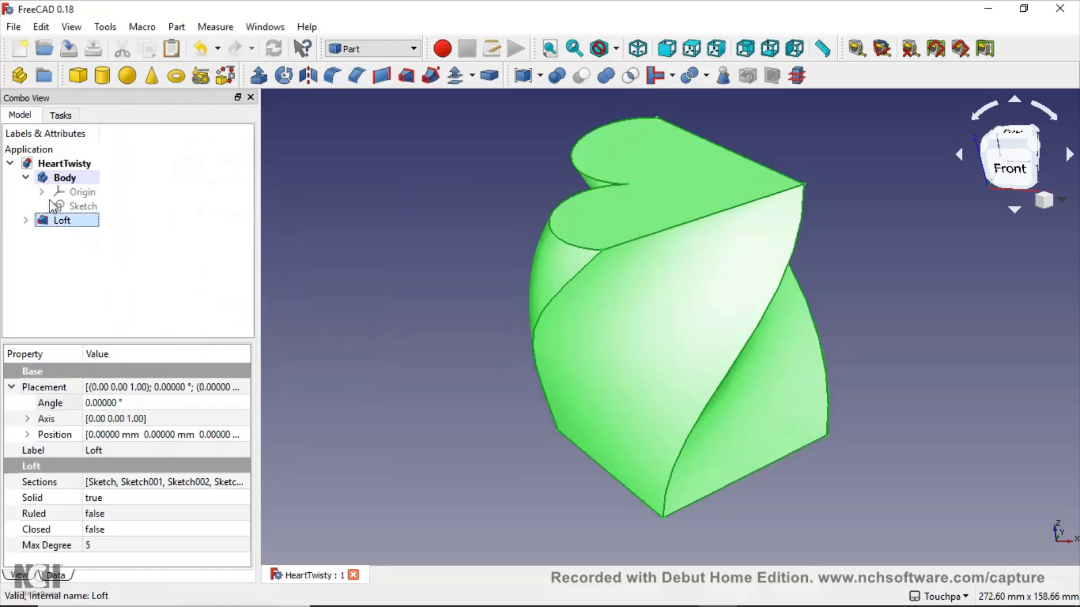
# Export the Loft via File > Export as an STL mesh named HeartTwisty.
pyautogui.click(13, 26)
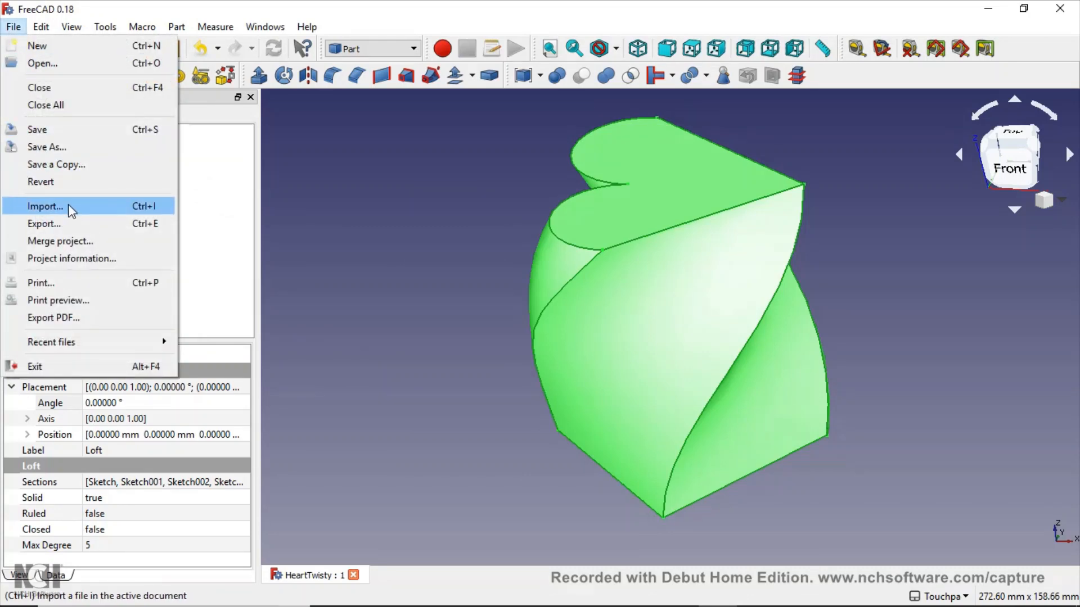
pyautogui.click(44, 223)
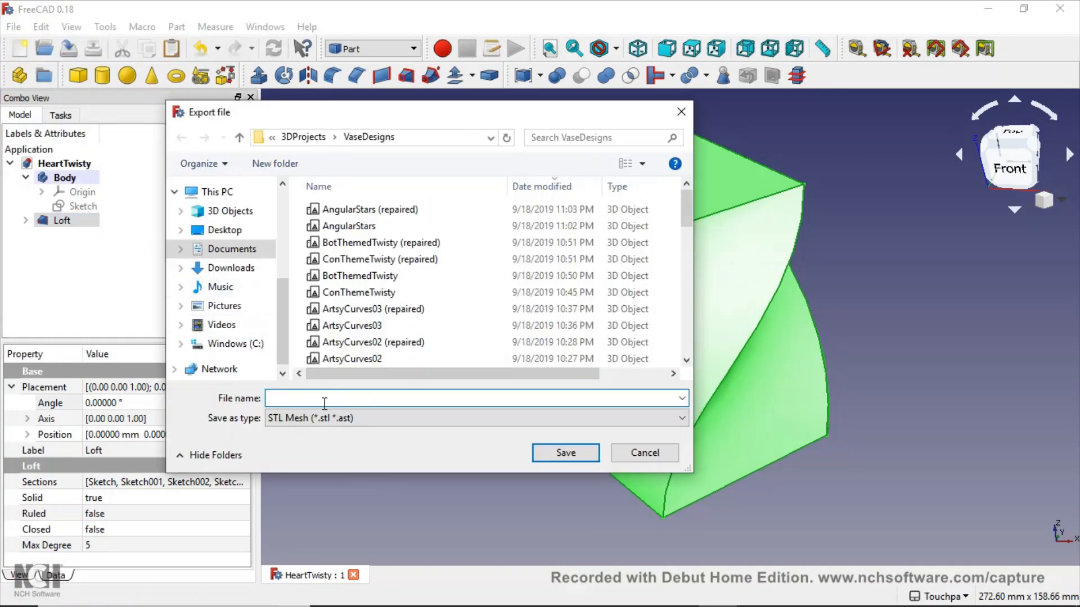
pyautogui.write('He')
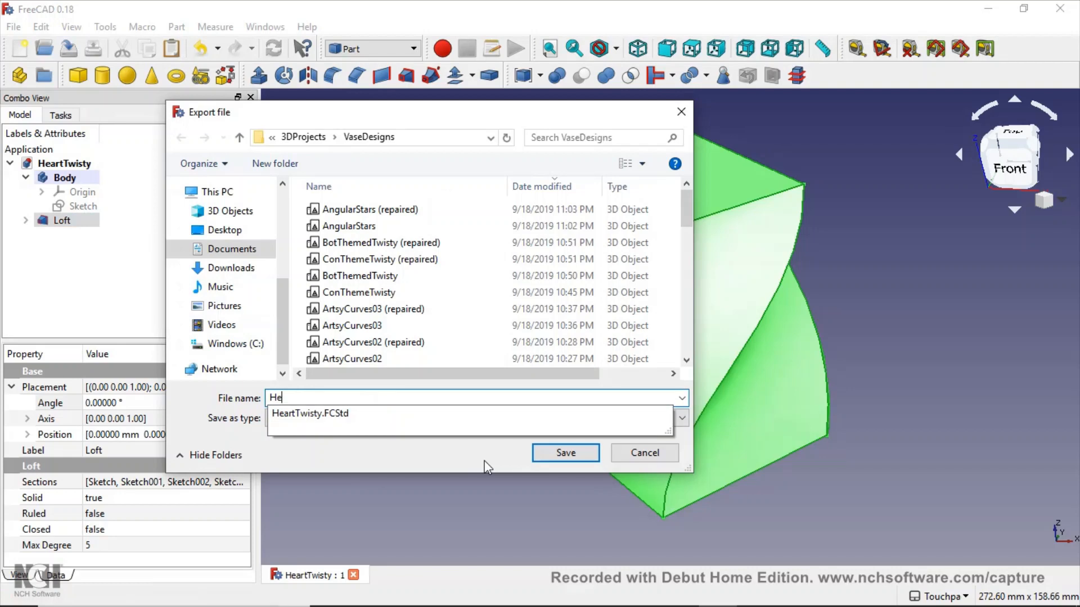
pyautogui.write('art')
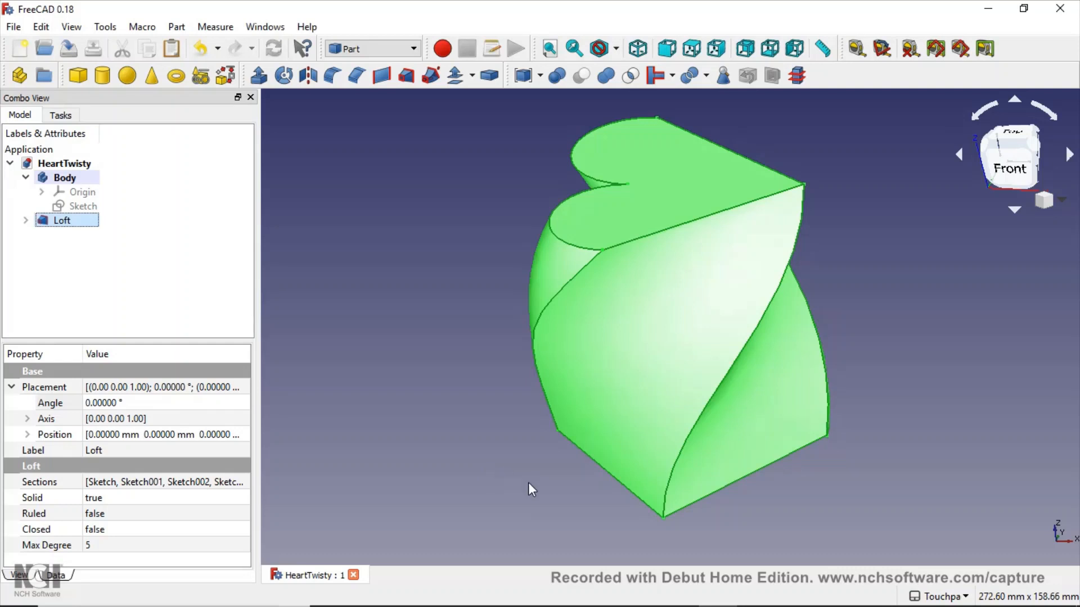
pyautogui.moveTo(1060, 8)
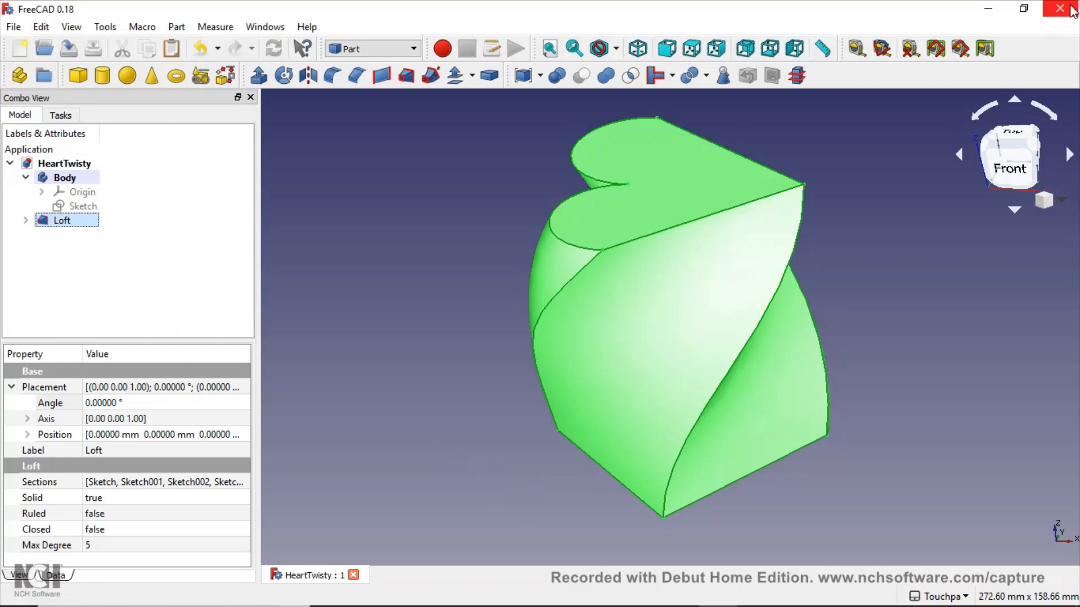
# Close FreeCAD and launch Autodesk Netfabb from its desktop shortcut.
pyautogui.click(1060, 8)
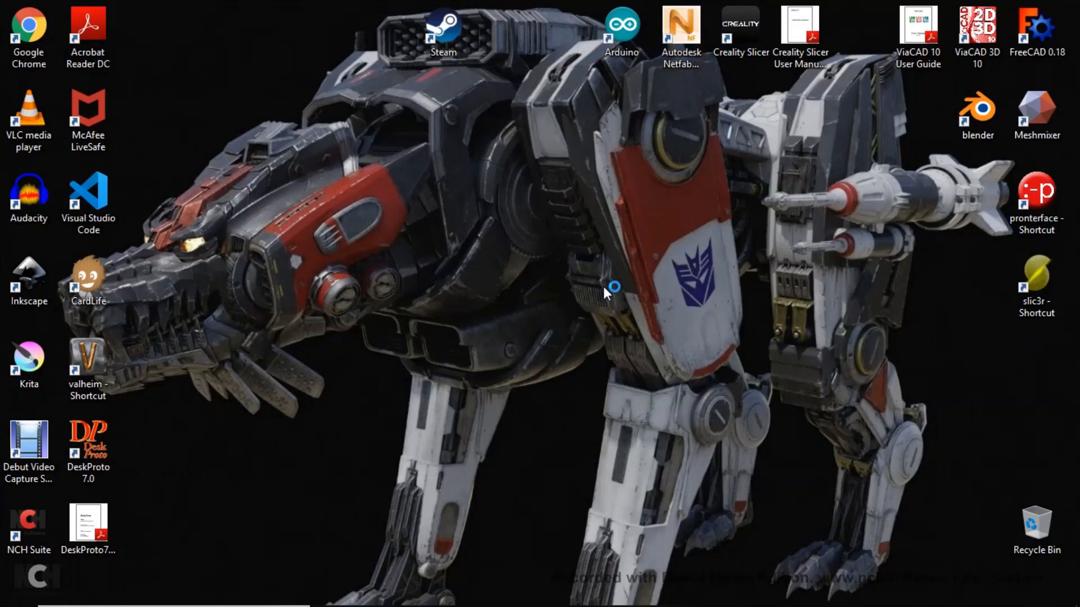
pyautogui.doubleClick(681, 32)
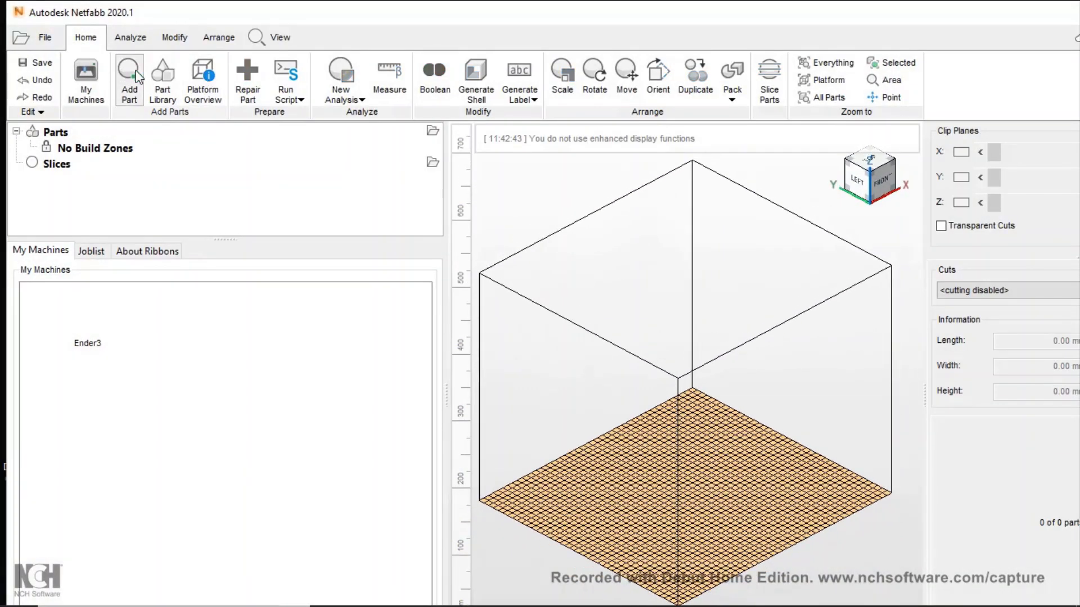
# Import HeartTwisty through Add Part as an automatically repaired part, about 98×99×100 mm.
pyautogui.click(128, 81)
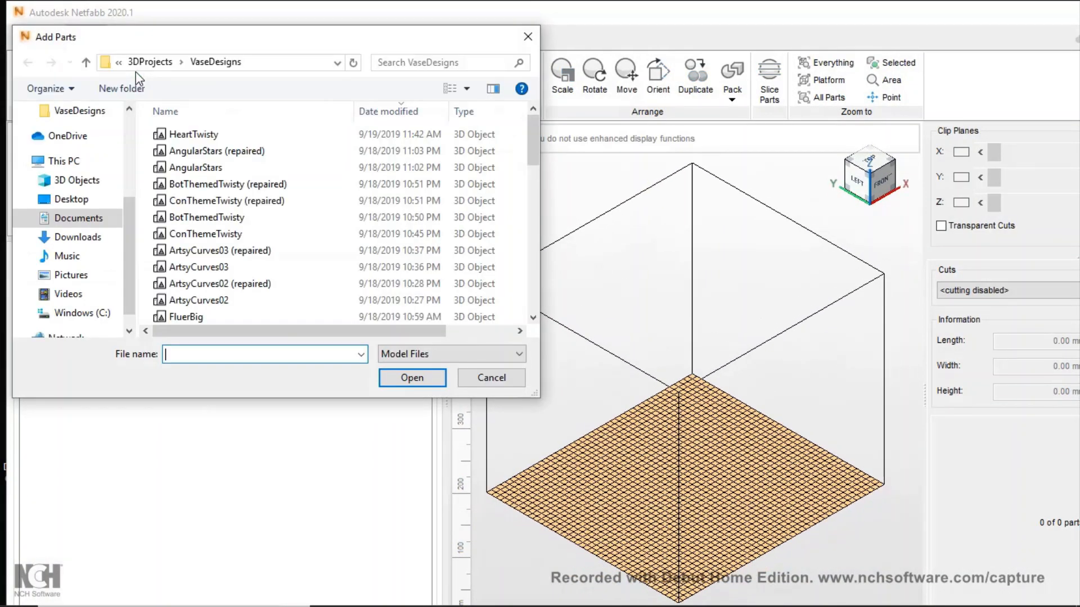
pyautogui.click(192, 134)
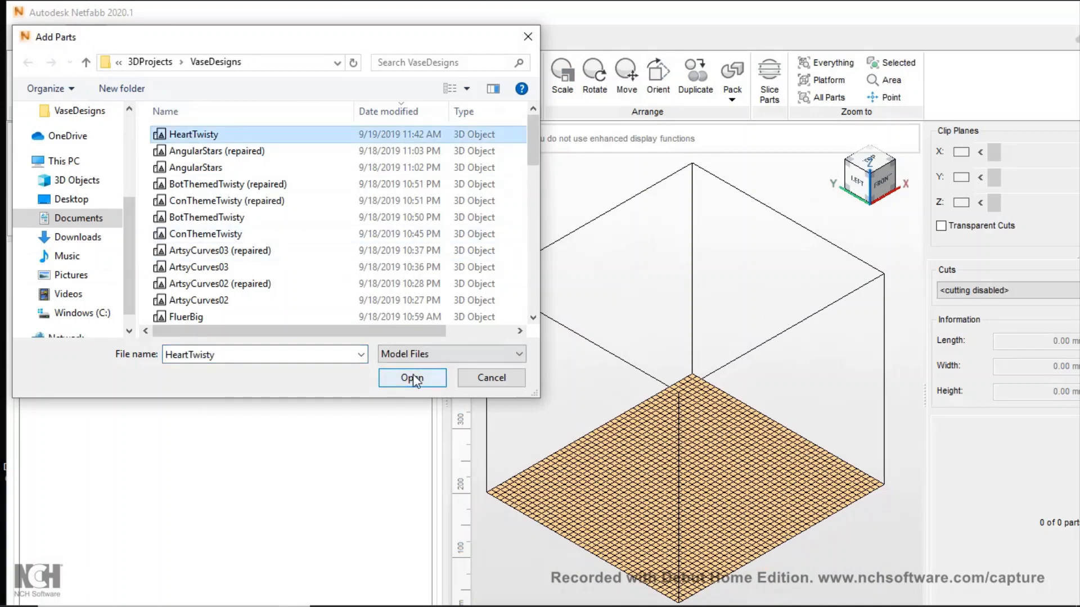
pyautogui.click(412, 378)
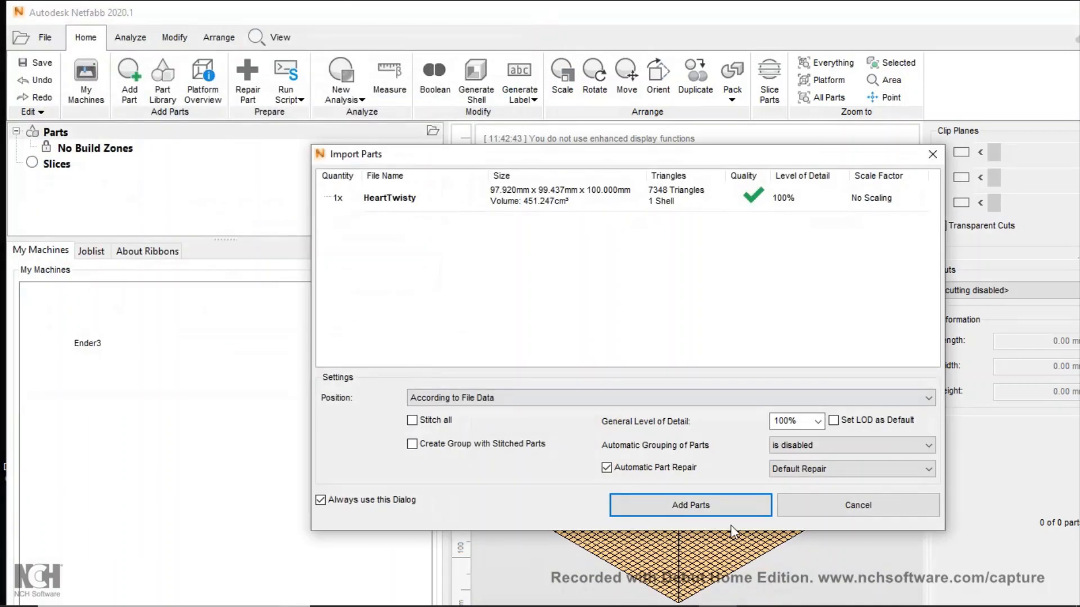
pyautogui.click(690, 505)
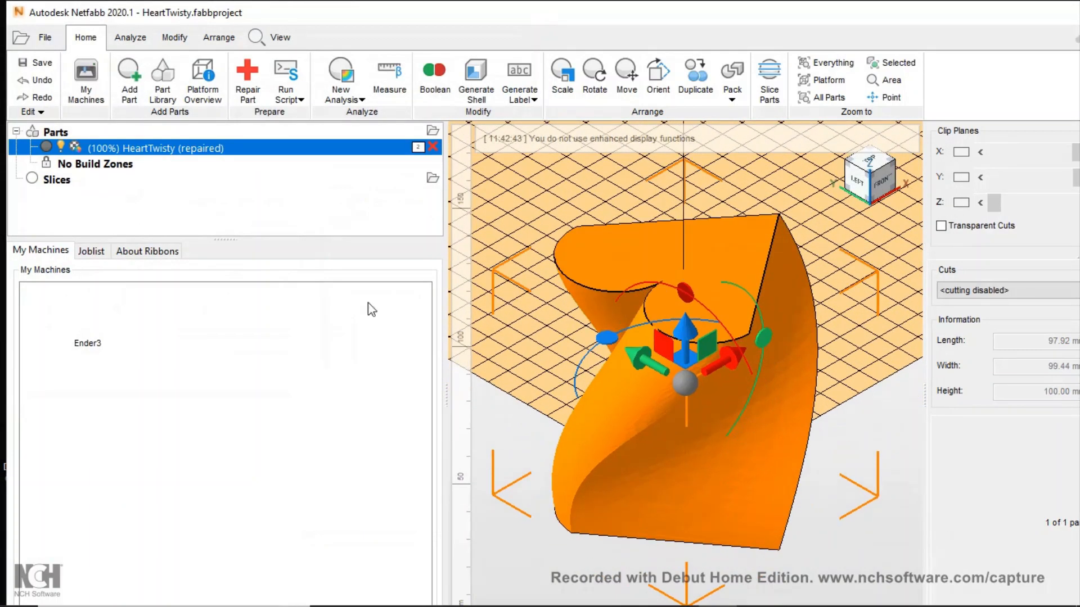
# Export the repaired HeartTwisty via File > Export Part as STL in Binary STL format.
pyautogui.click(44, 37)
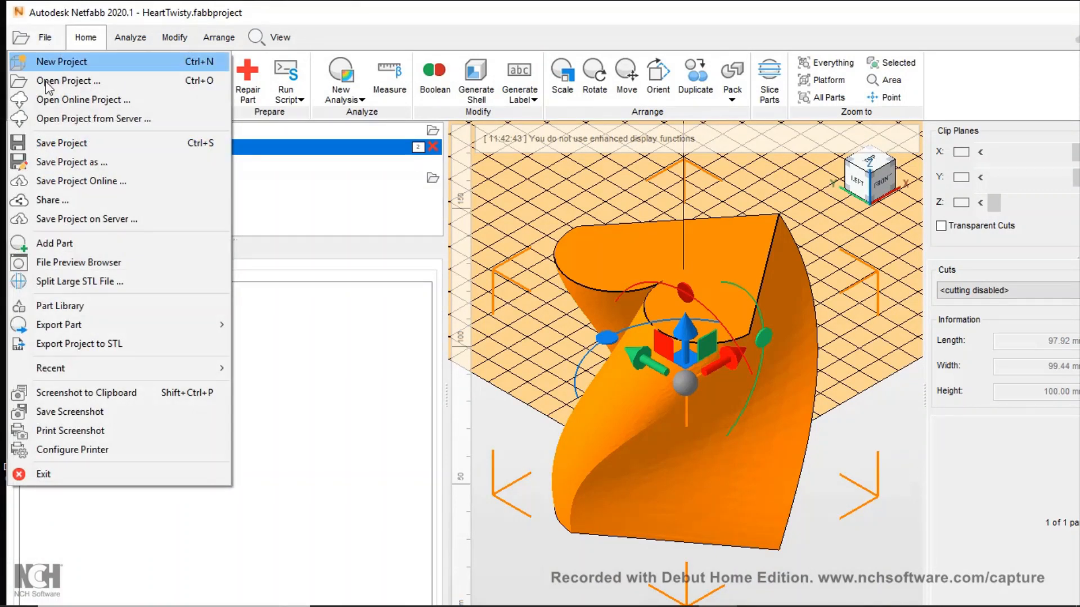
pyautogui.click(58, 324)
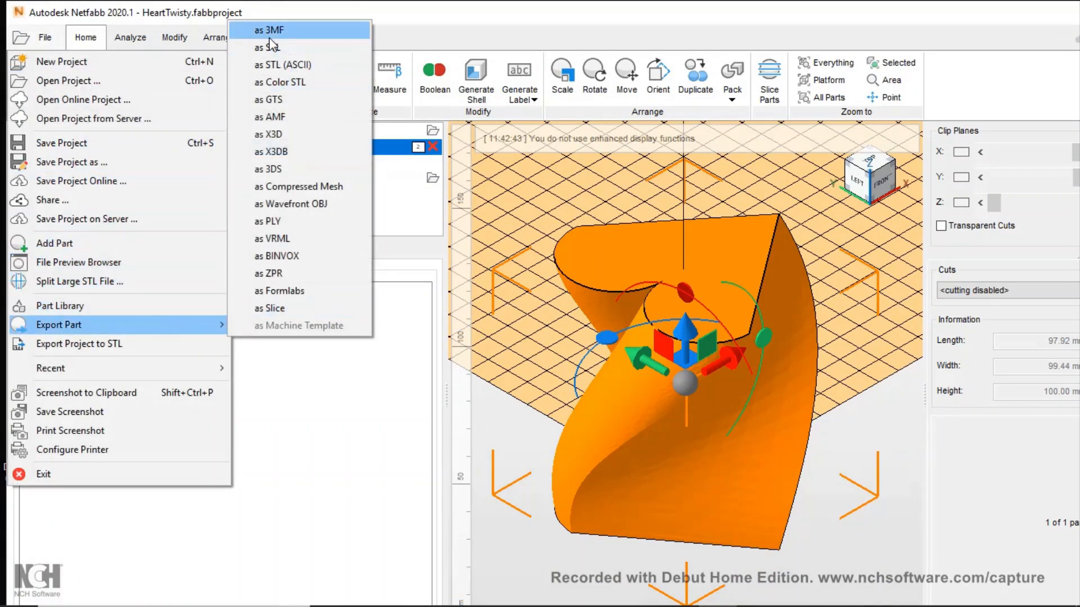
pyautogui.click(269, 29)
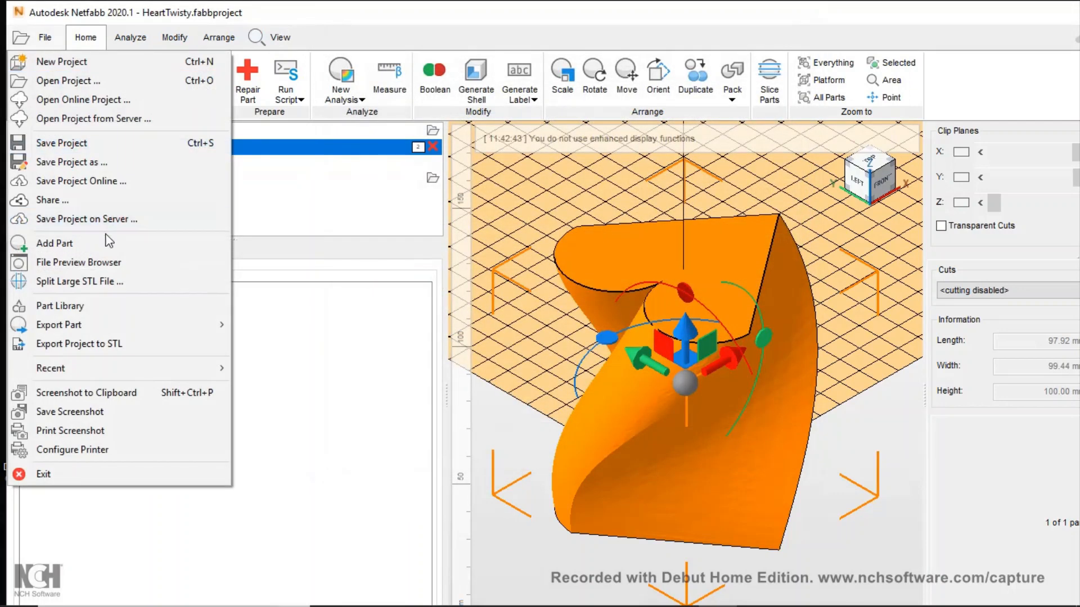
pyautogui.click(59, 324)
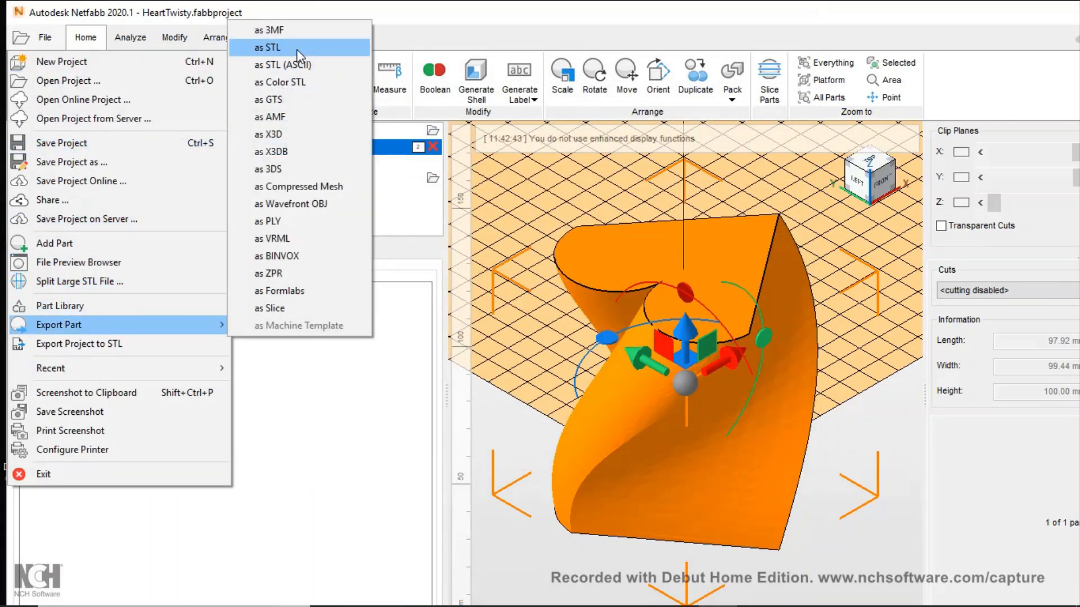
pyautogui.click(268, 47)
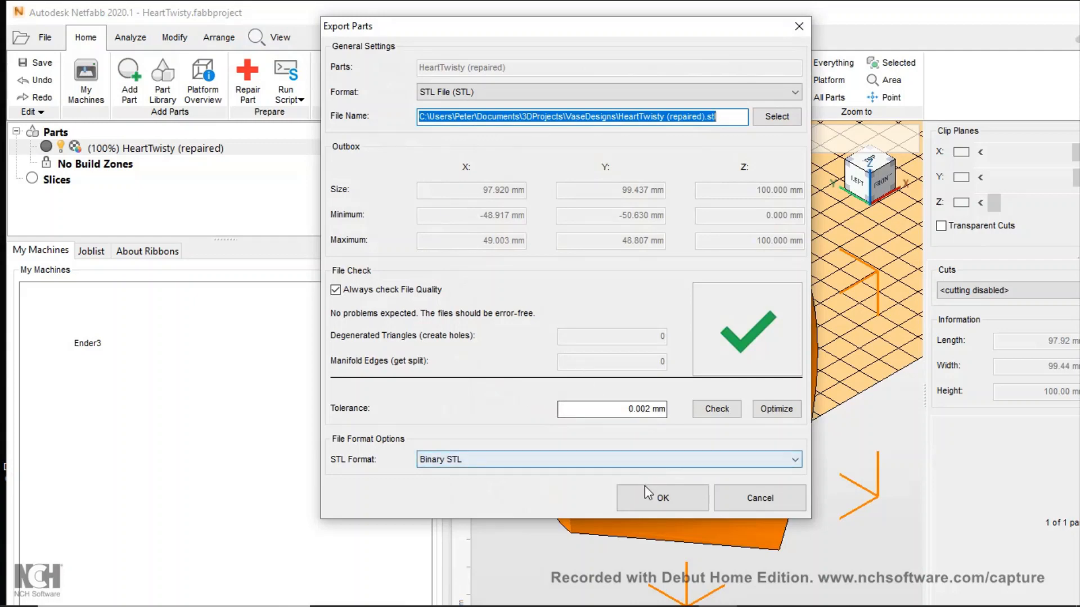
pyautogui.click(660, 498)
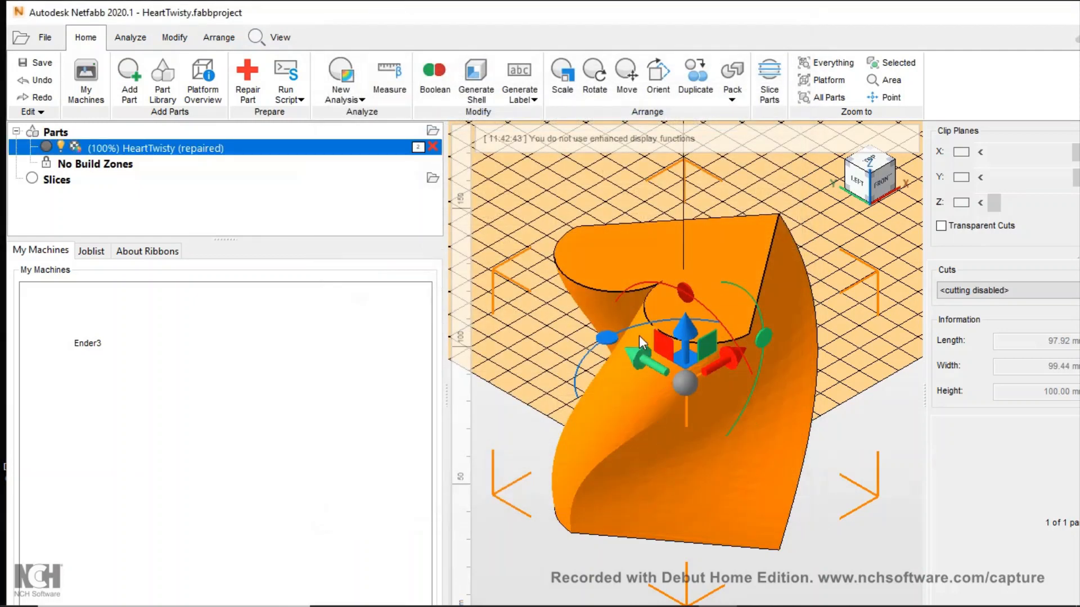
pyautogui.moveTo(956, 32)
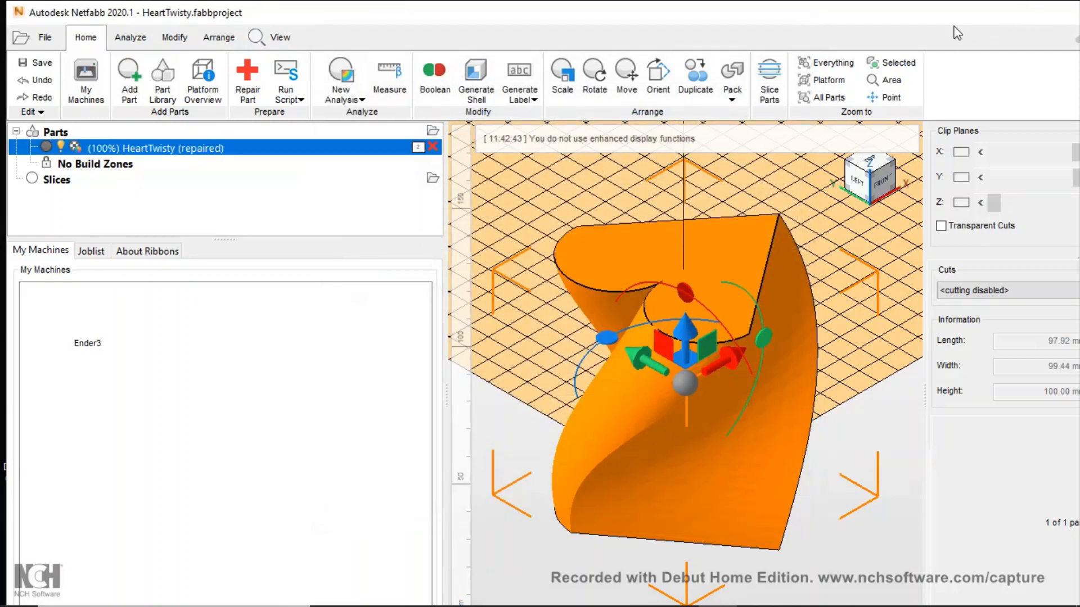
# Close Netfabb from its title bar without saving changes, returning to the desktop.
pyautogui.rightClick(958, 33)
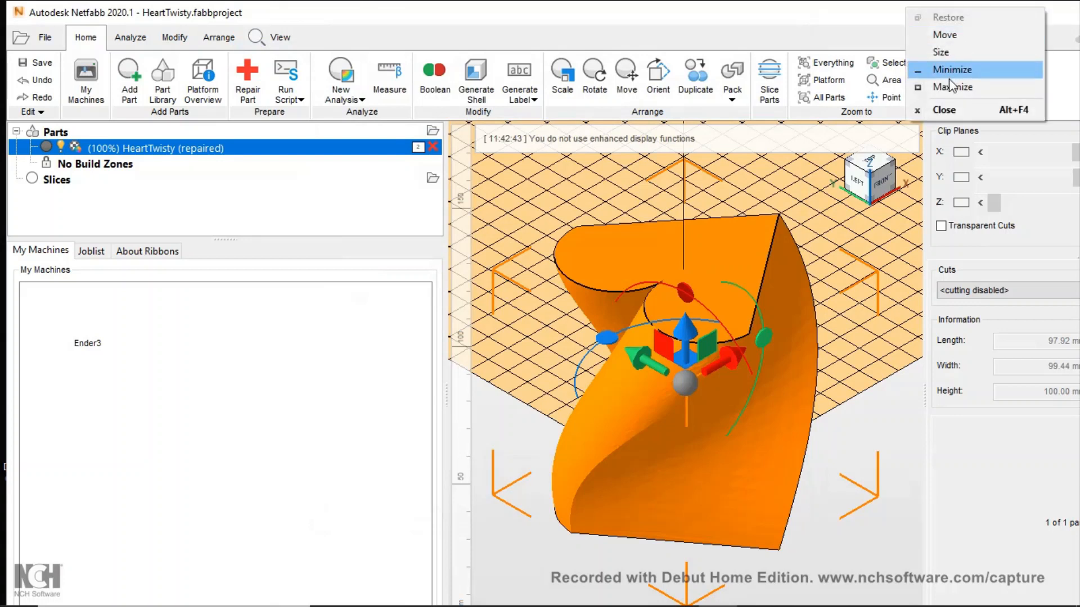
pyautogui.click(943, 109)
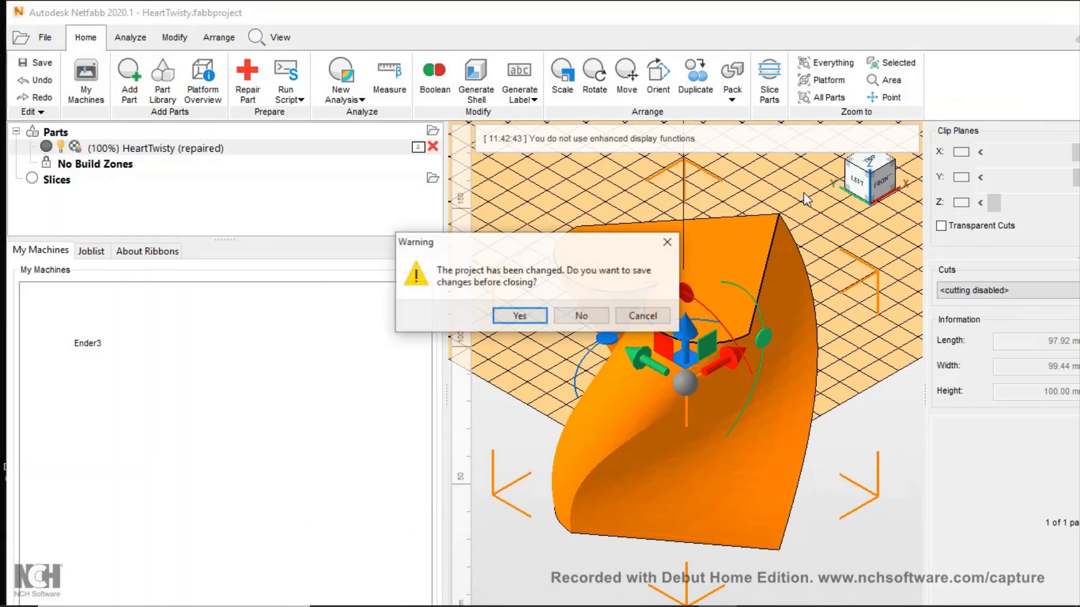
pyautogui.click(580, 315)
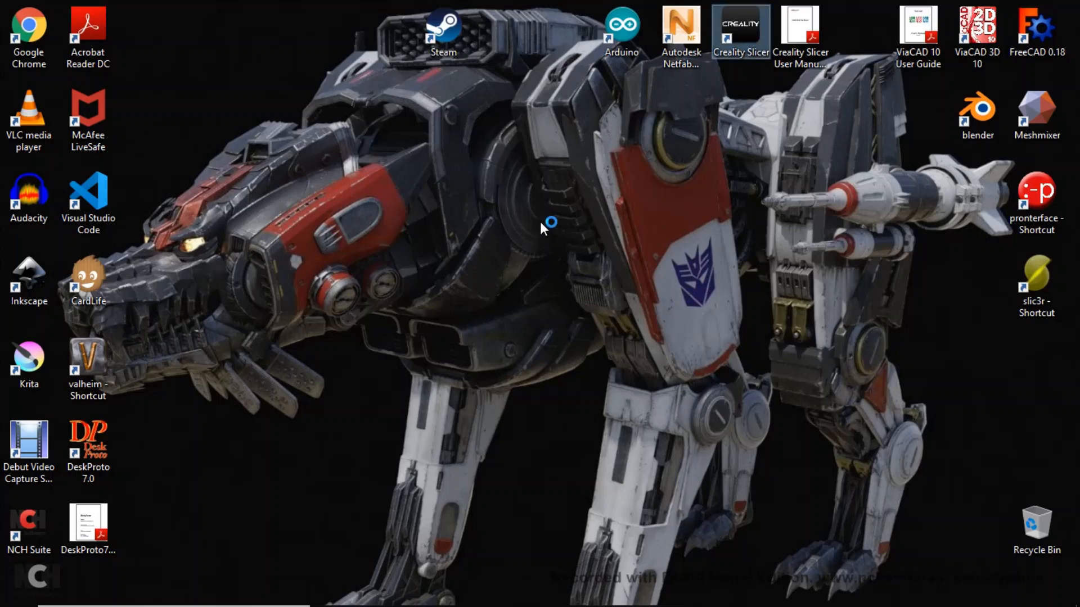
# Launch Creality Slicer 1.2.2, check the File and Machine menus, and start Open Profile.
pyautogui.doubleClick(740, 27)
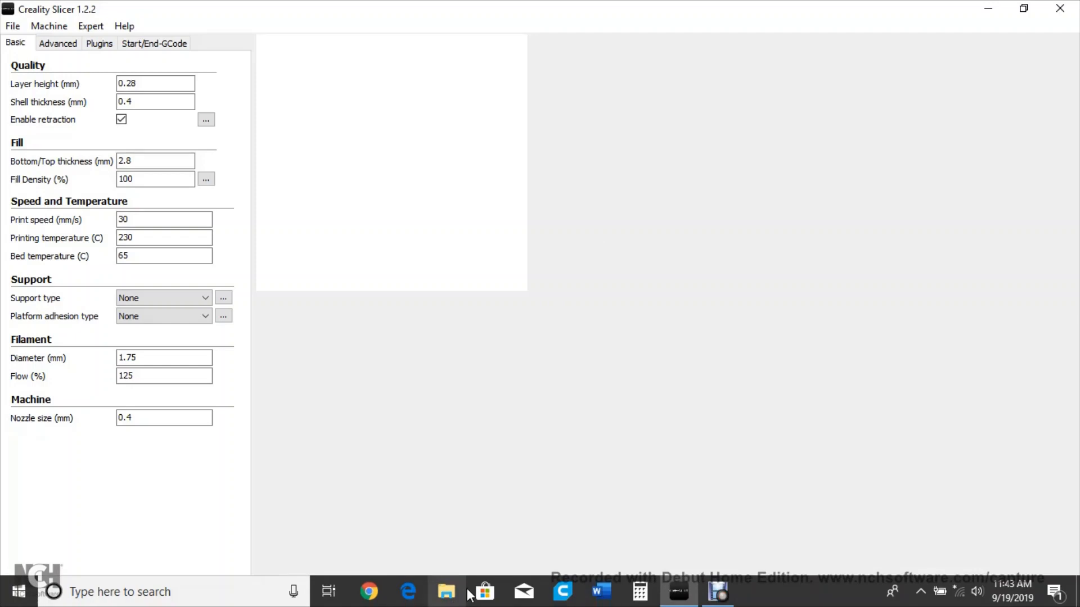
pyautogui.click(717, 592)
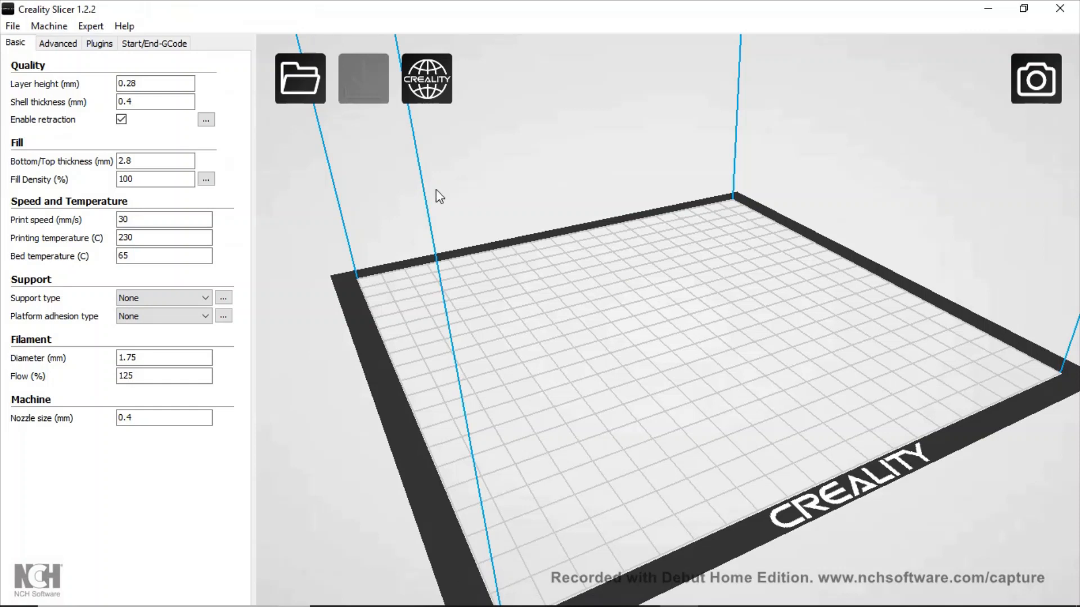
pyautogui.moveTo(366, 205)
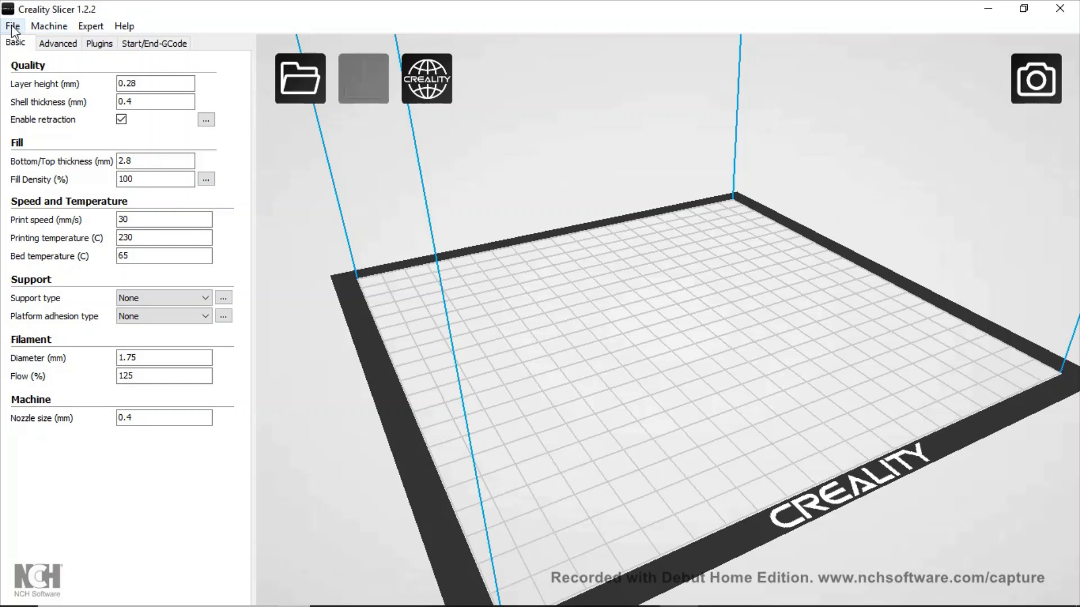
pyautogui.click(12, 26)
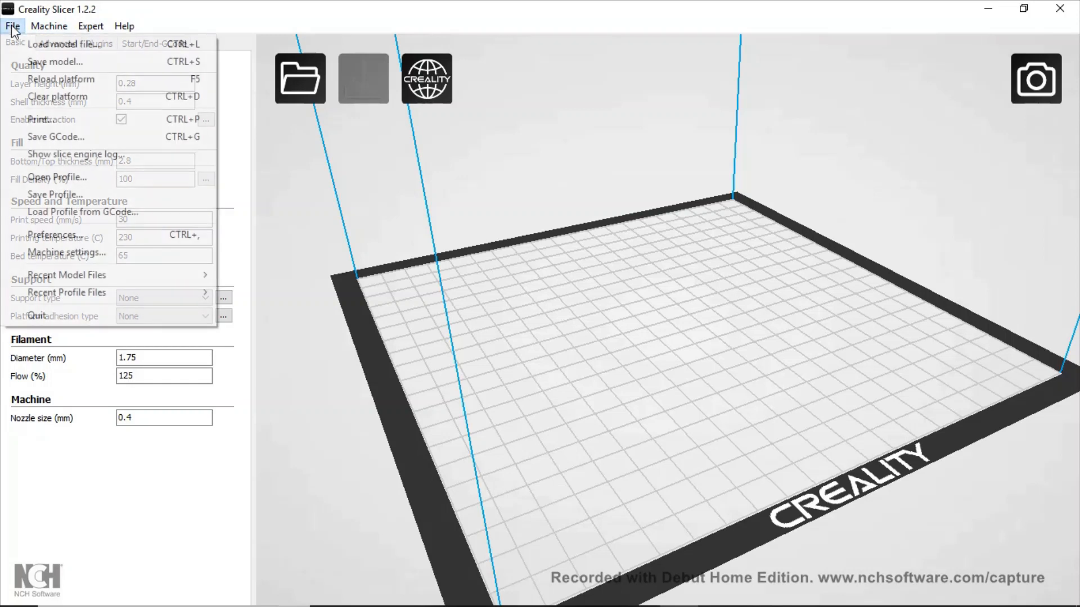
pyautogui.click(49, 26)
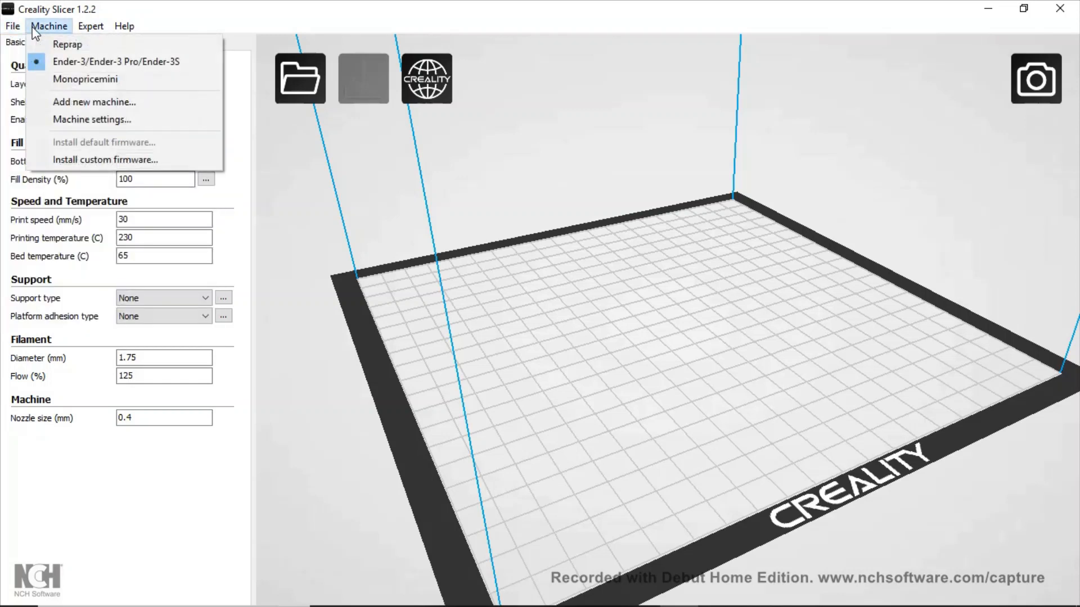
pyautogui.click(11, 26)
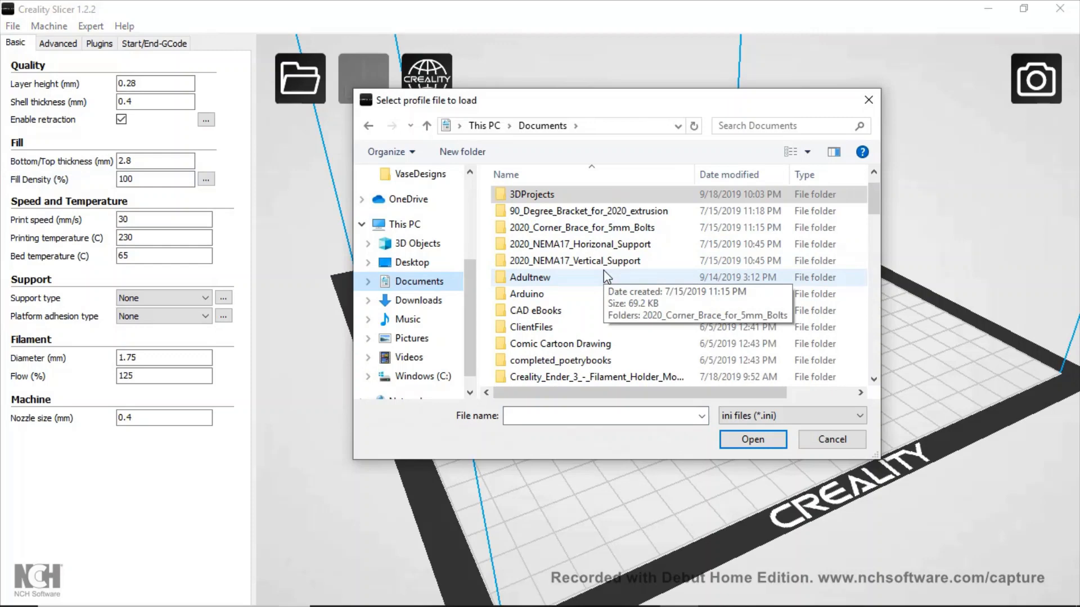
# Load CrealitySpiralizeSettings, giving layer height 0.2, shell 0.8, fill density 10 and 210 °C.
pyautogui.scroll(-3)
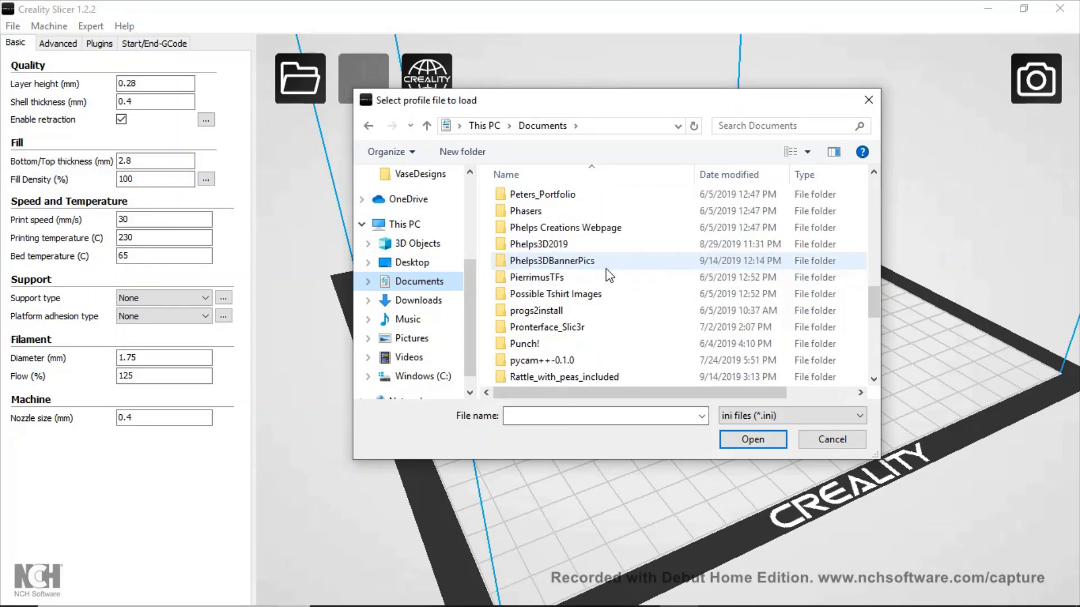
pyautogui.scroll(-3)
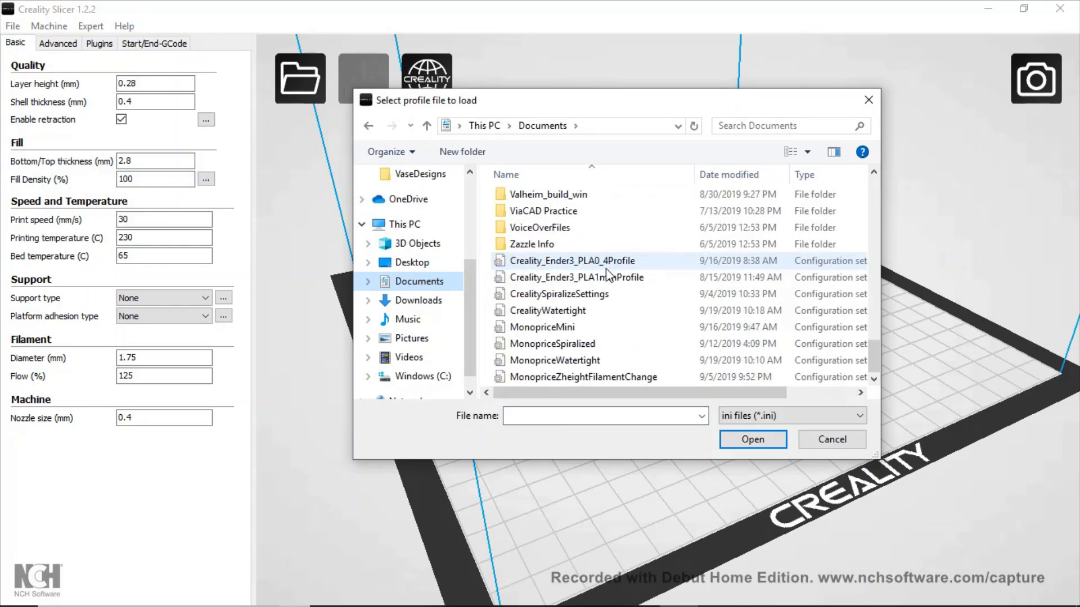
pyautogui.click(560, 293)
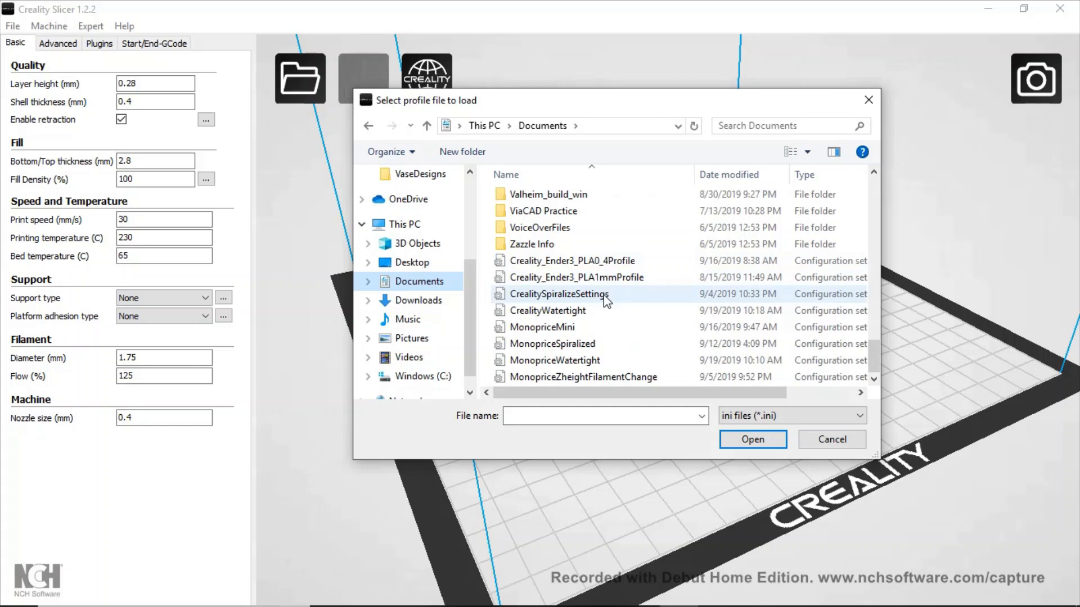
pyautogui.click(559, 294)
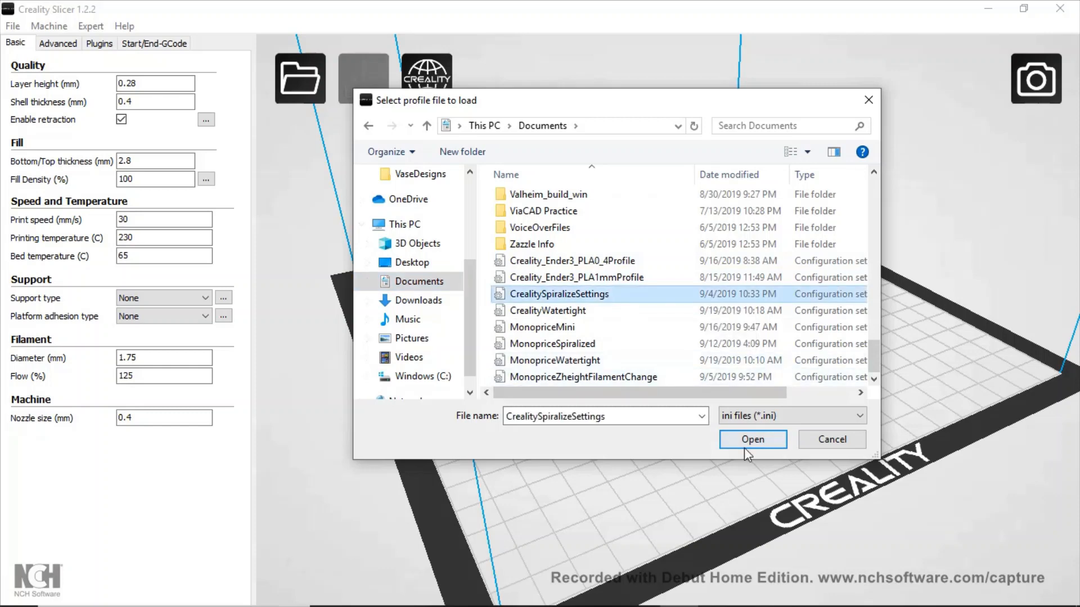
pyautogui.click(752, 440)
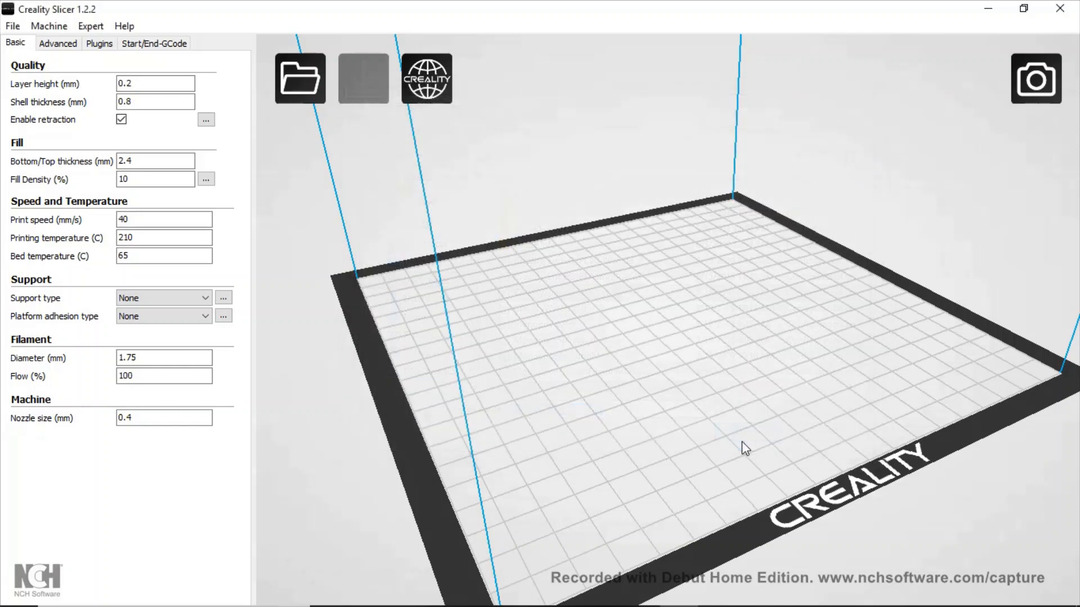
# Load HeartTwisty (repaired) from the VaseDesigns folder onto the build plate.
pyautogui.click(299, 77)
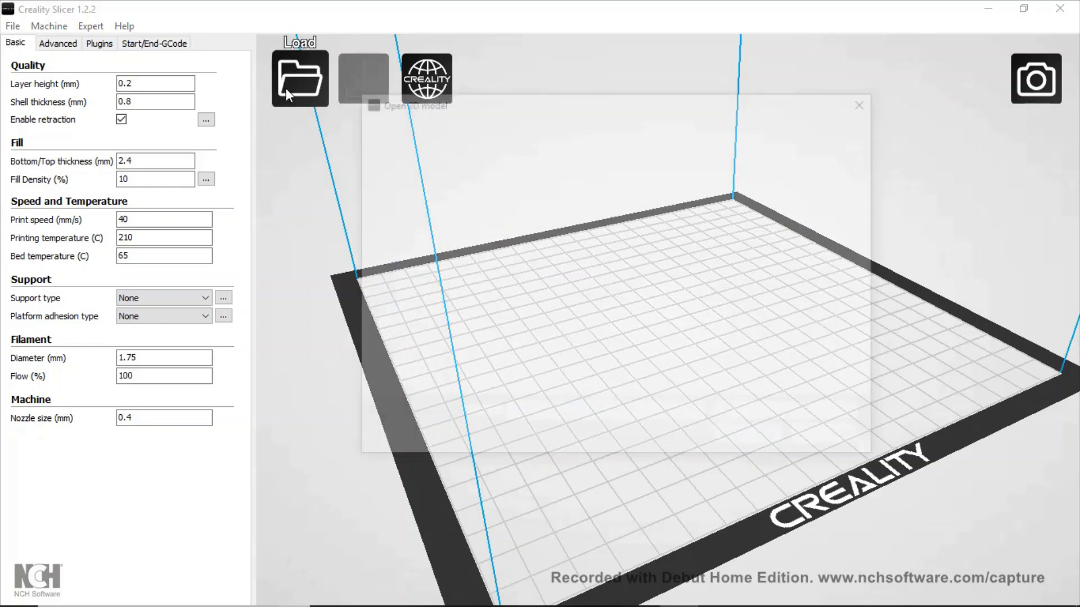
pyautogui.click(300, 78)
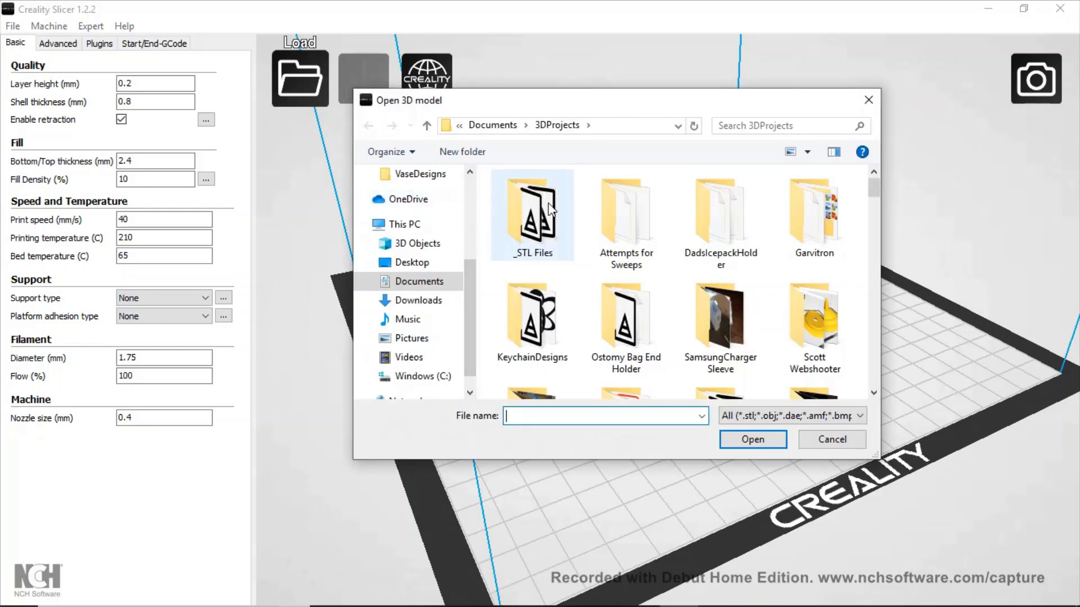
pyautogui.scroll(-3)
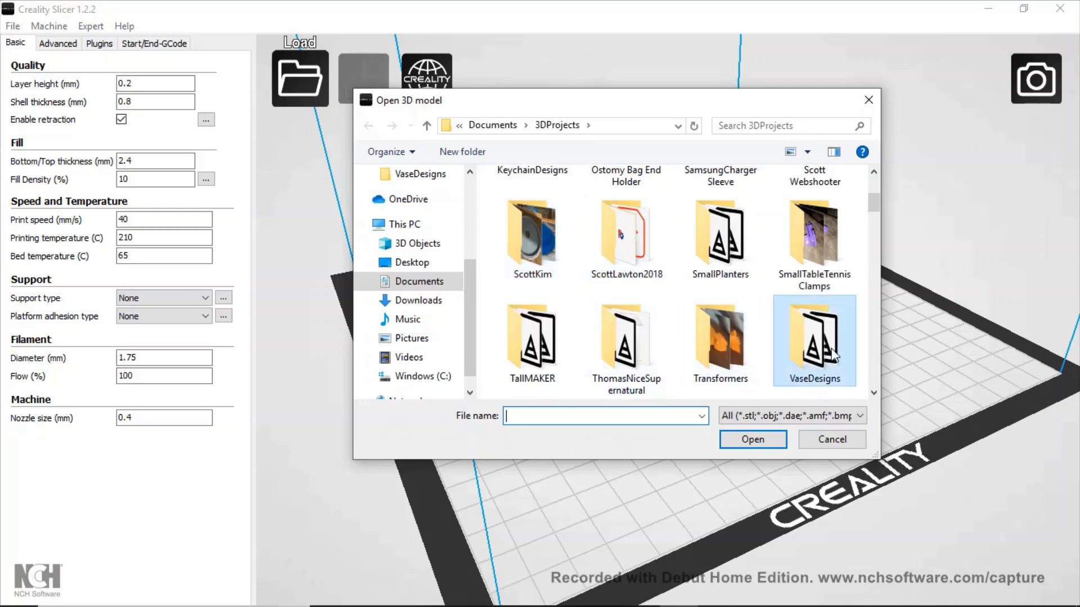
pyautogui.doubleClick(814, 341)
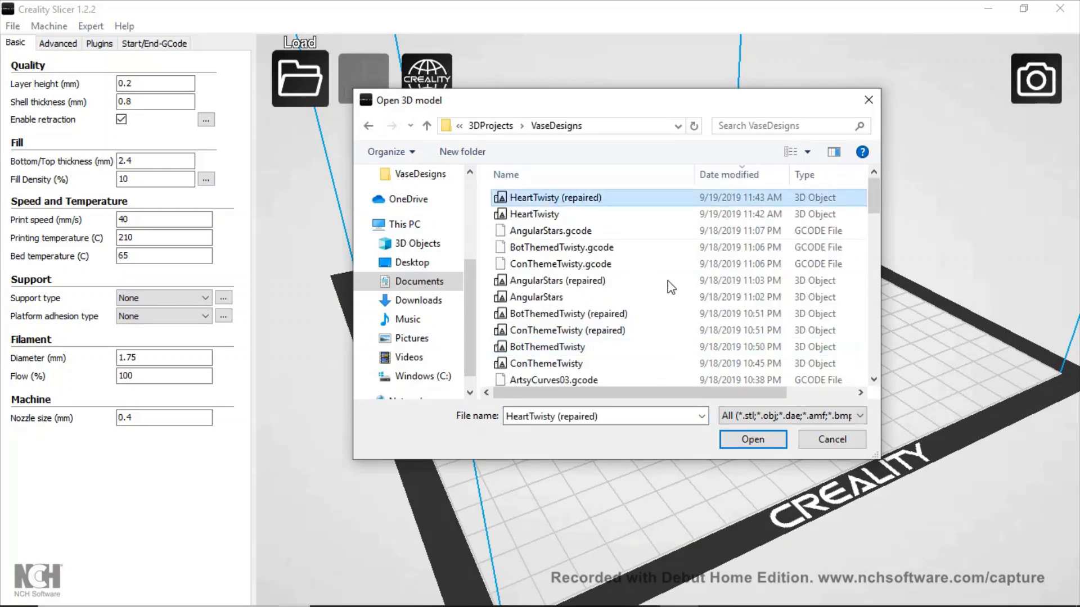
pyautogui.click(752, 440)
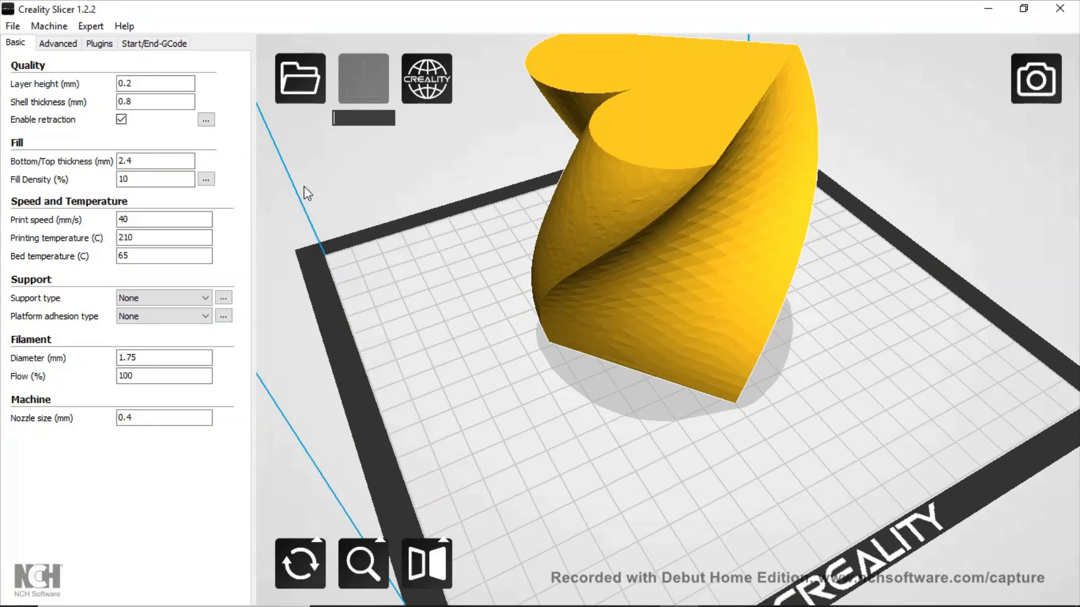
pyautogui.moveTo(330, 201)
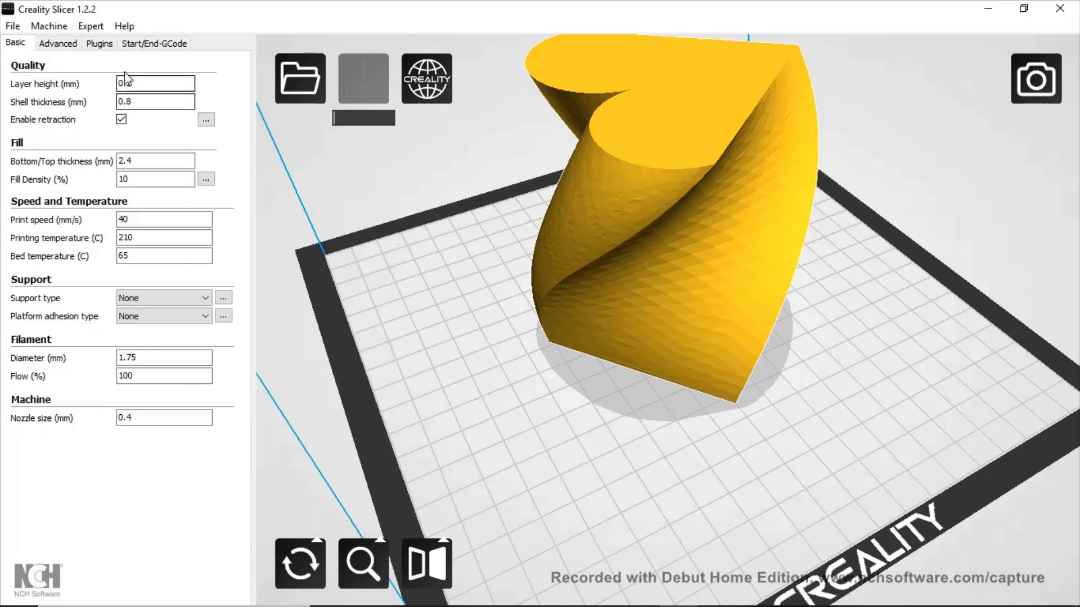
pyautogui.write('0.2')
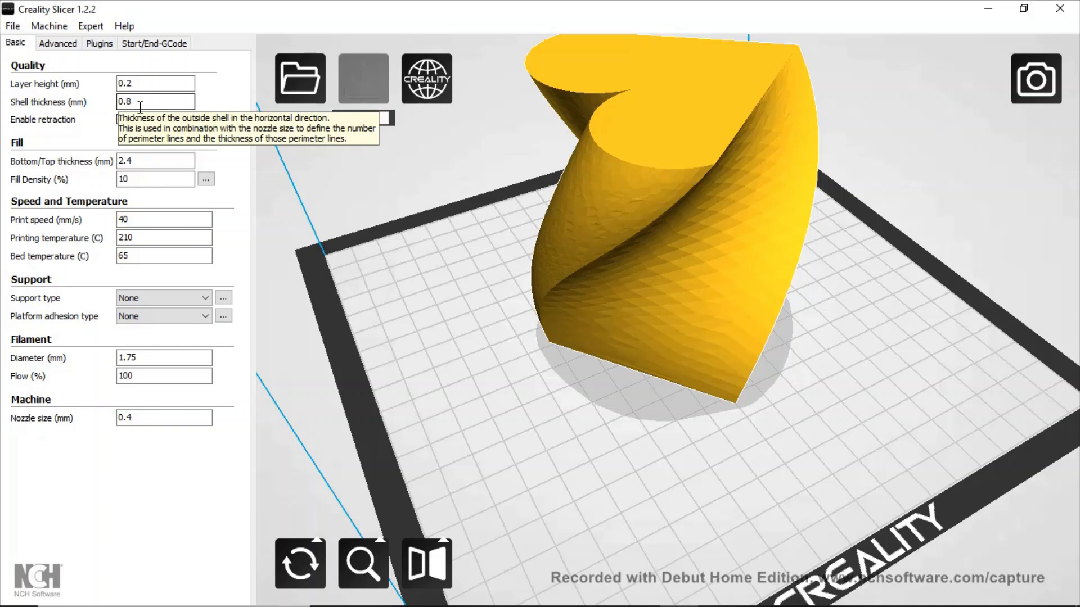
pyautogui.moveTo(364, 78)
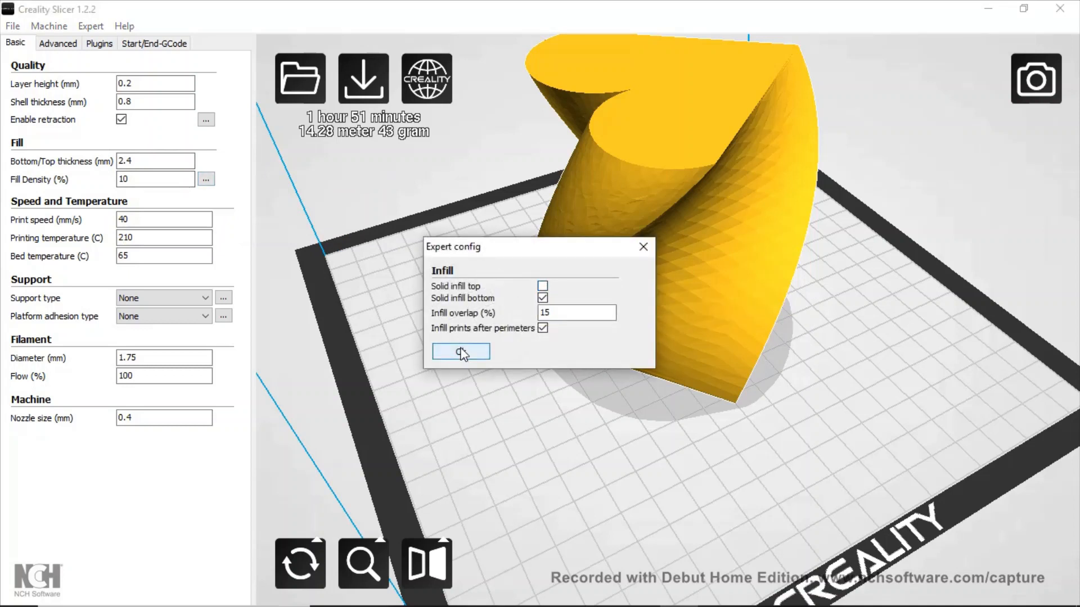
pyautogui.click(460, 351)
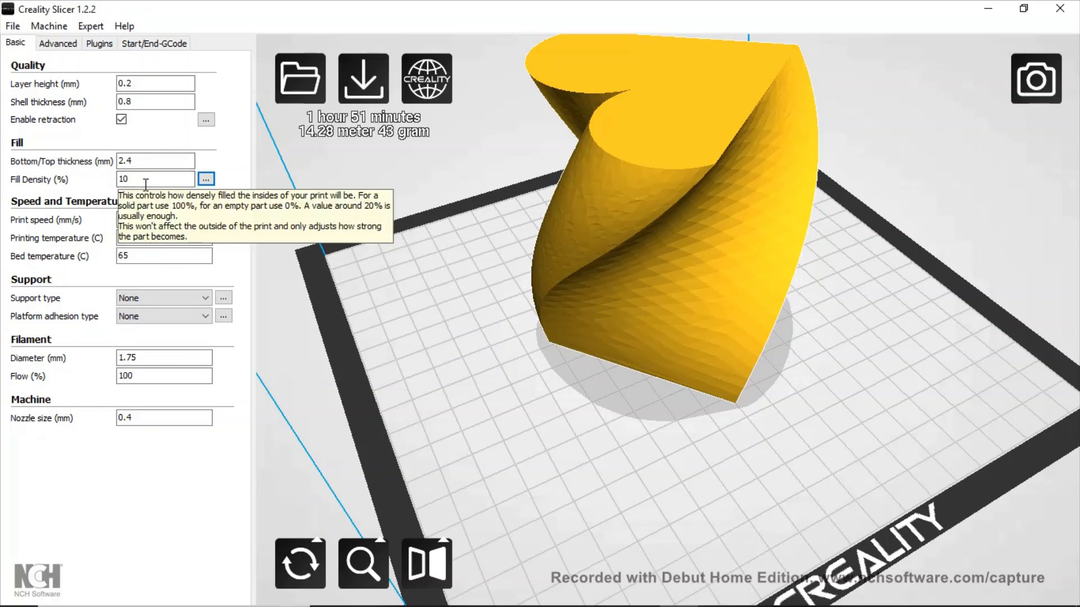
pyautogui.moveTo(235, 210)
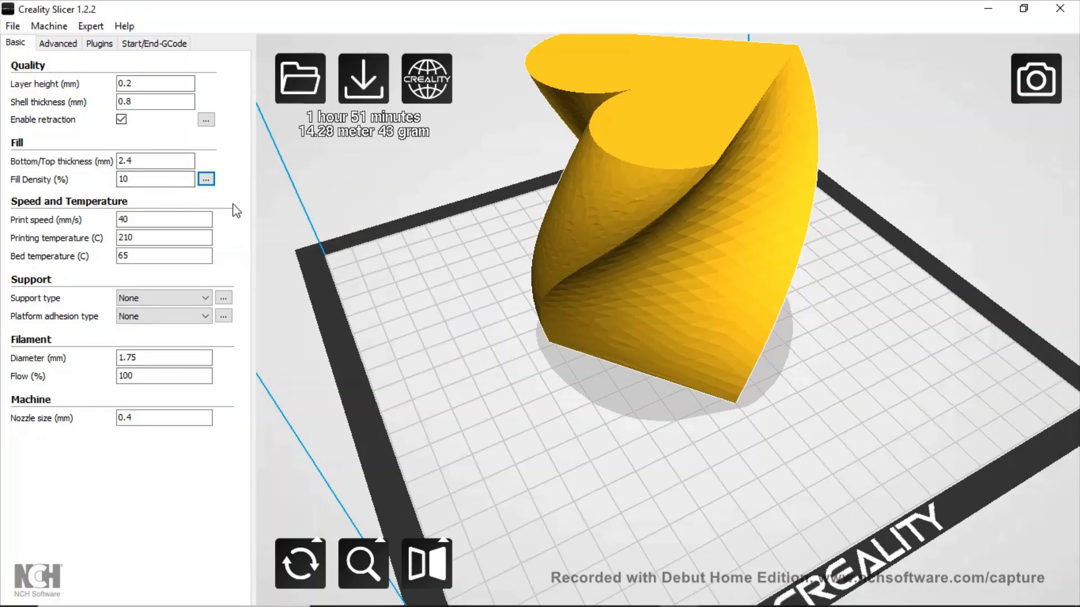
pyautogui.moveTo(164, 219)
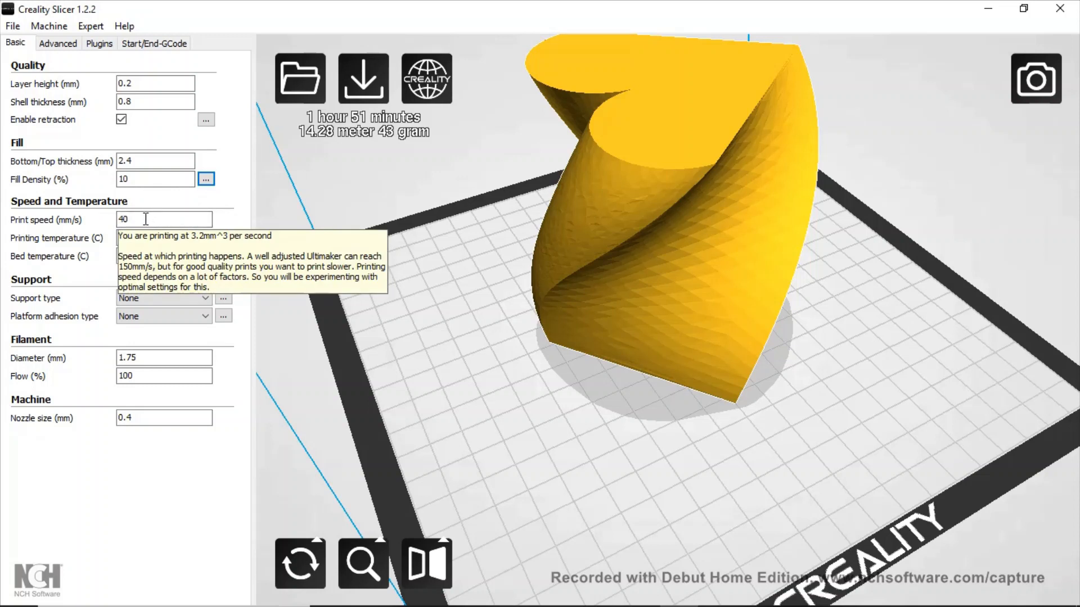
pyautogui.moveTo(293, 269)
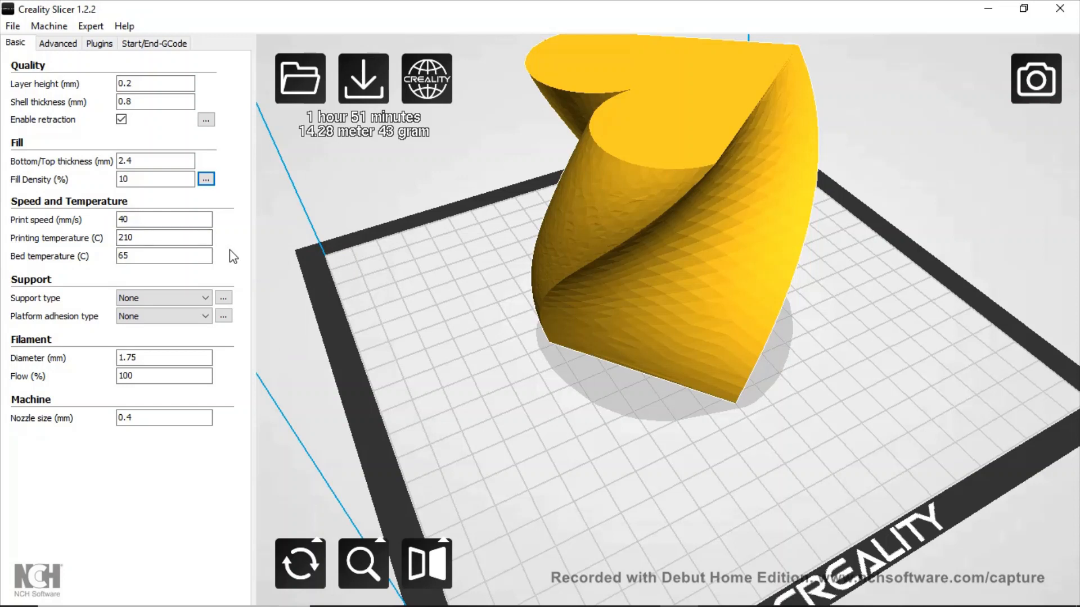
pyautogui.moveTo(279, 246)
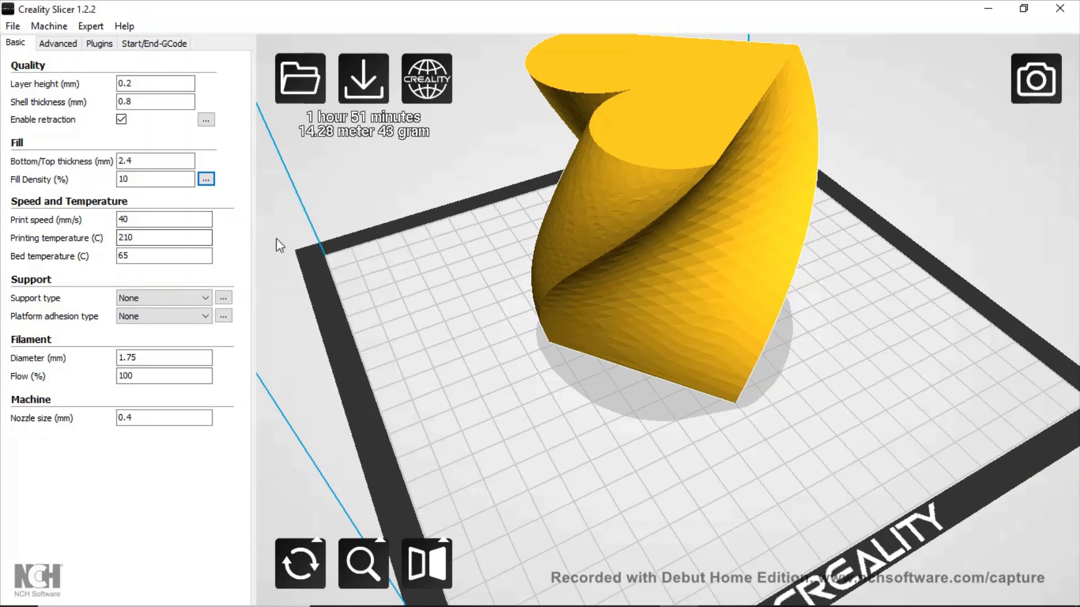
pyautogui.moveTo(164, 238)
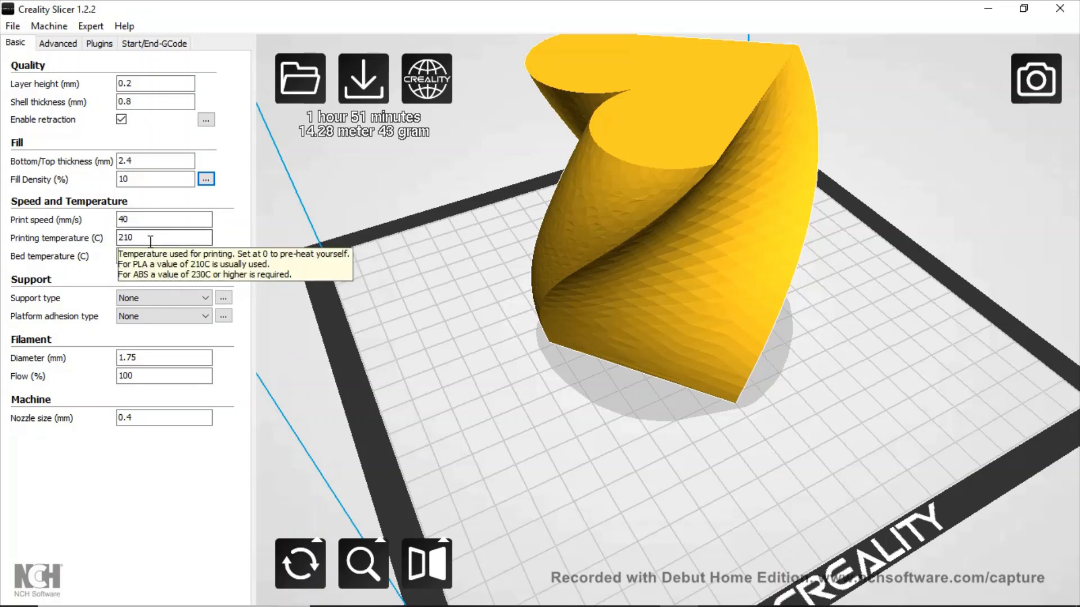
pyautogui.moveTo(254, 275)
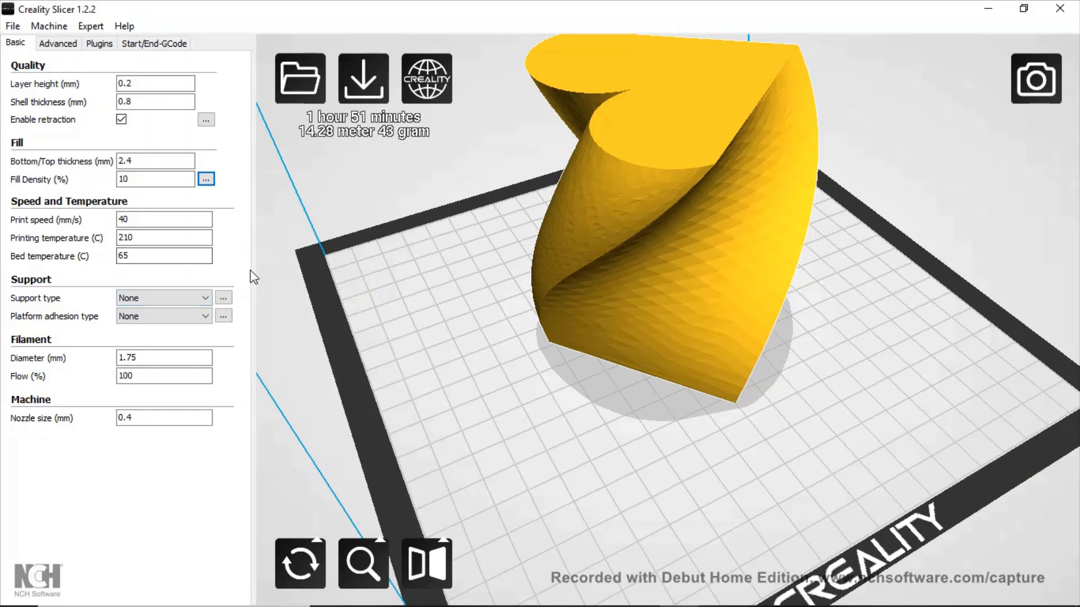
pyautogui.moveTo(146, 296)
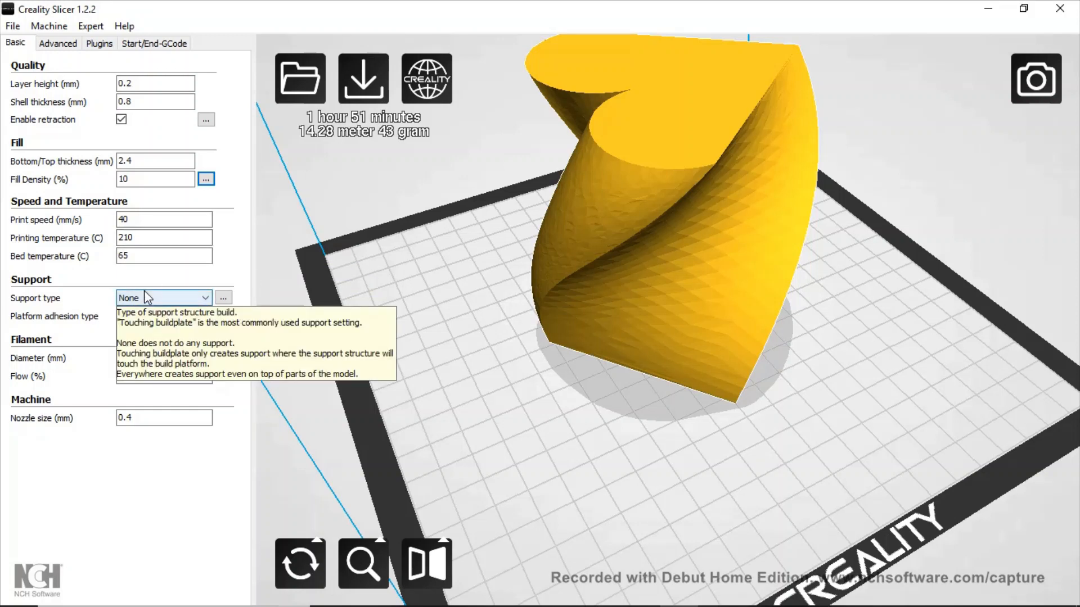
pyautogui.moveTo(163, 322)
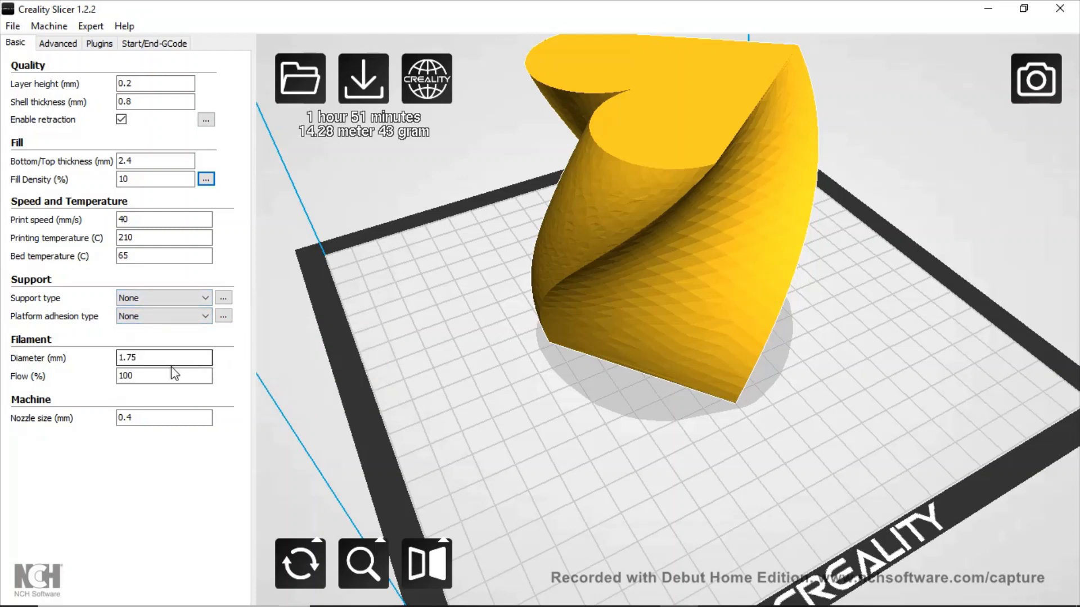
pyautogui.moveTo(152, 382)
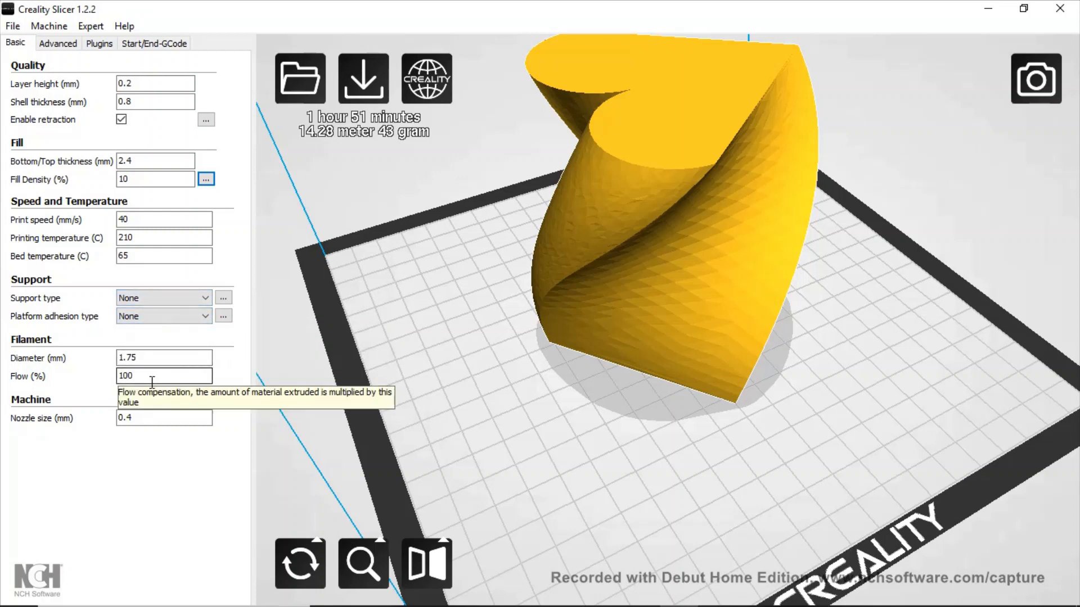
pyautogui.moveTo(242, 391)
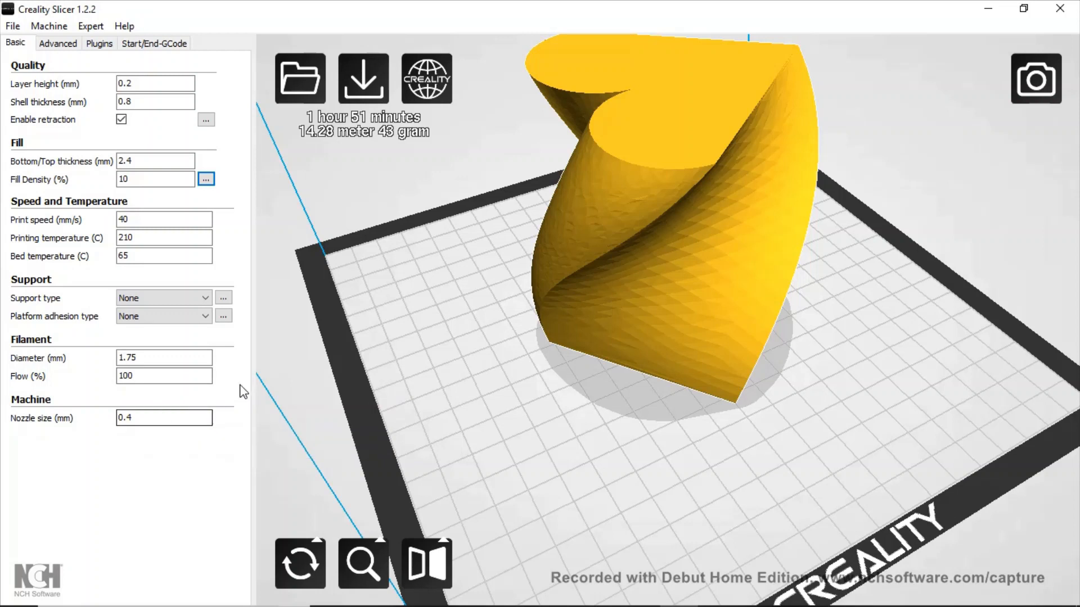
pyautogui.moveTo(145, 379)
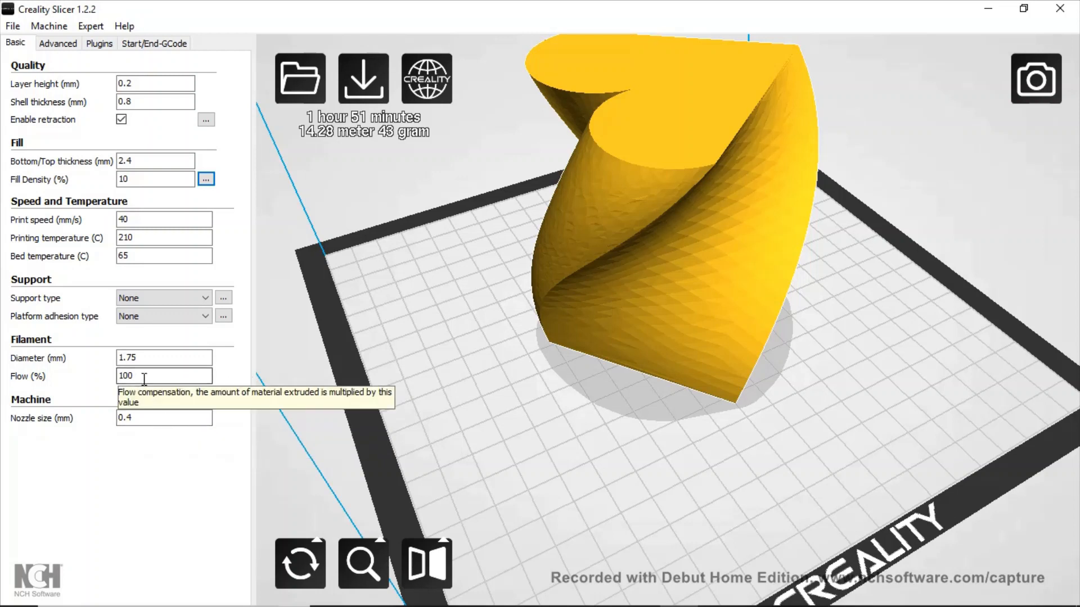
pyautogui.moveTo(263, 331)
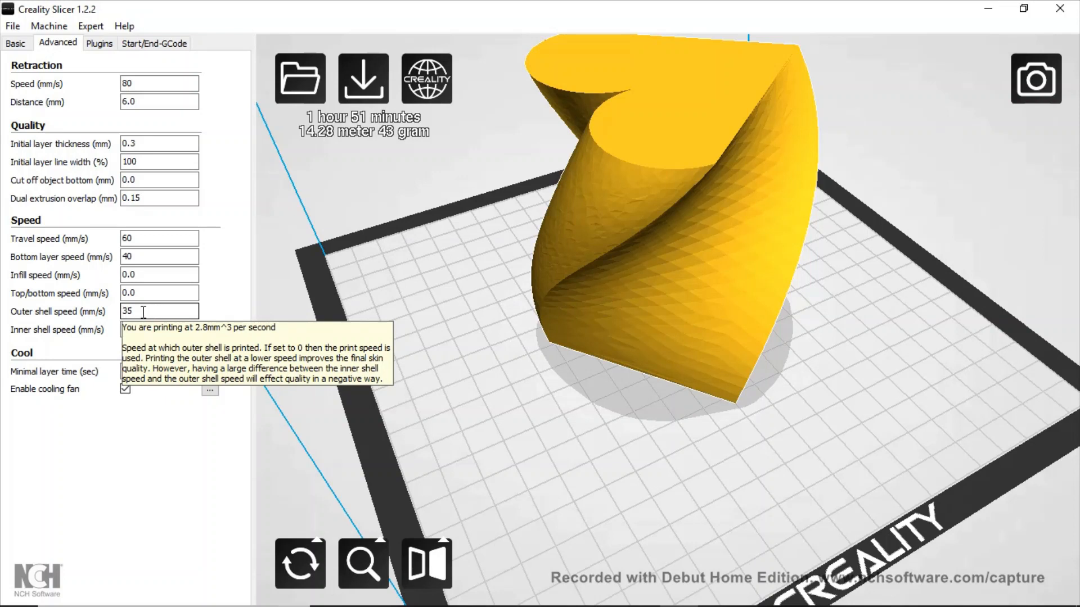
pyautogui.moveTo(182, 292)
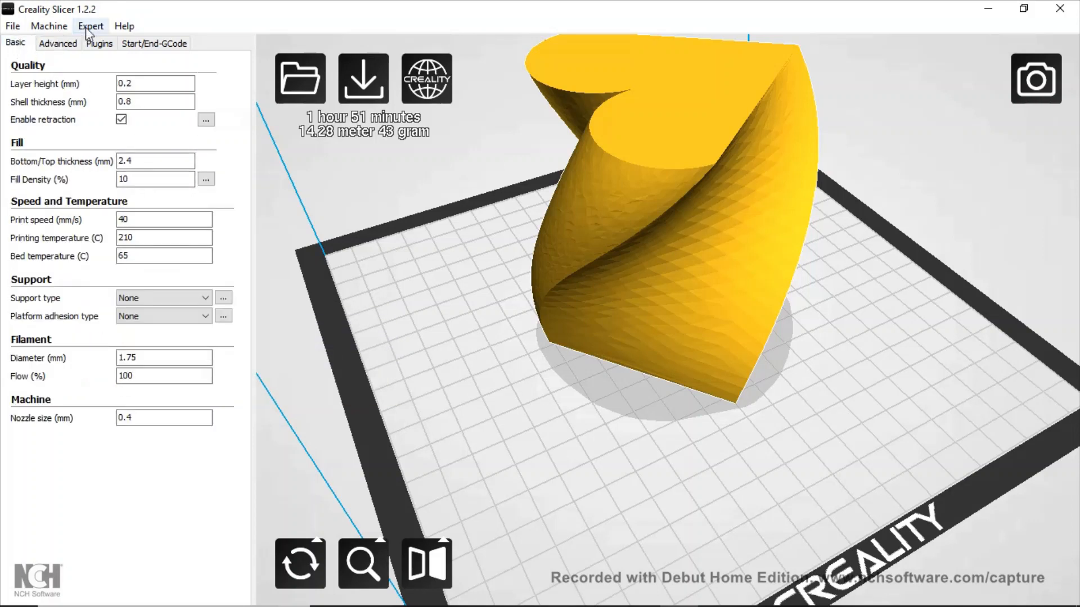
pyautogui.click(90, 26)
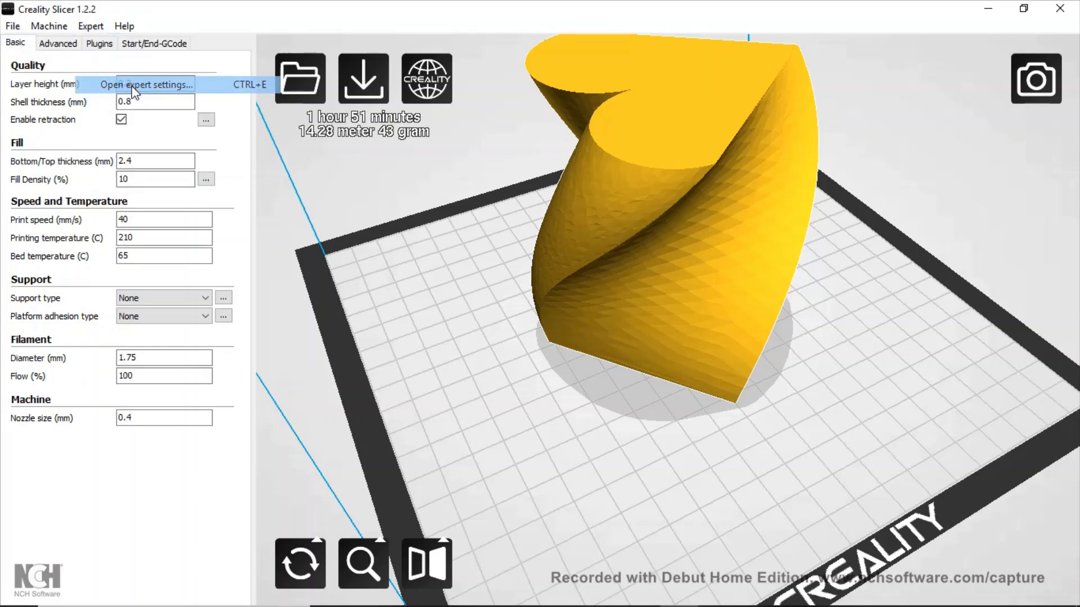
pyautogui.click(145, 84)
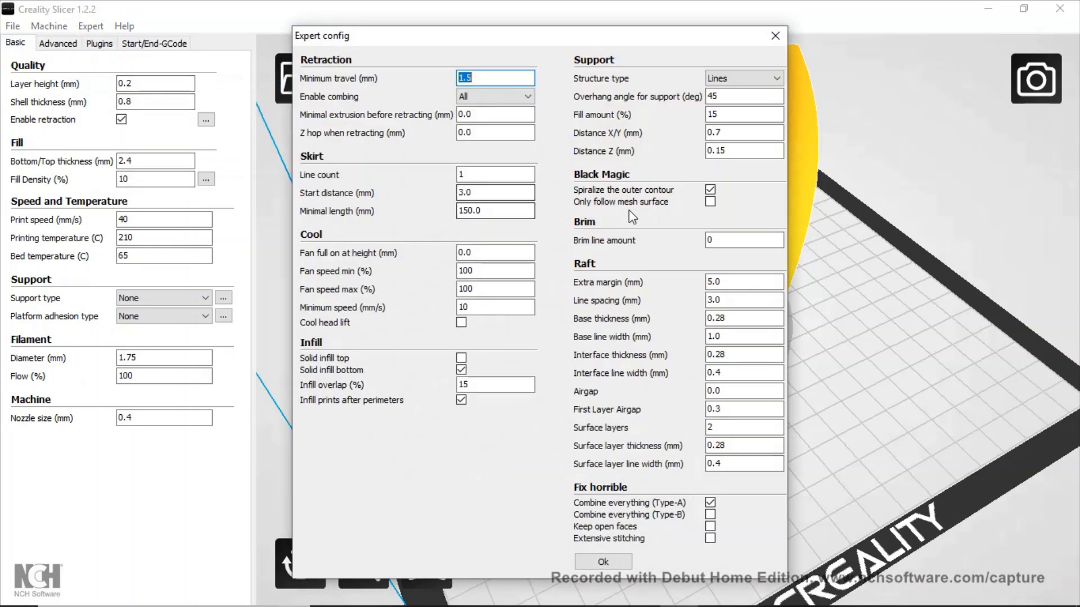
pyautogui.moveTo(698, 199)
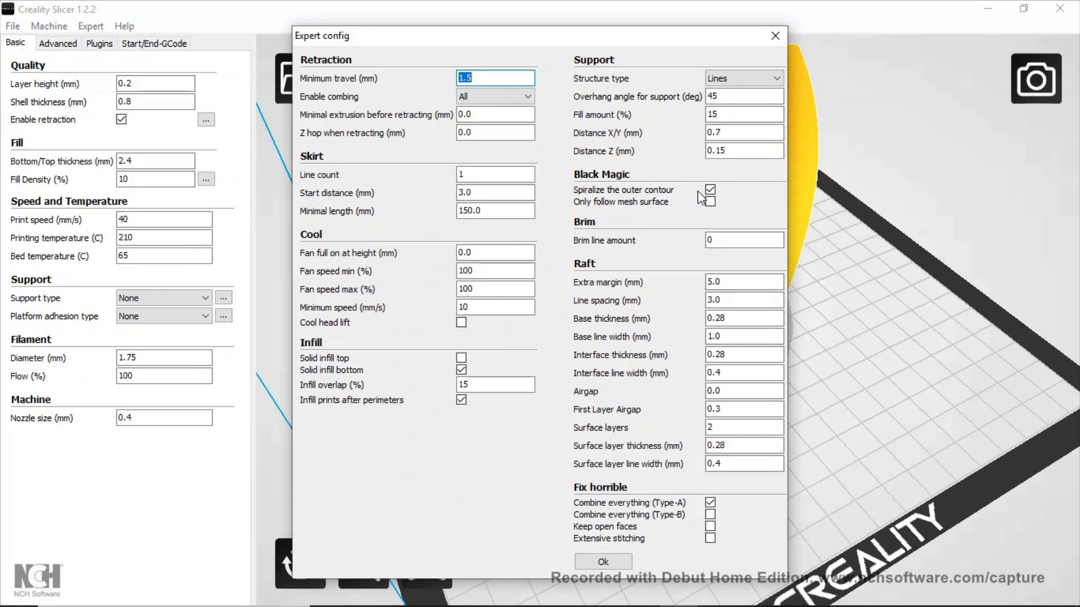
pyautogui.moveTo(709, 191)
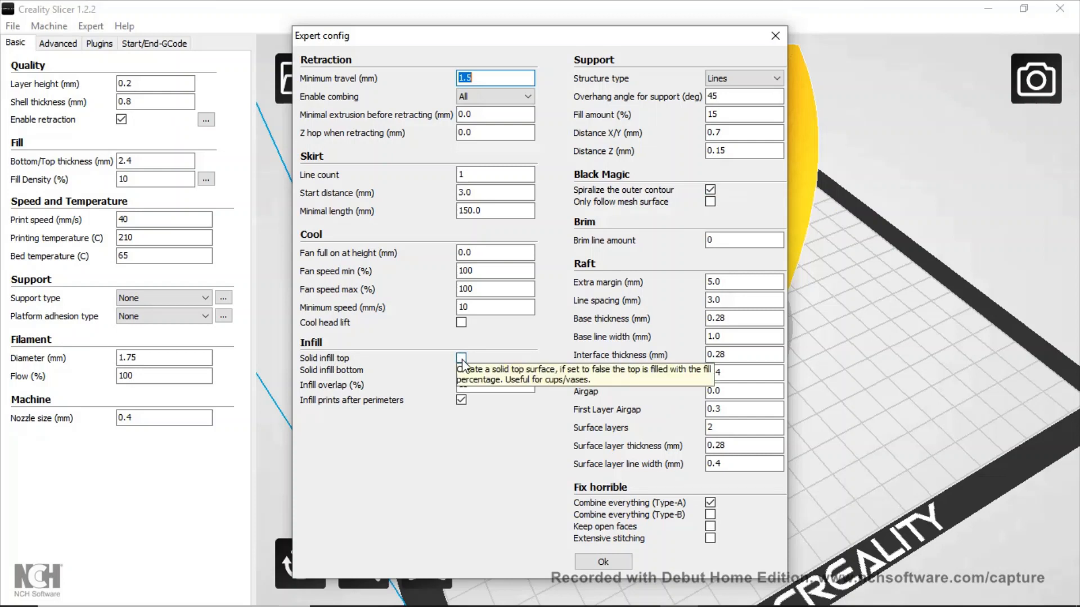
pyautogui.click(461, 358)
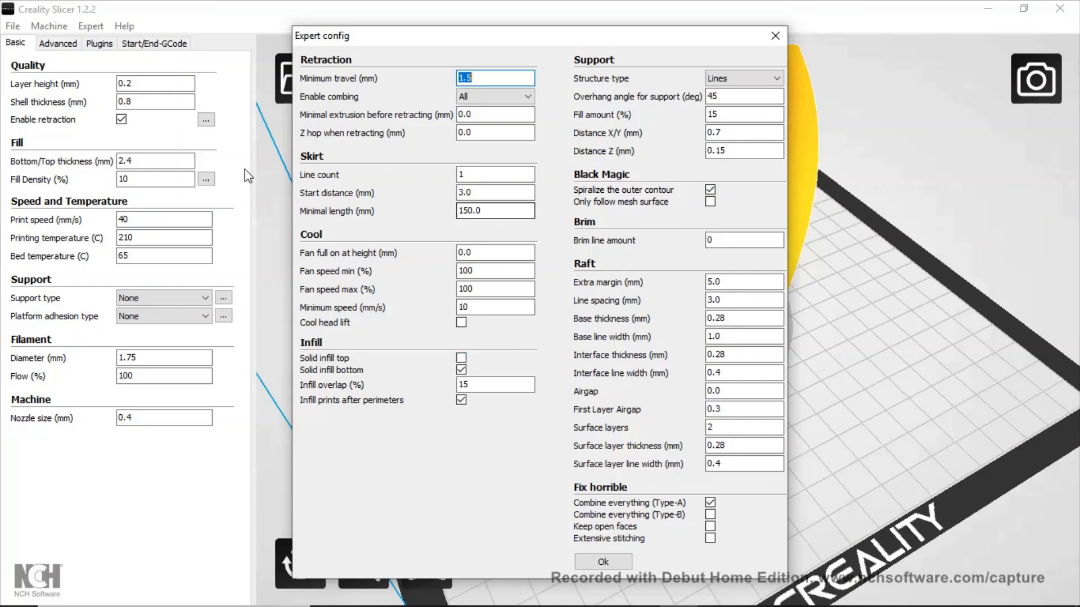
pyautogui.moveTo(457, 319)
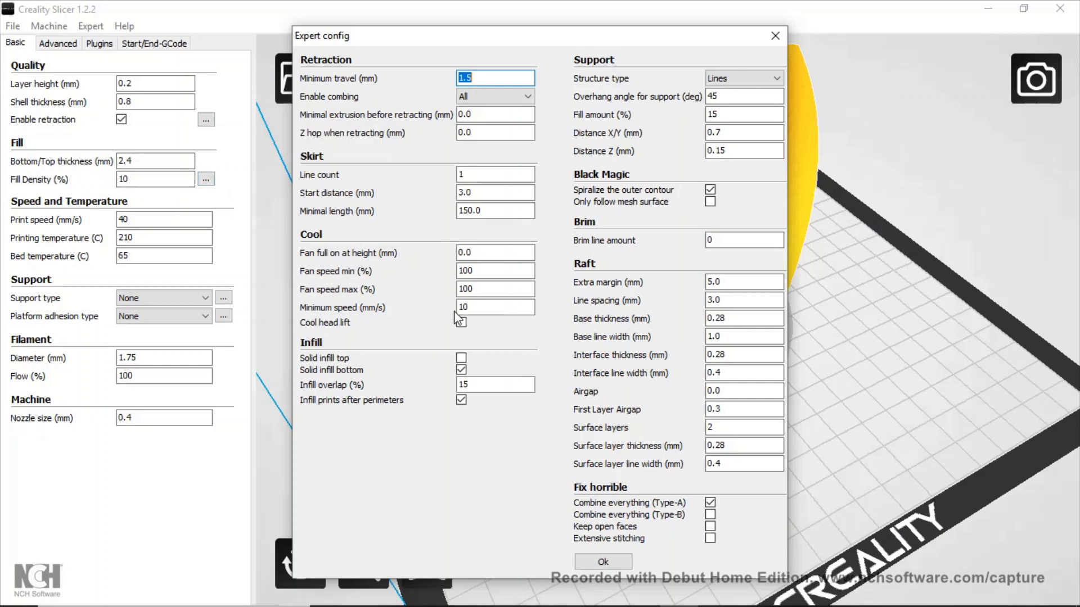
pyautogui.moveTo(495, 307)
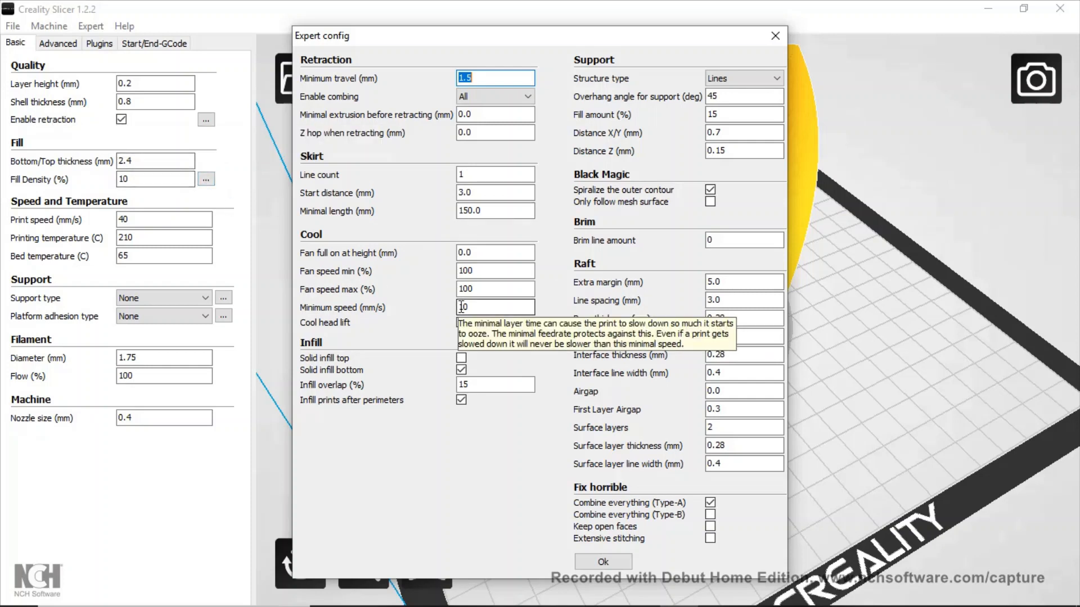
pyautogui.moveTo(205, 179)
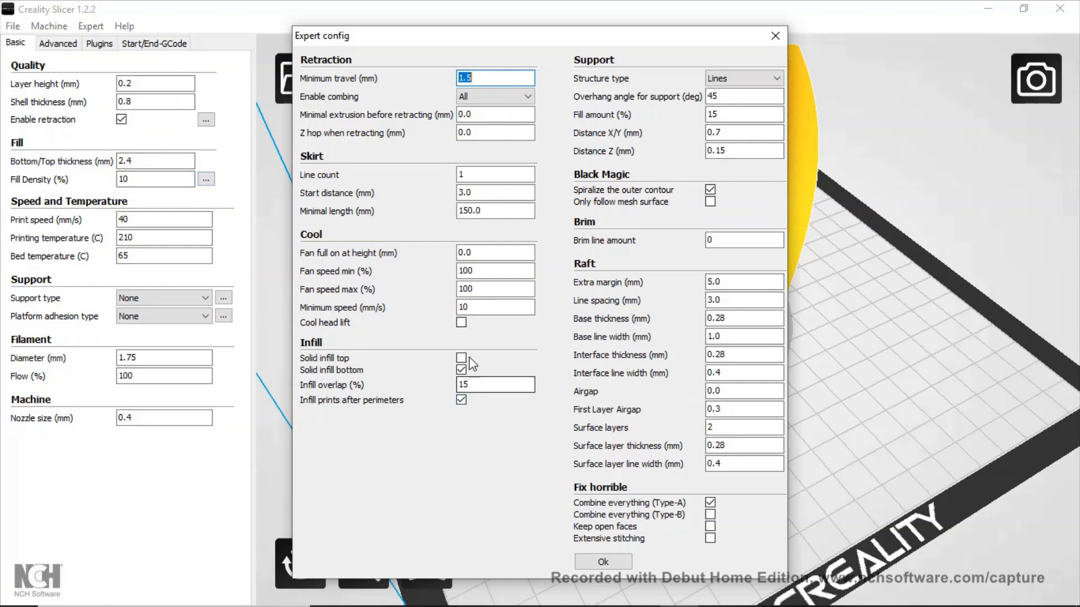
pyautogui.moveTo(461, 358)
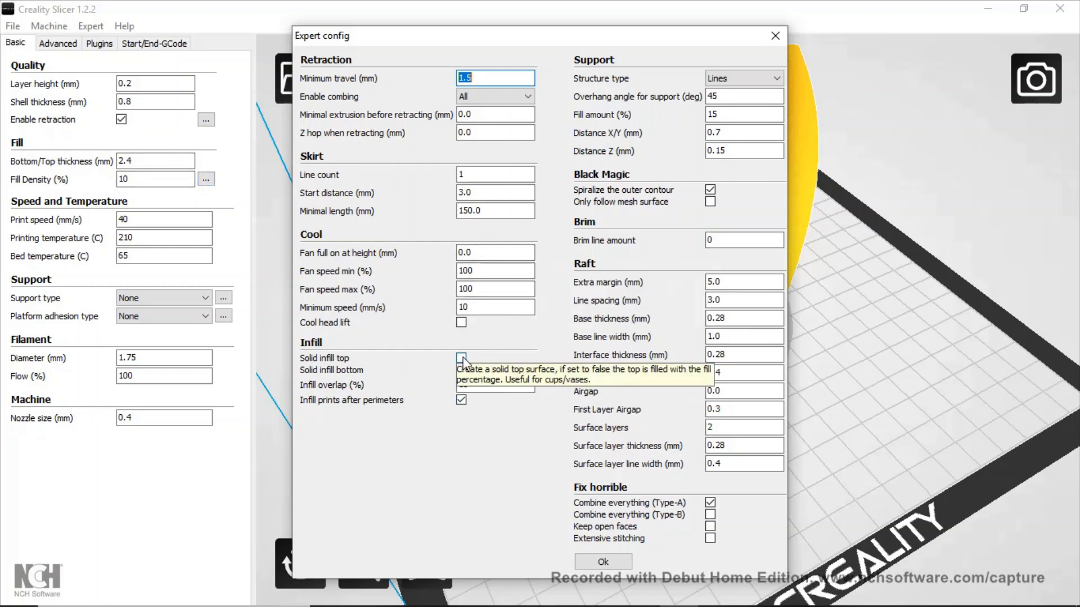
pyautogui.click(461, 358)
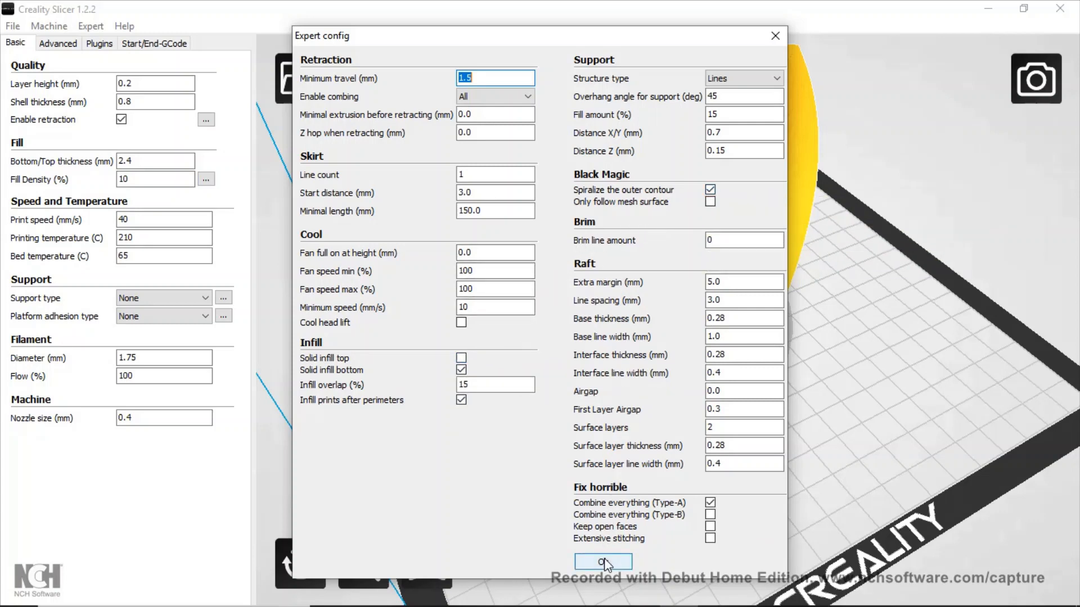
pyautogui.click(603, 563)
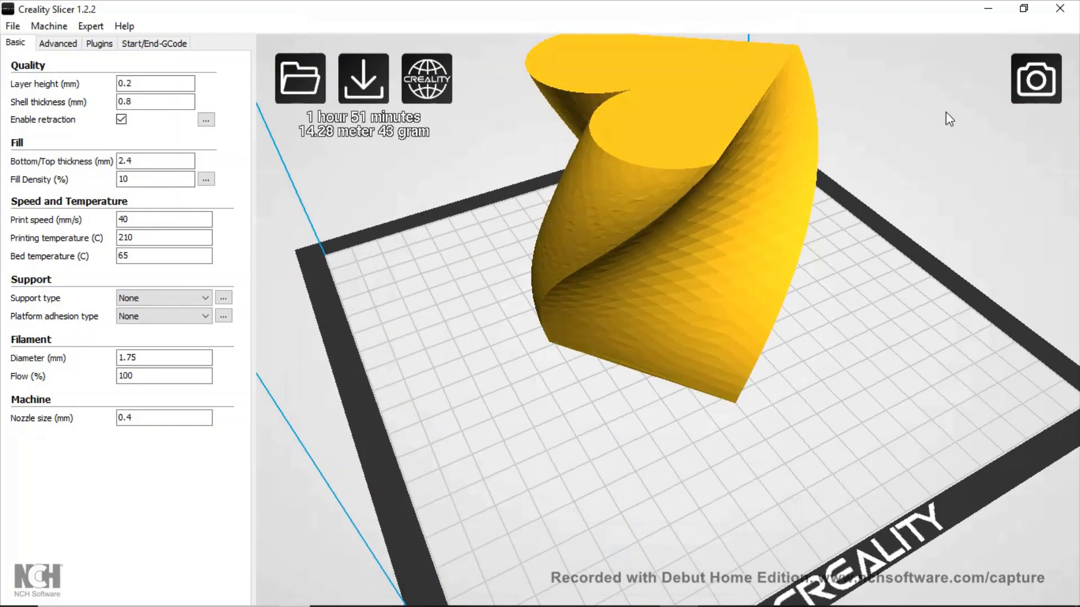
# Switch the view to Layers, showing the vase as a single spiral wall toolpath.
pyautogui.click(1035, 79)
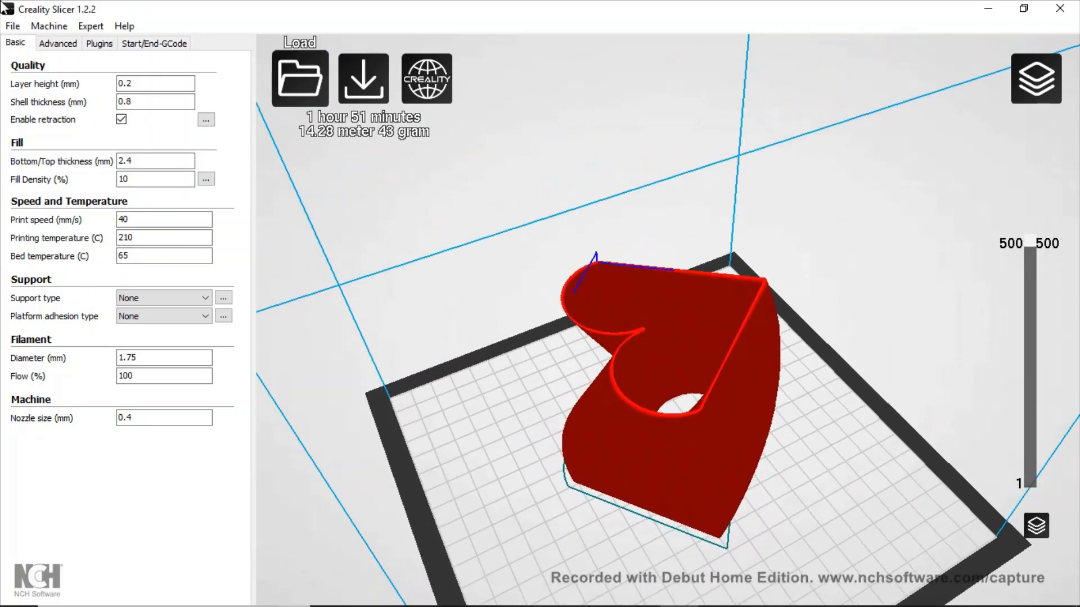
pyautogui.click(12, 26)
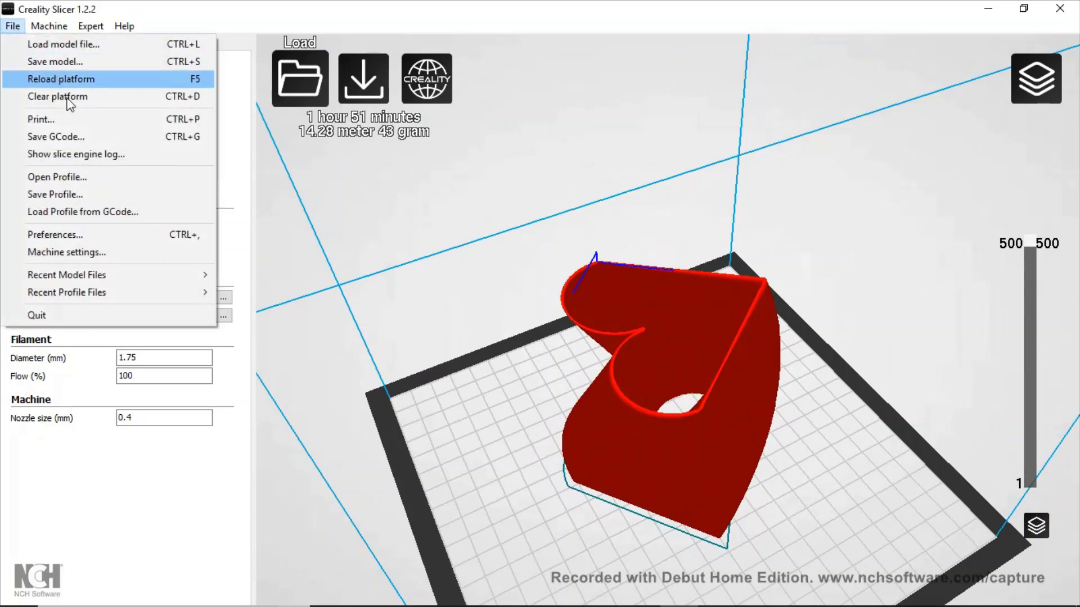
# Save GCode as HeartTwisty.gcode in VaseDesigns, dropping the '(repaired)' suffix.
pyautogui.click(56, 136)
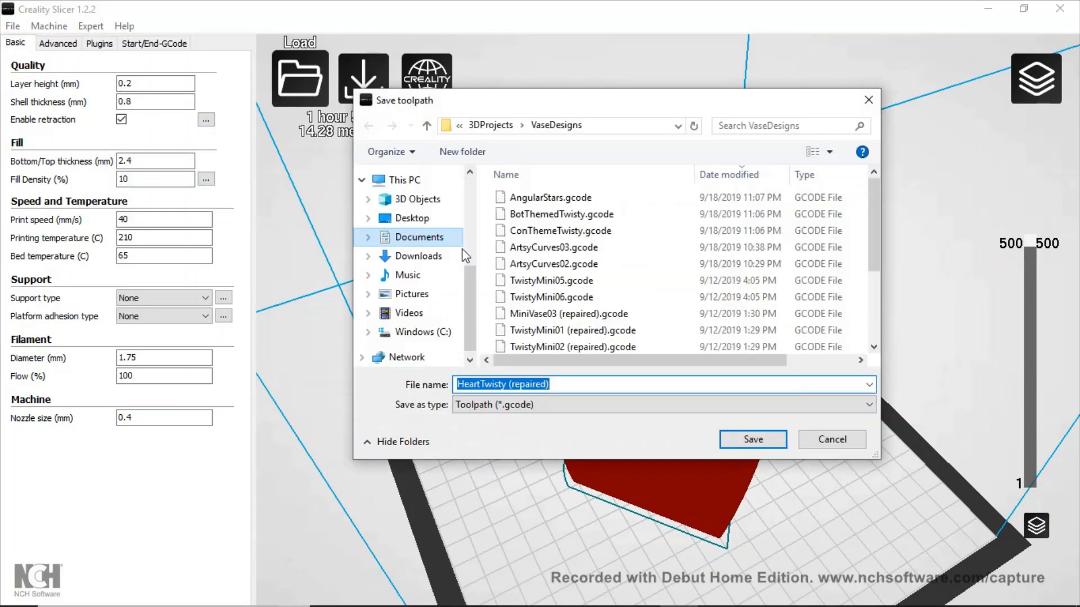
pyautogui.click(575, 384)
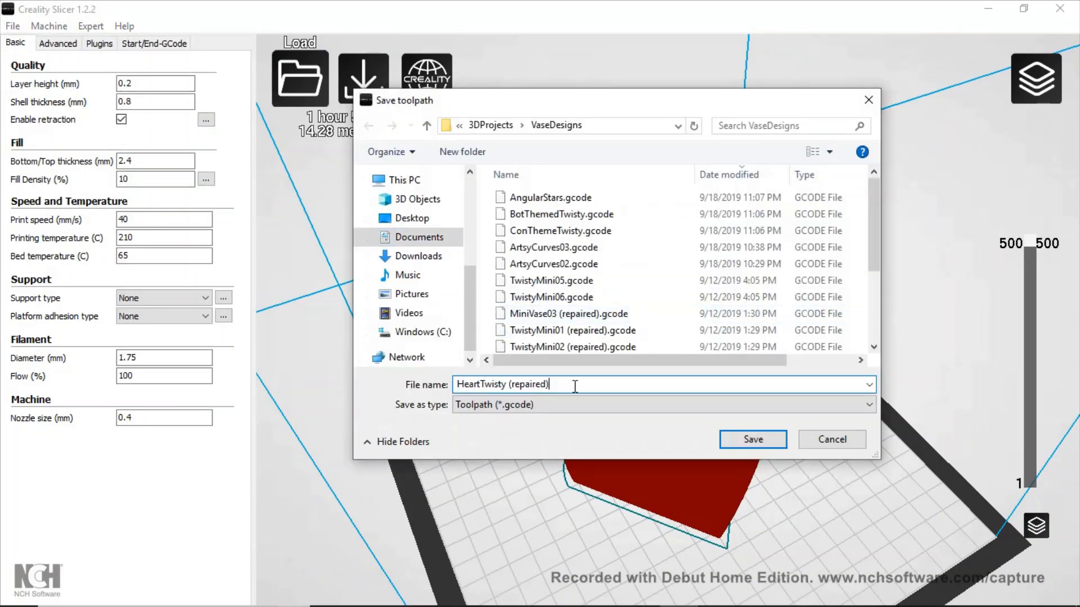
pyautogui.doubleClick(529, 384)
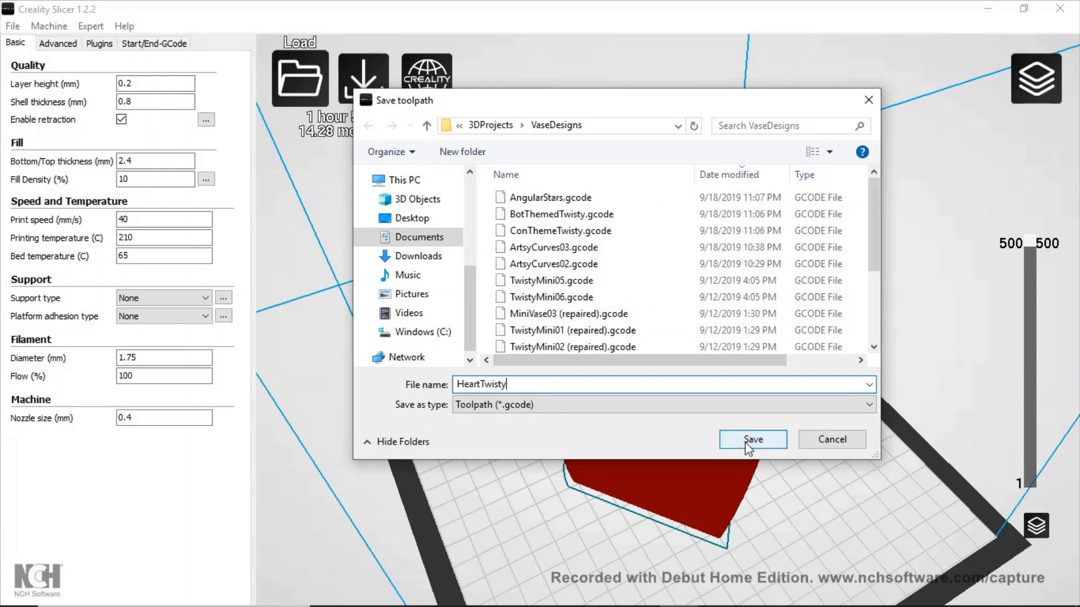
pyautogui.click(753, 440)
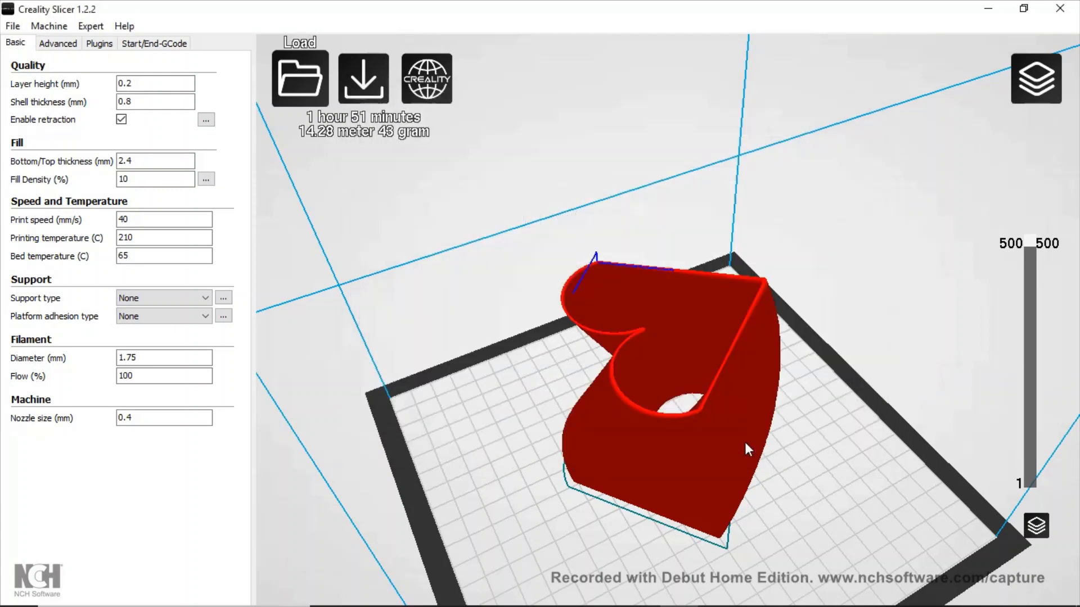
pyautogui.click(362, 78)
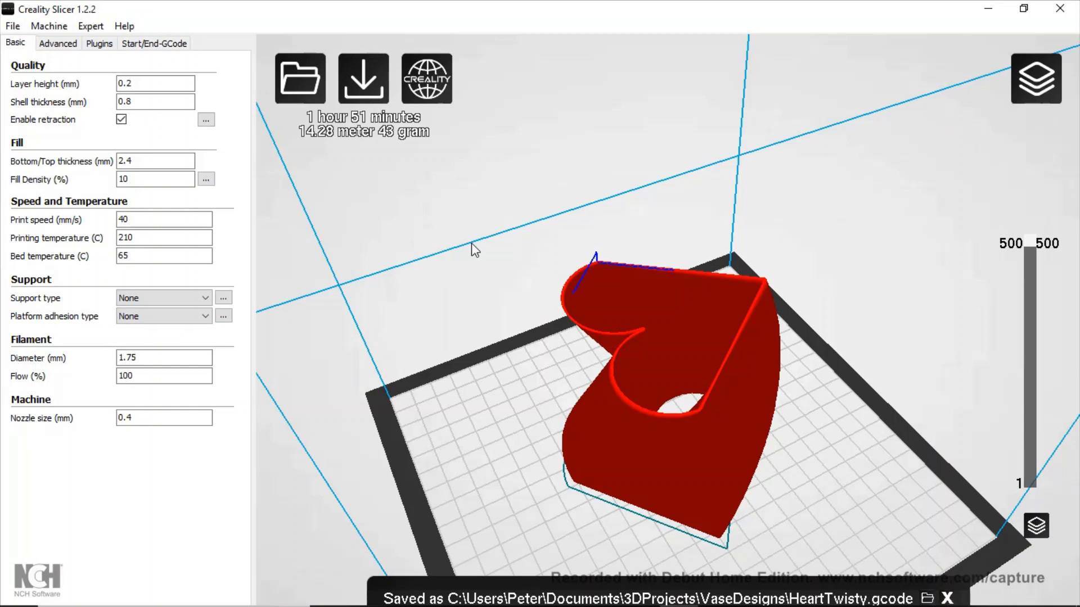
pyautogui.moveTo(978, 465)
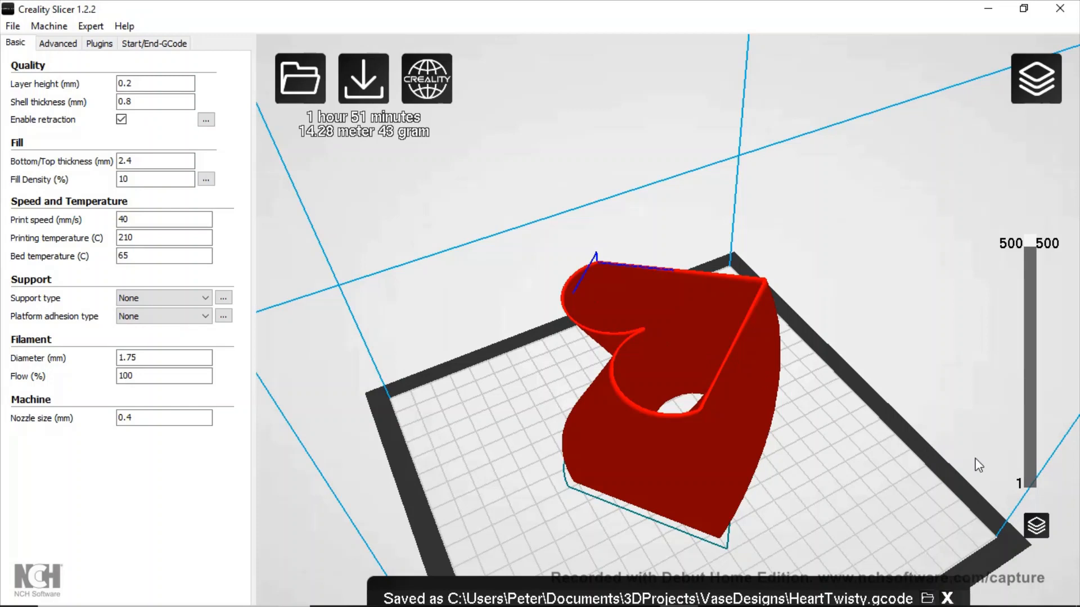
pyautogui.moveTo(999, 473)
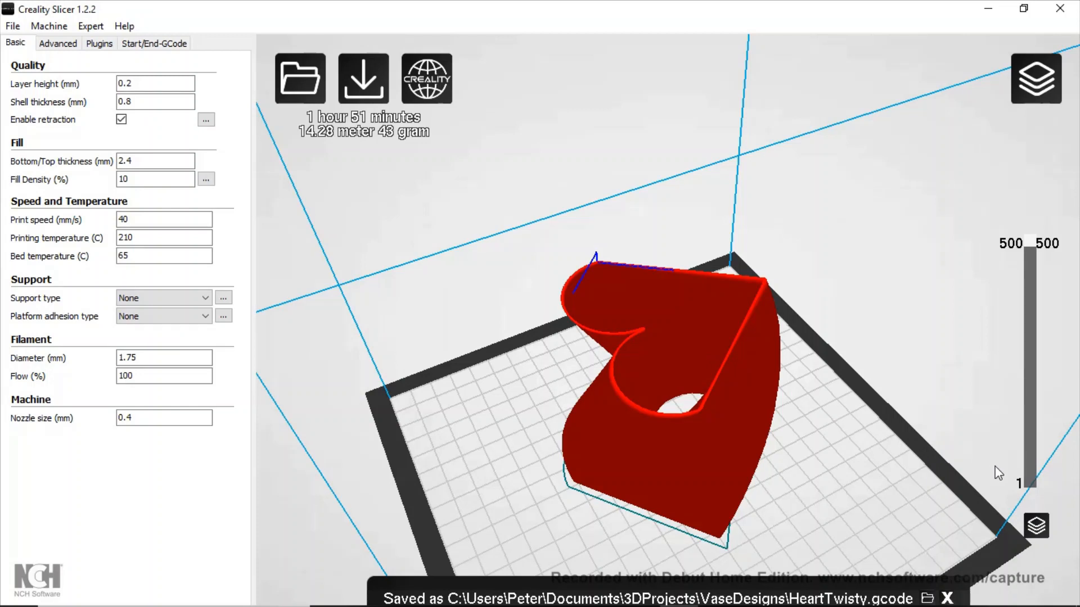